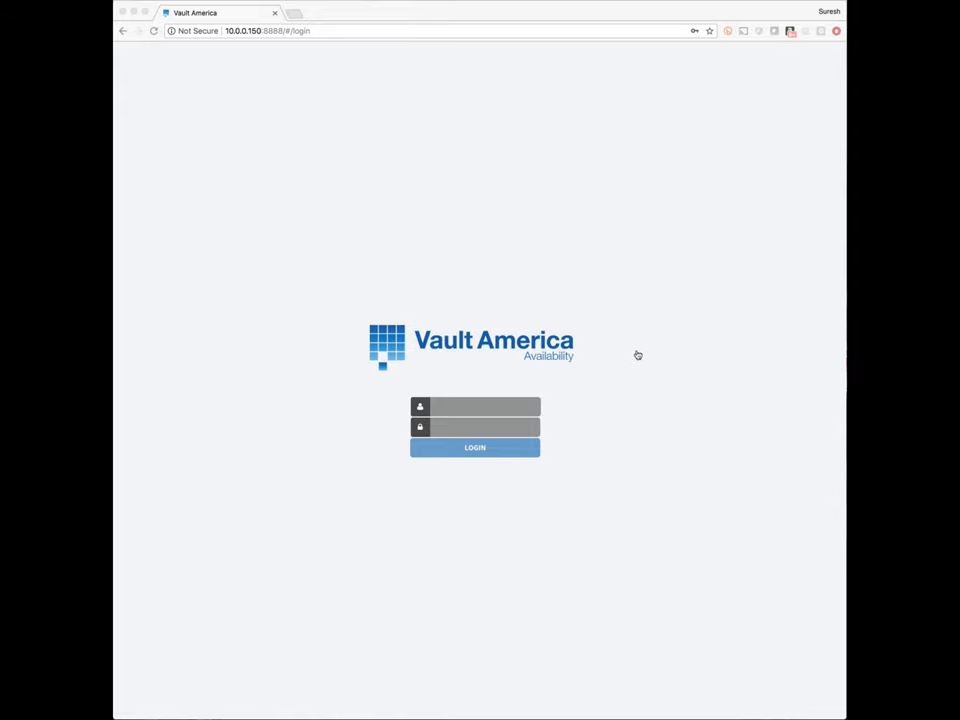
mouse_move(575, 504)
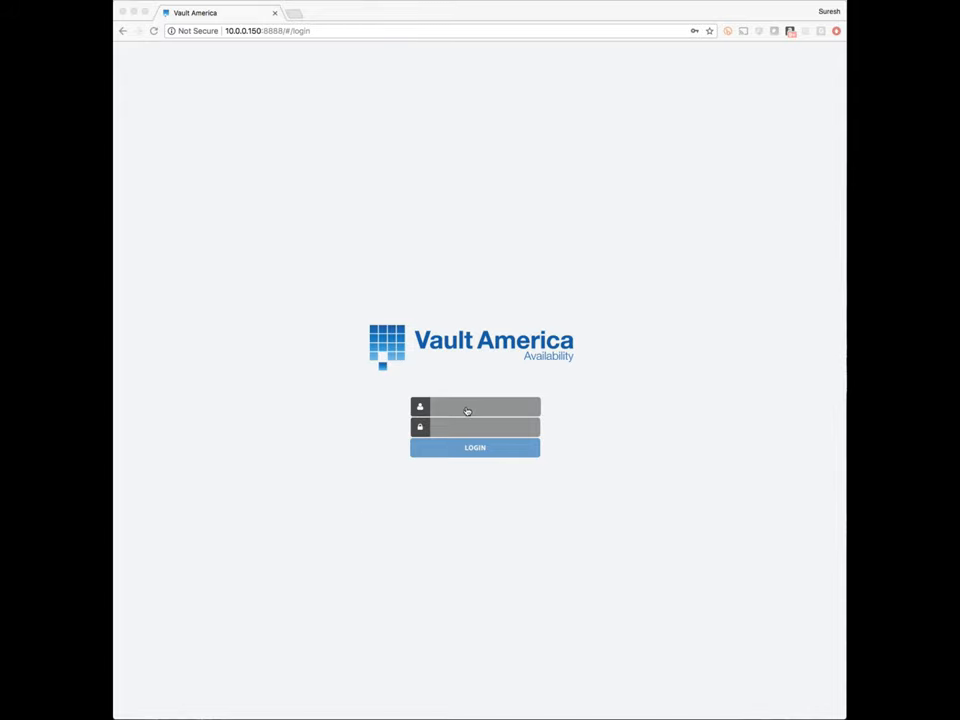
Step: Sign in with the username and password to reach the six-site protection dashboard
left_click(475, 406)
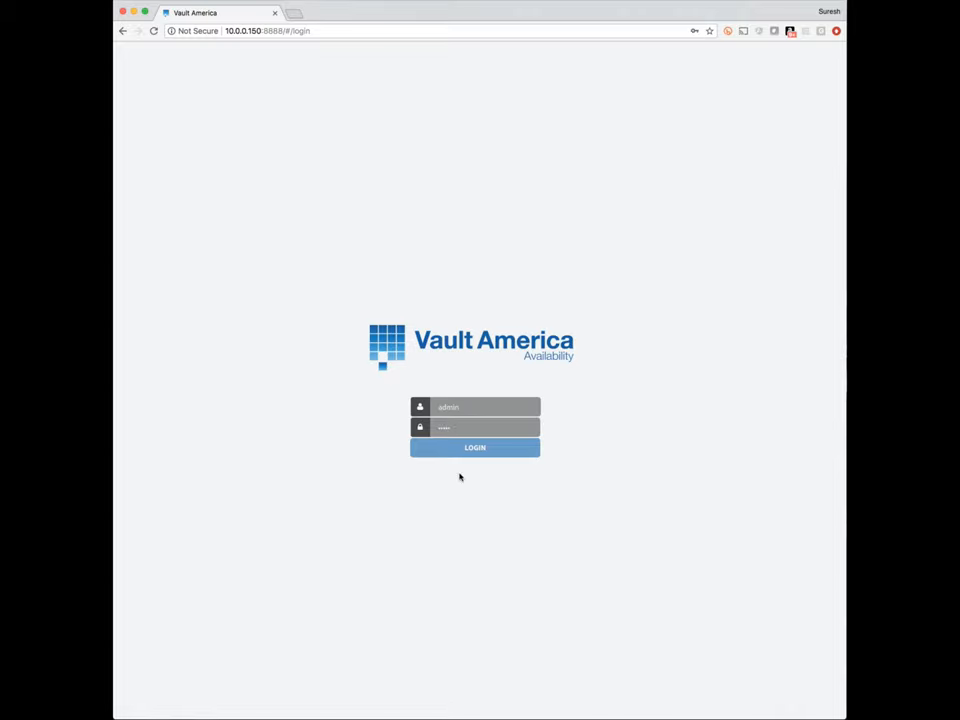
left_click(475, 447)
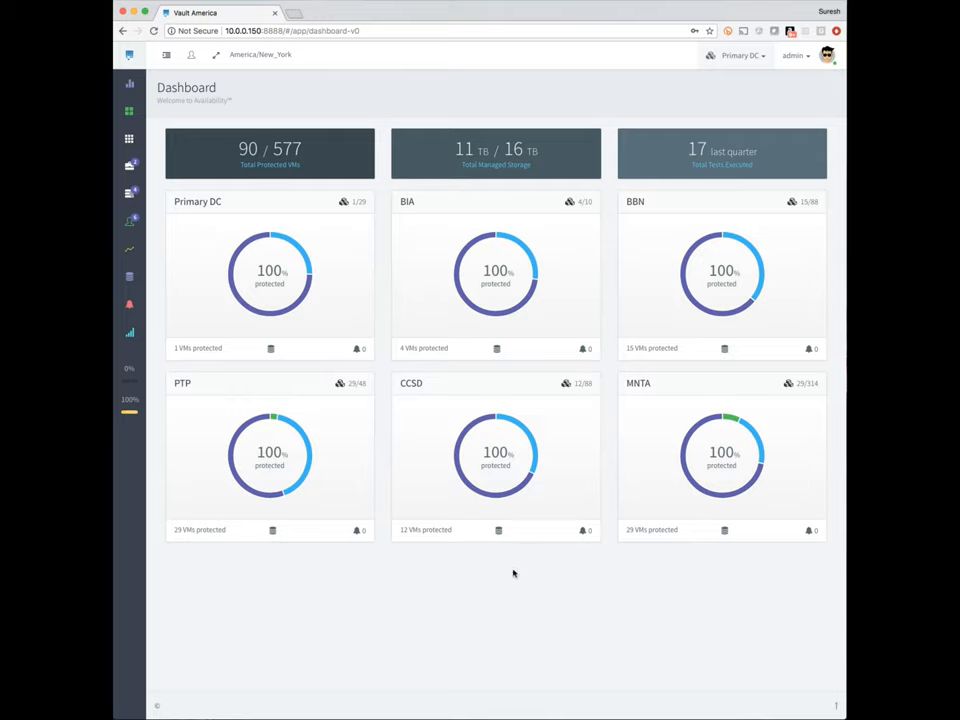
mouse_move(474, 108)
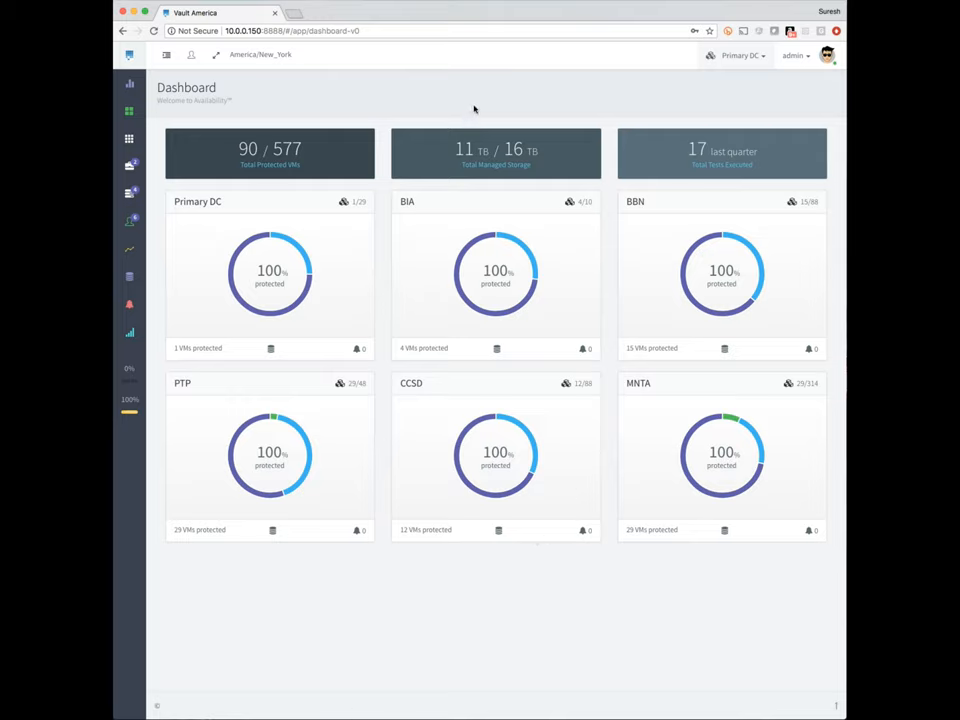
mouse_move(382, 240)
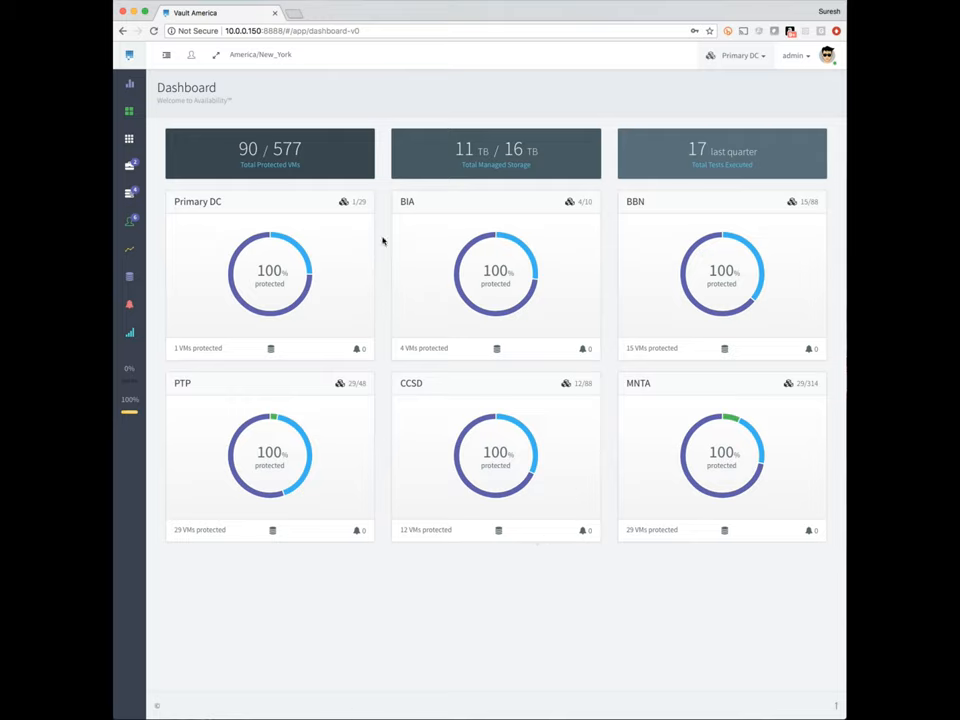
mouse_move(718, 378)
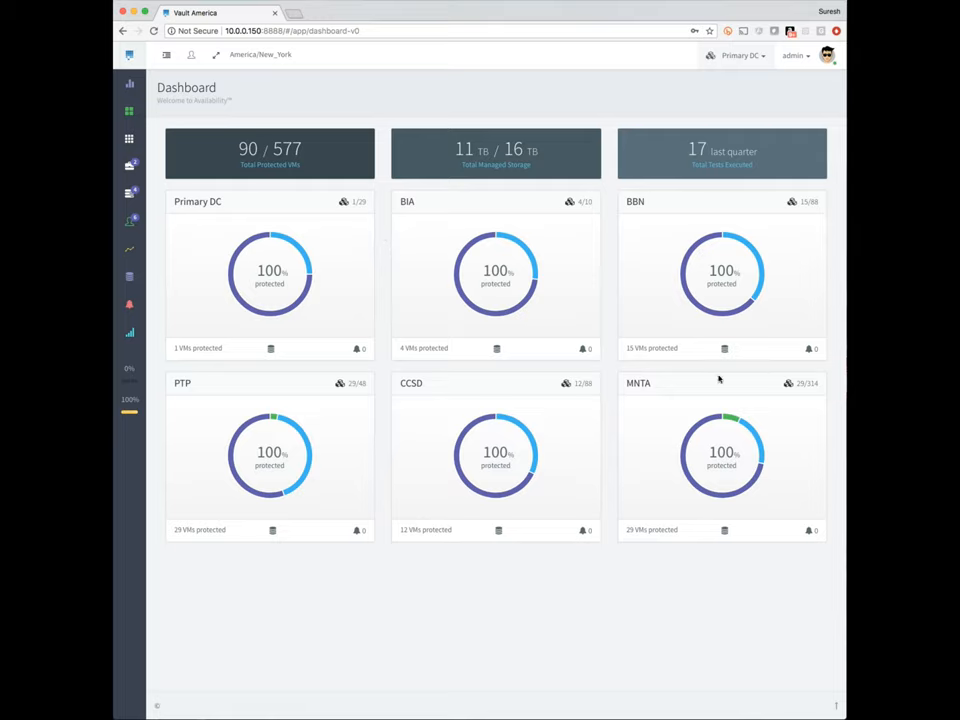
mouse_move(616, 328)
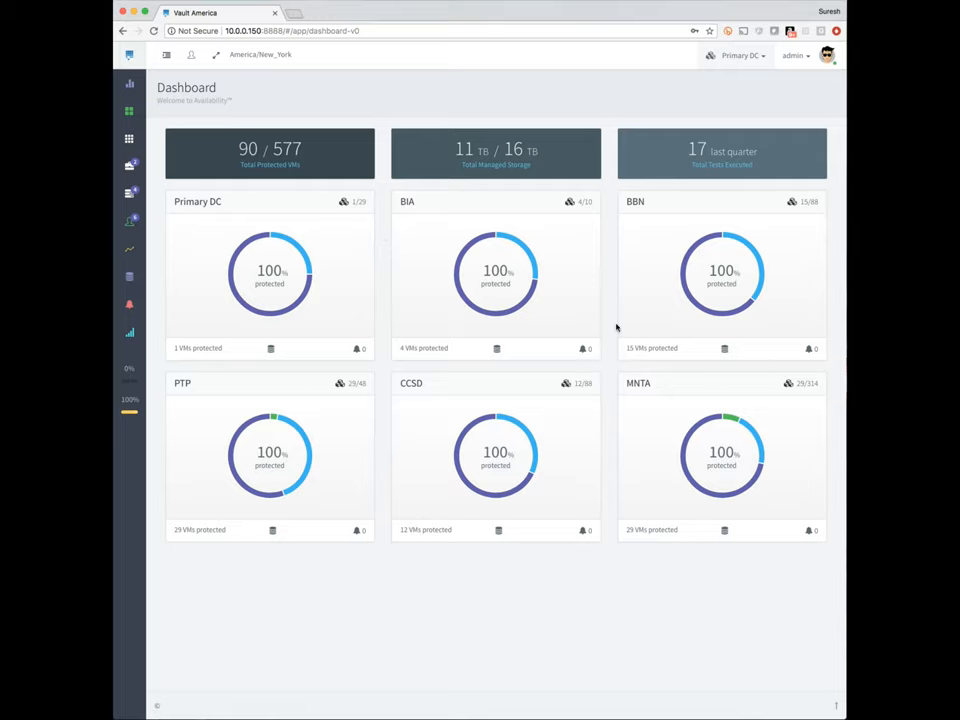
mouse_move(386, 240)
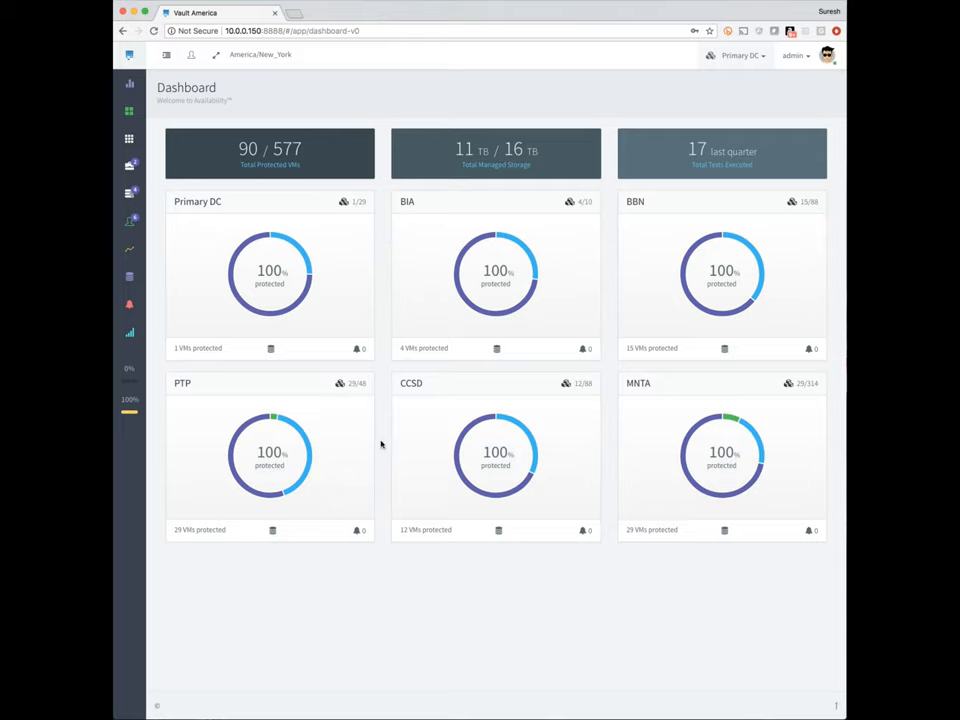
mouse_move(638, 421)
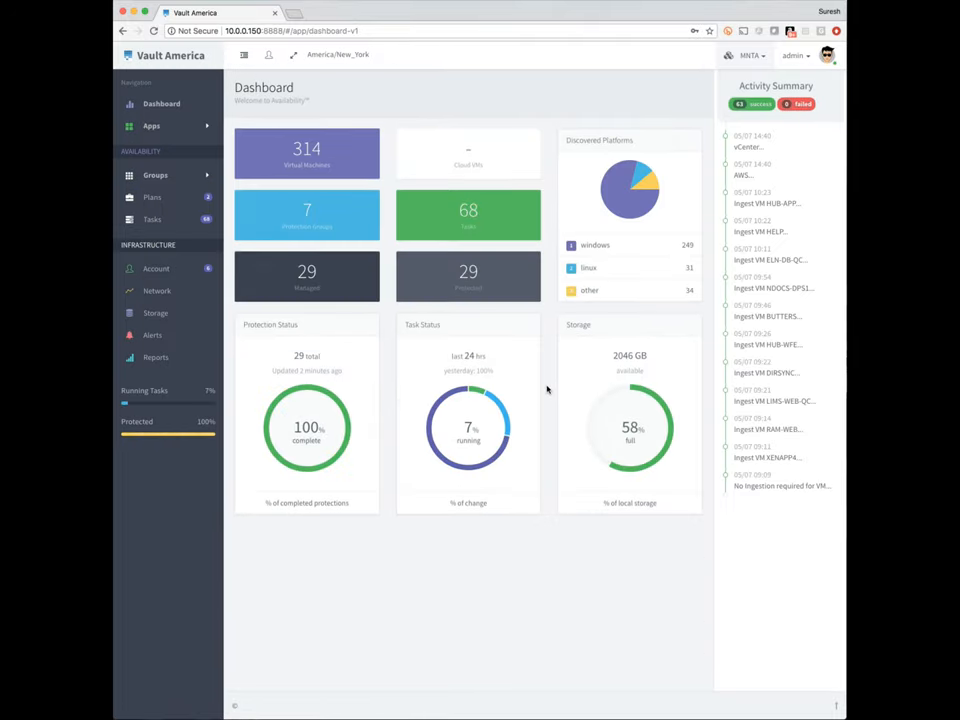
mouse_move(387, 164)
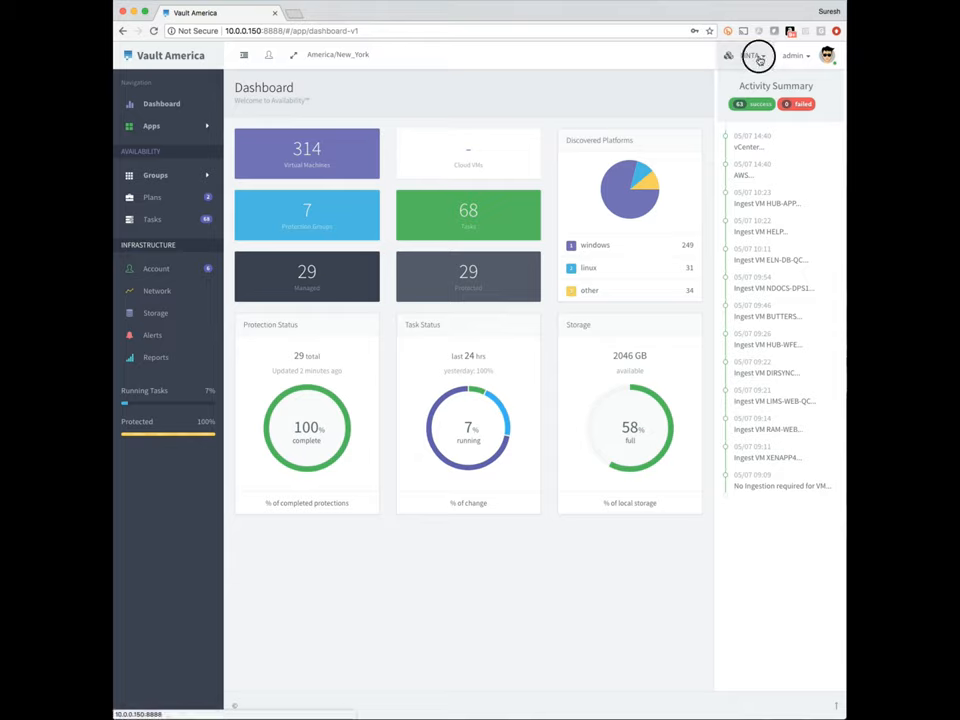
Step: Switch the dashboard to BBN, then to CCSD with 88 VMs and 12 protected
left_click(757, 56)
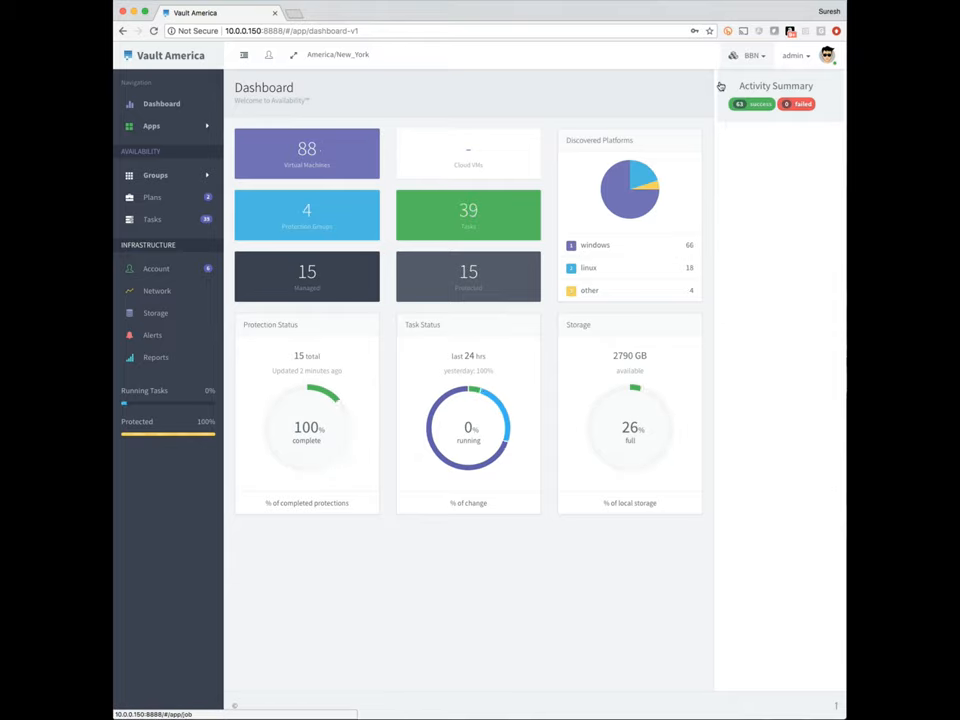
left_click(751, 55)
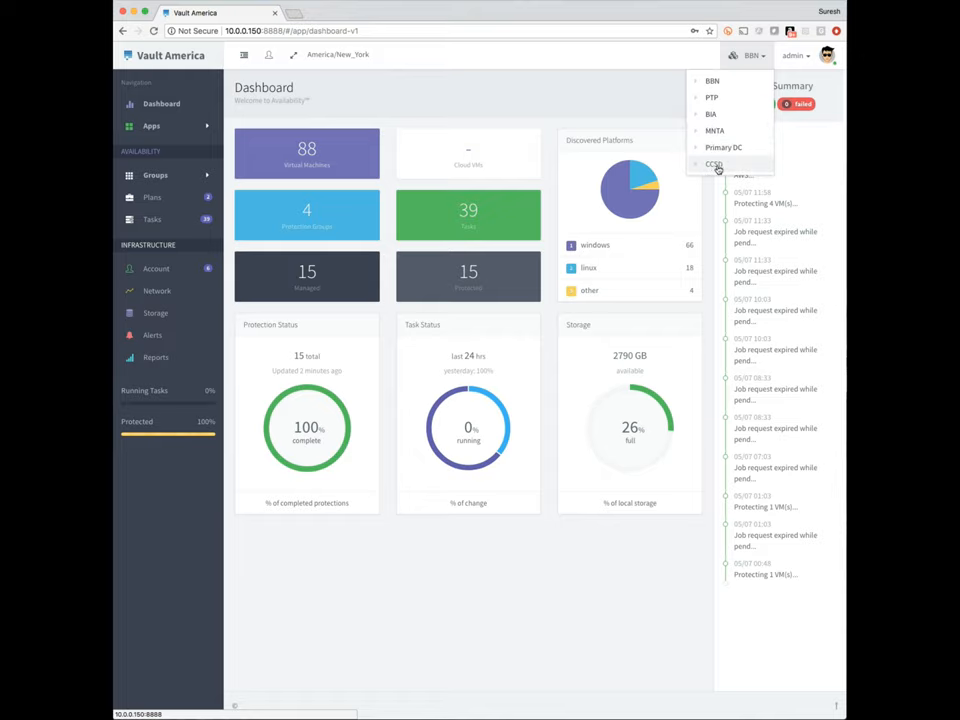
left_click(713, 164)
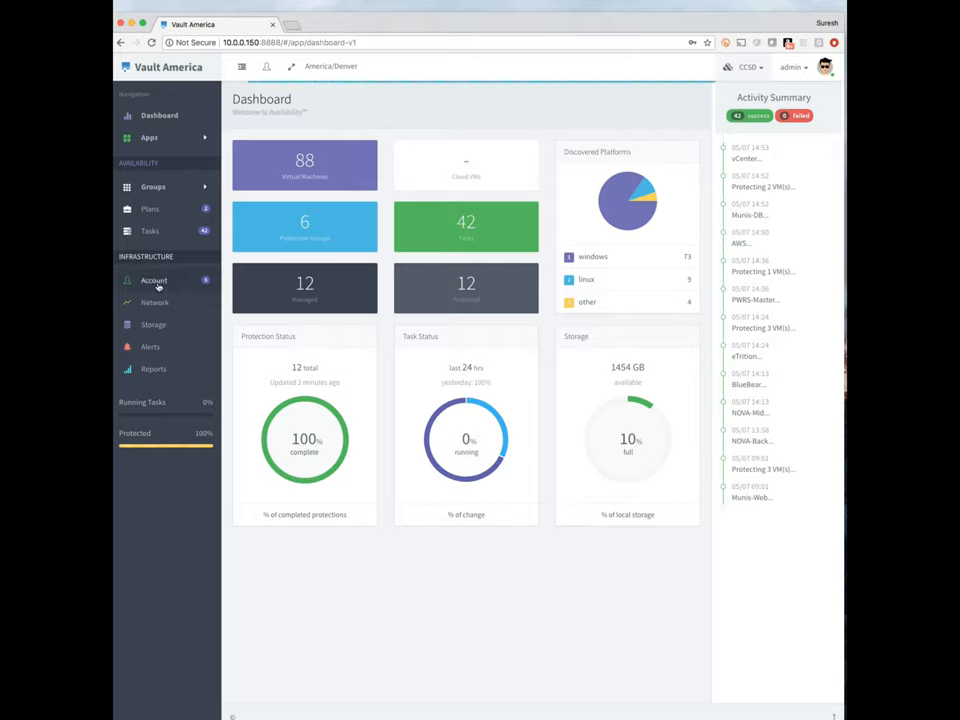
Step: Open Account settings on the vCenter step showing CCSD's hostname and credentials
left_click(154, 280)
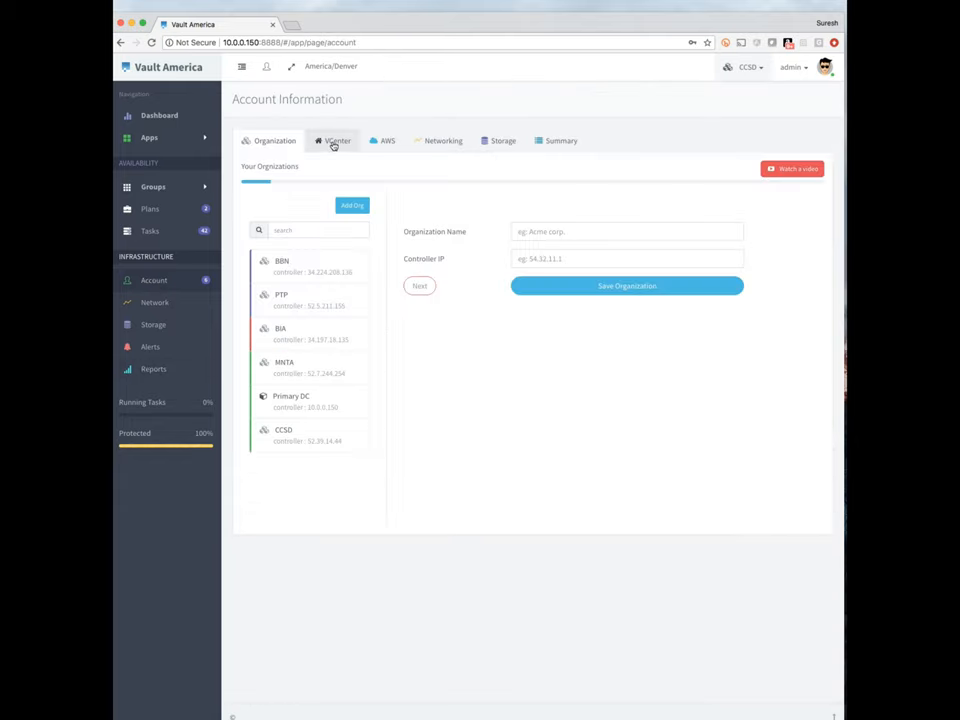
left_click(337, 140)
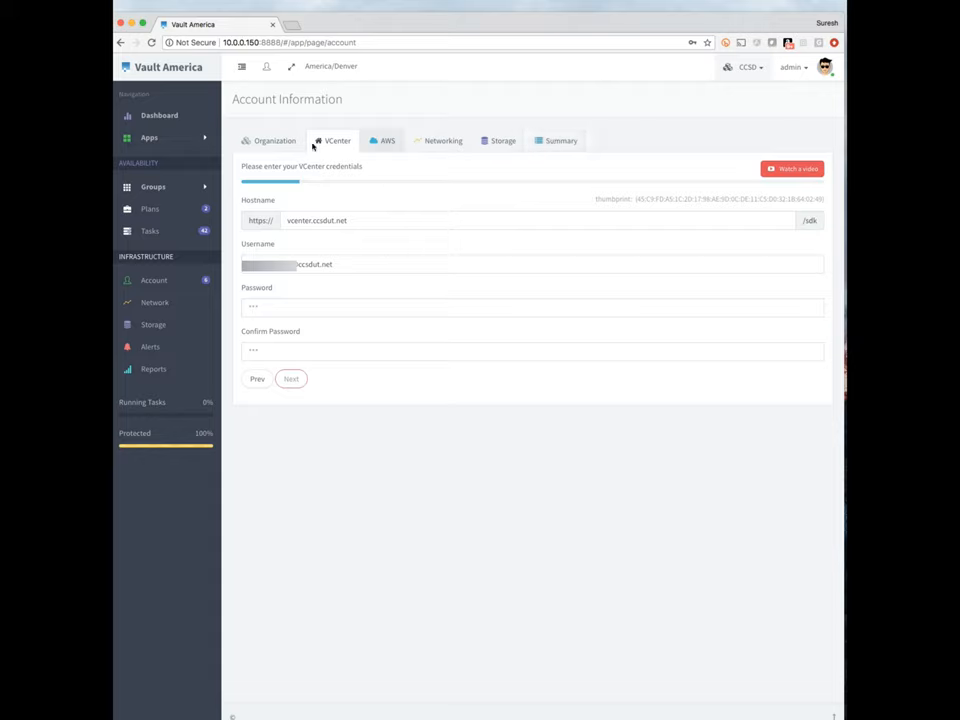
mouse_move(615, 140)
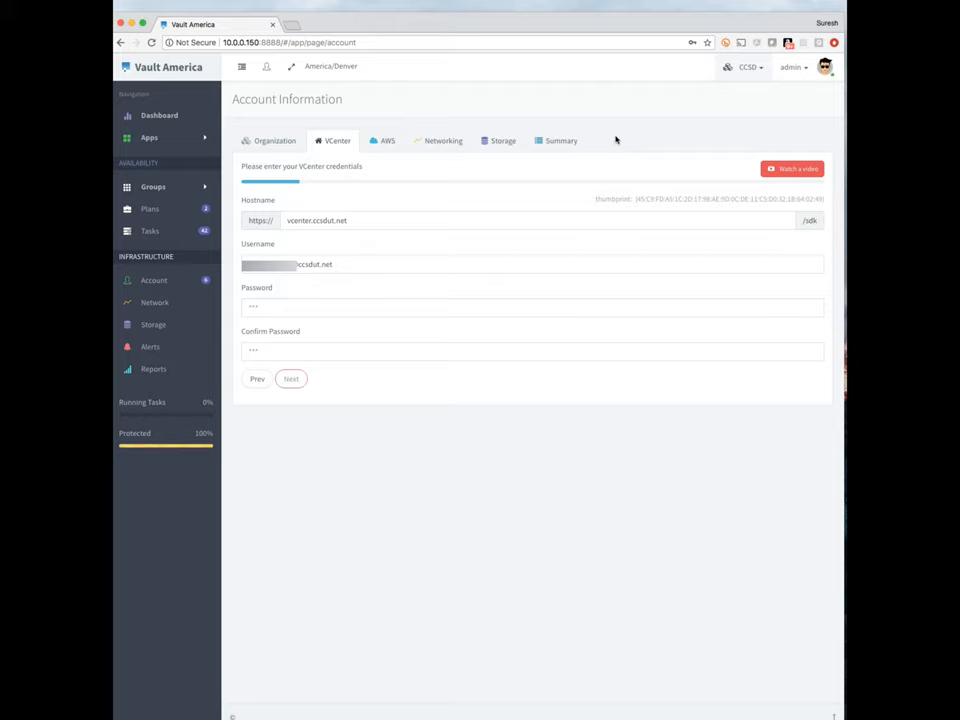
mouse_move(337, 150)
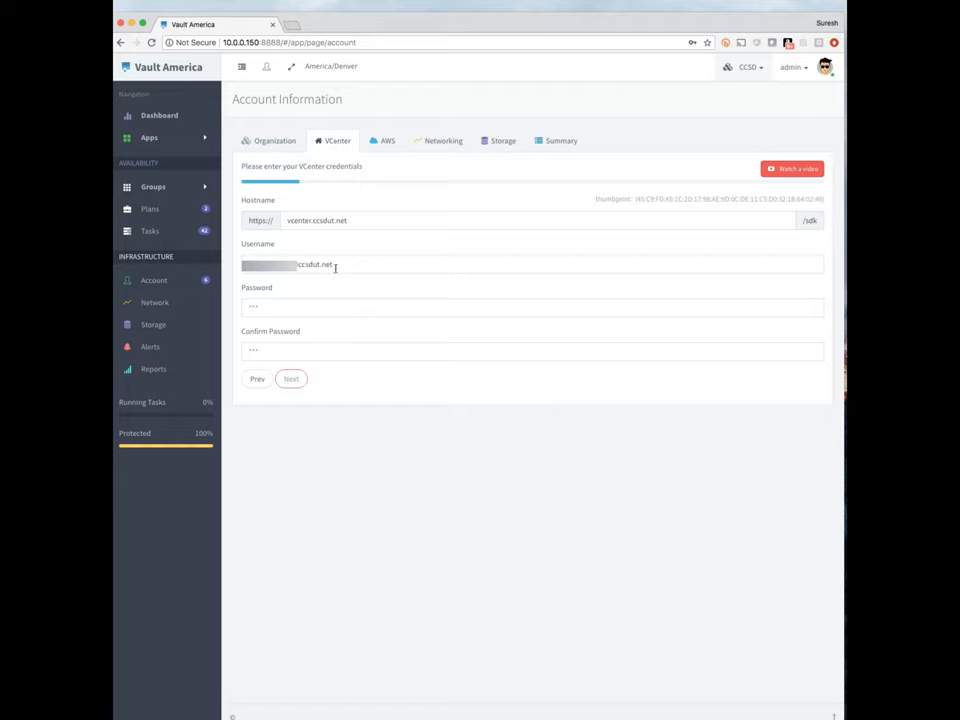
Step: Step through the AWS and Networking settings to the Storage step with its 1024 GB quota
left_click(388, 140)
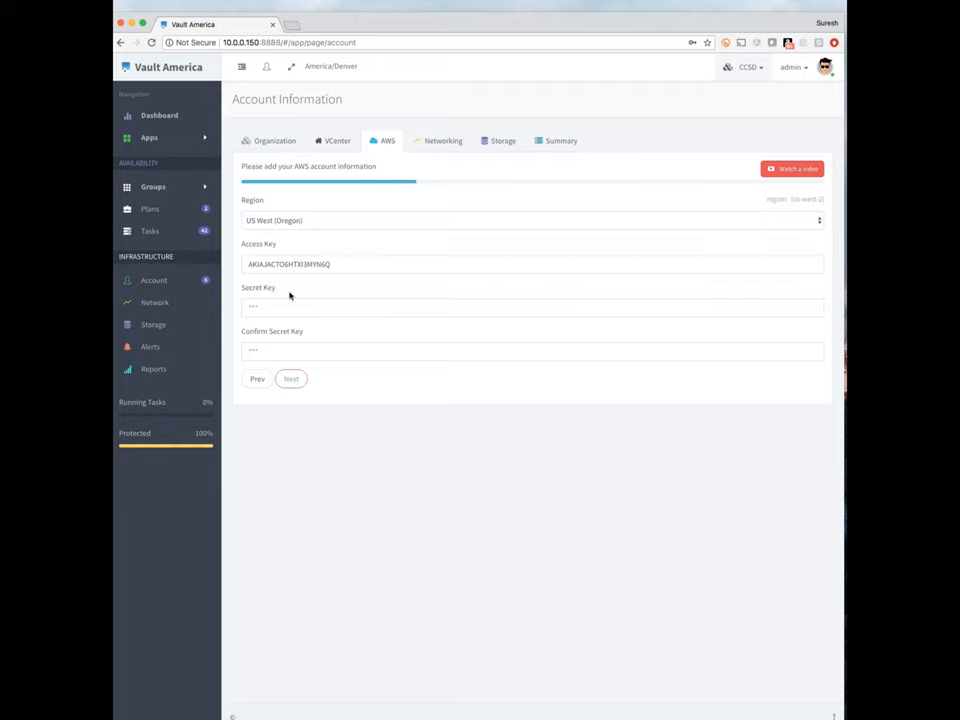
mouse_move(290, 291)
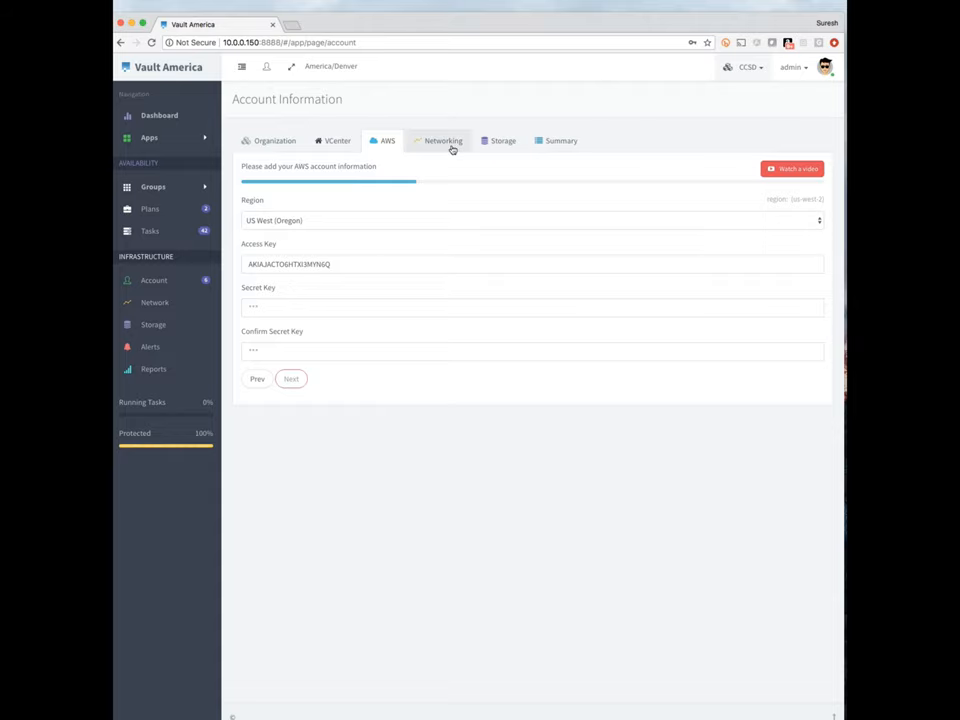
left_click(443, 140)
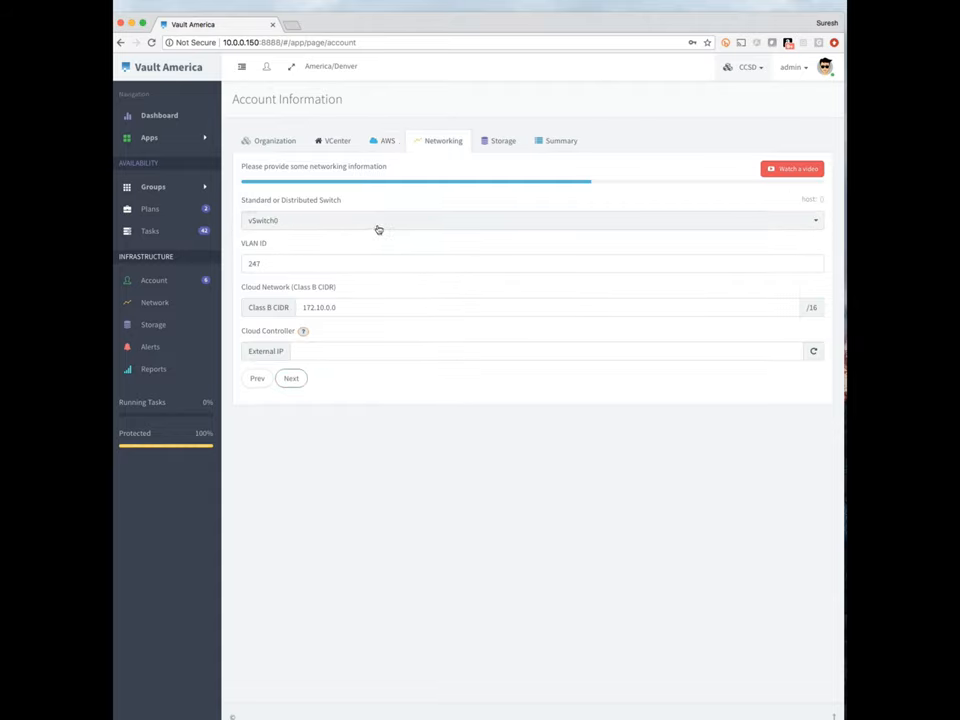
left_click(530, 220)
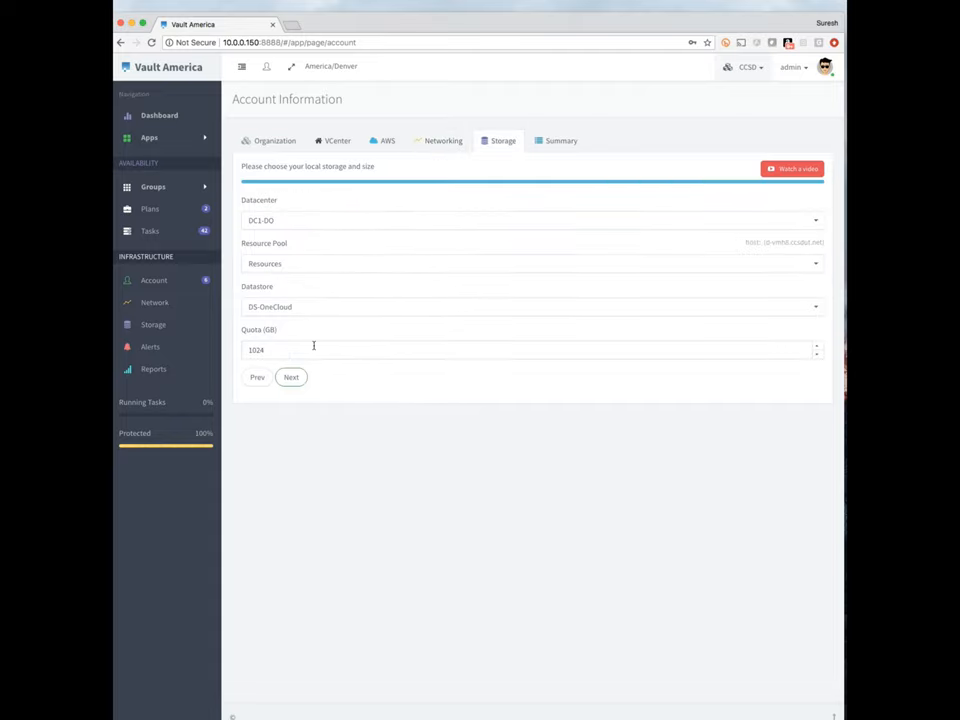
mouse_move(325, 206)
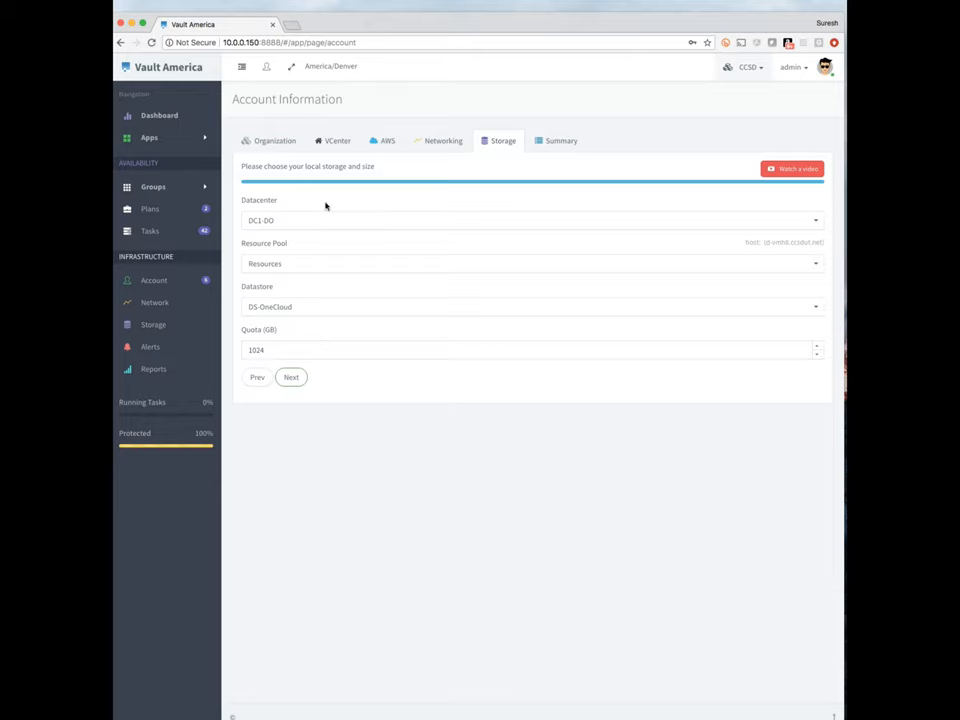
mouse_move(350, 287)
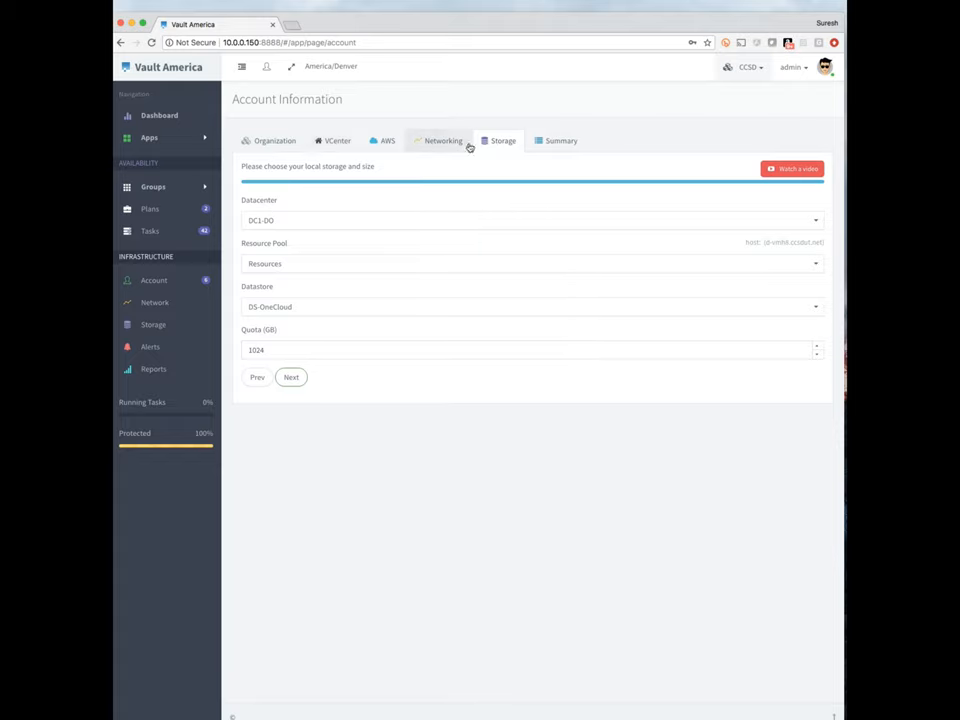
Step: Show the CCSD summary of organization, vCenter host, AWS region, compute, network and storage
left_click(561, 140)
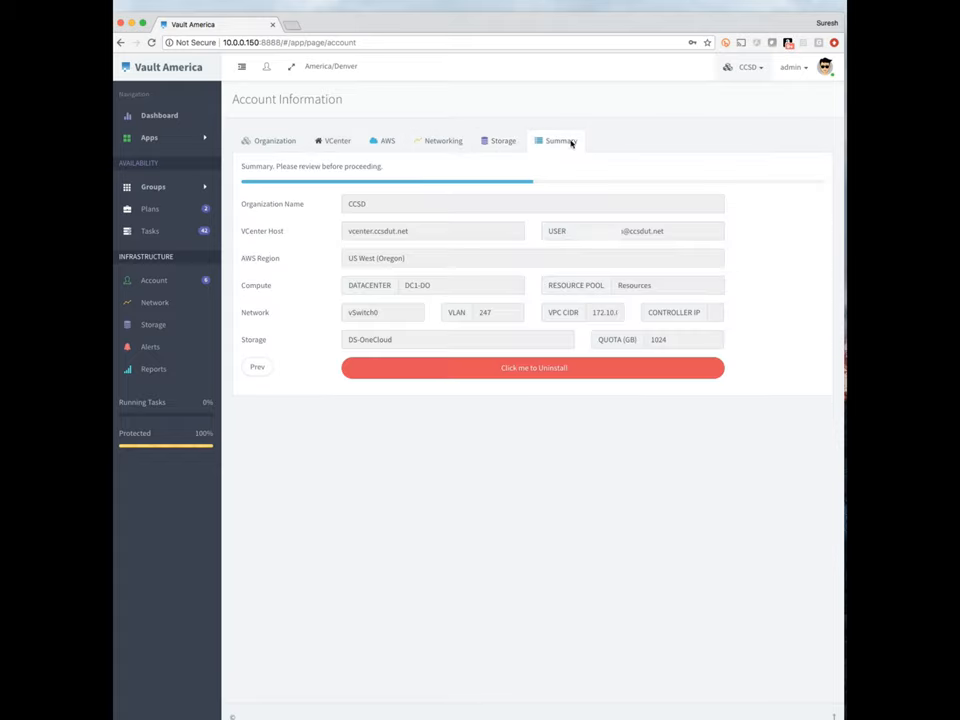
mouse_move(508, 162)
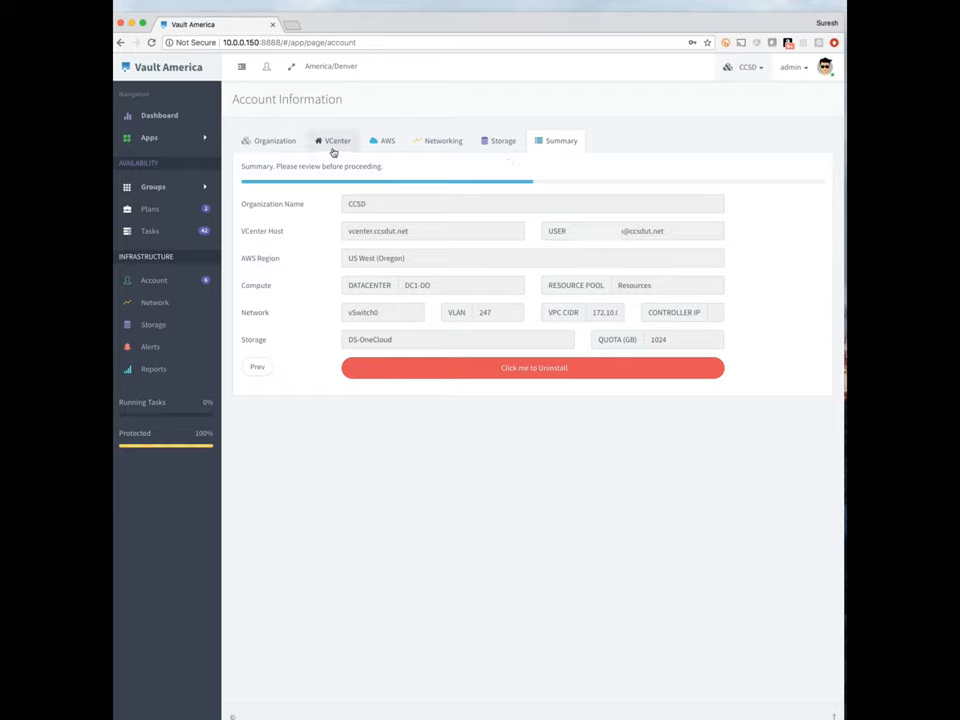
mouse_move(408, 169)
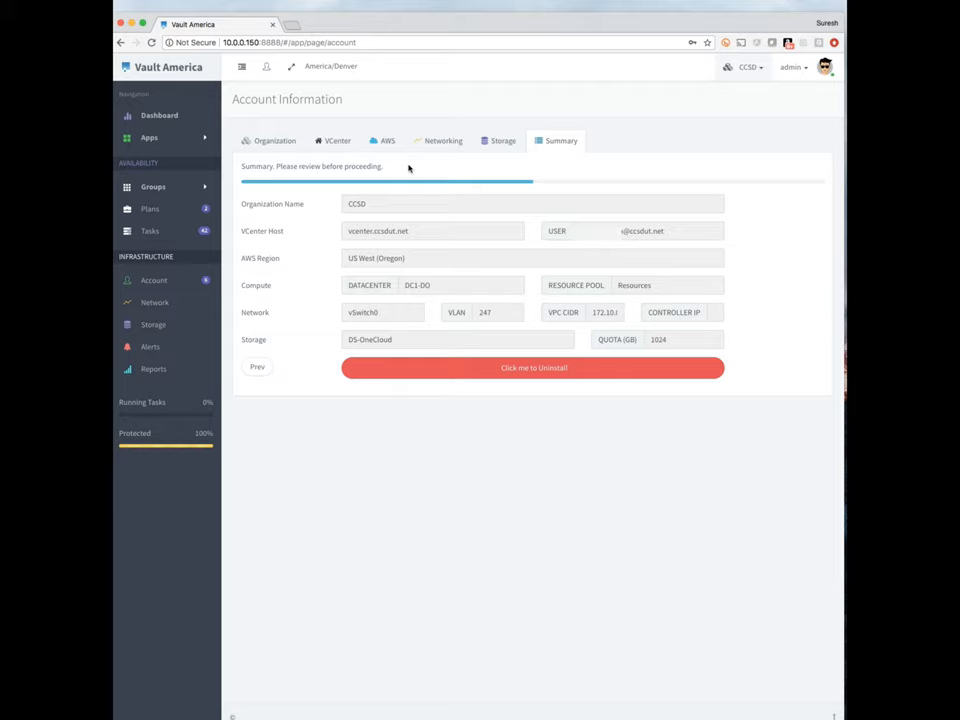
mouse_move(467, 160)
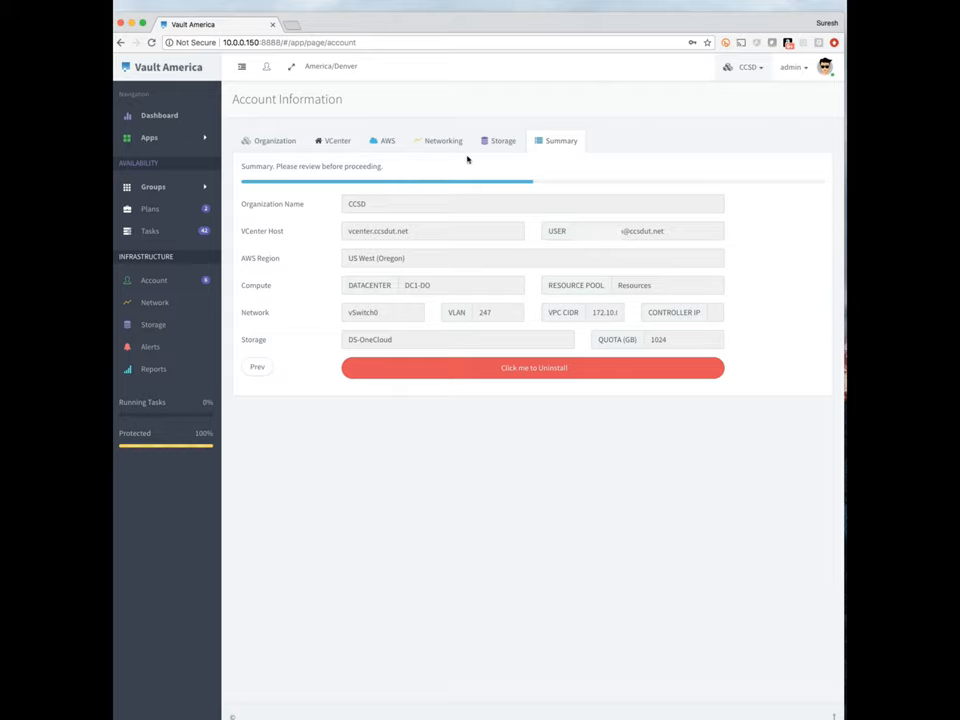
mouse_move(155, 187)
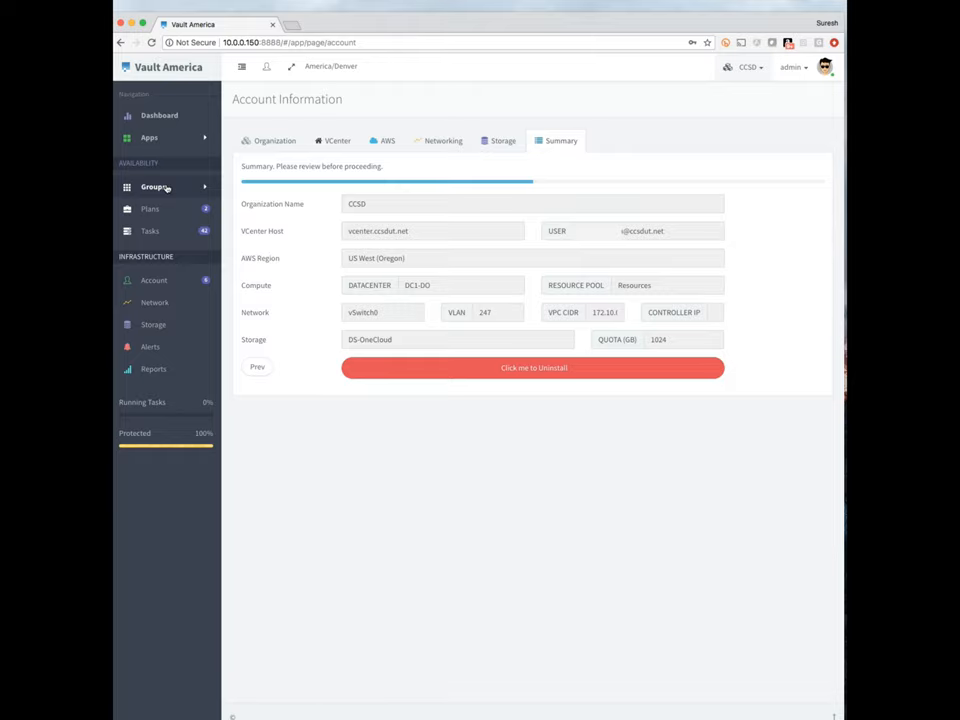
mouse_move(524, 119)
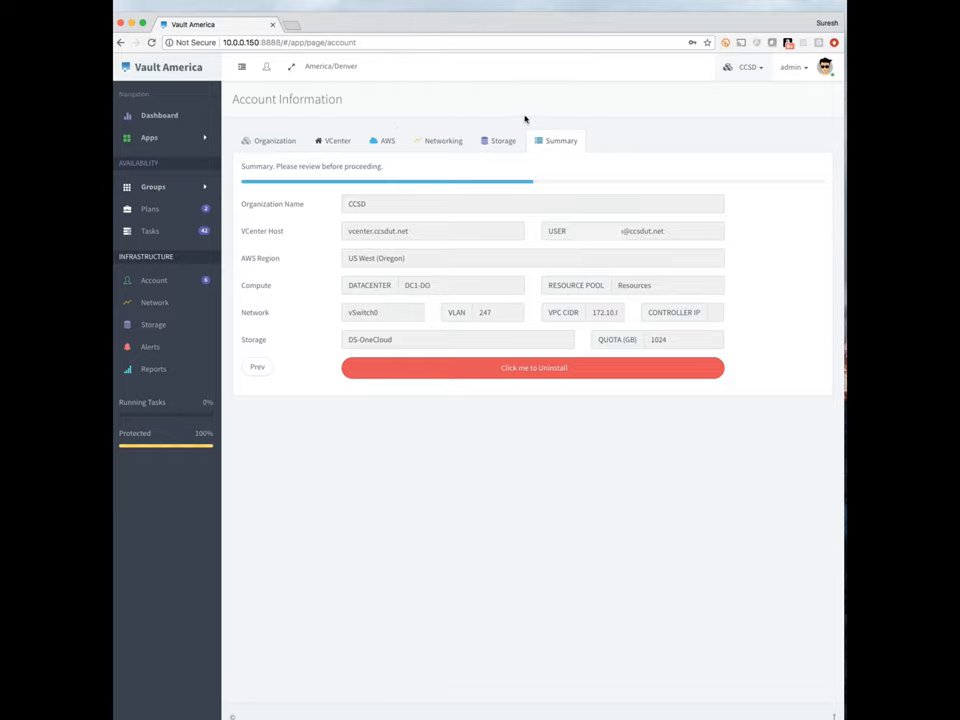
Step: Open Protection Groups, select the Primary DC site and add a new 24-hour group
left_click(152, 187)
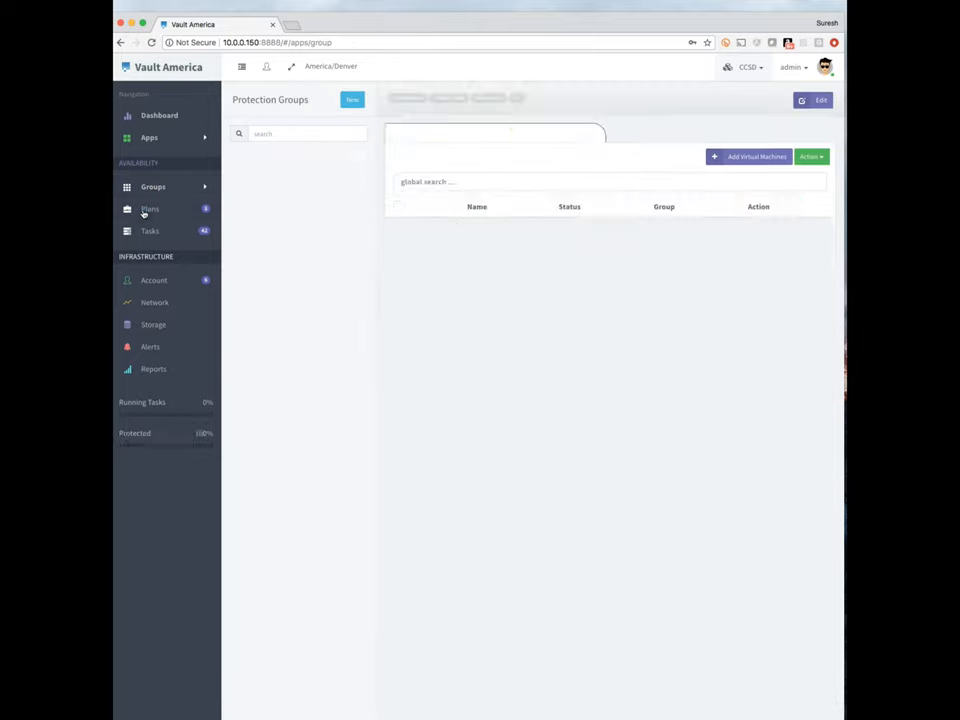
left_click(748, 67)
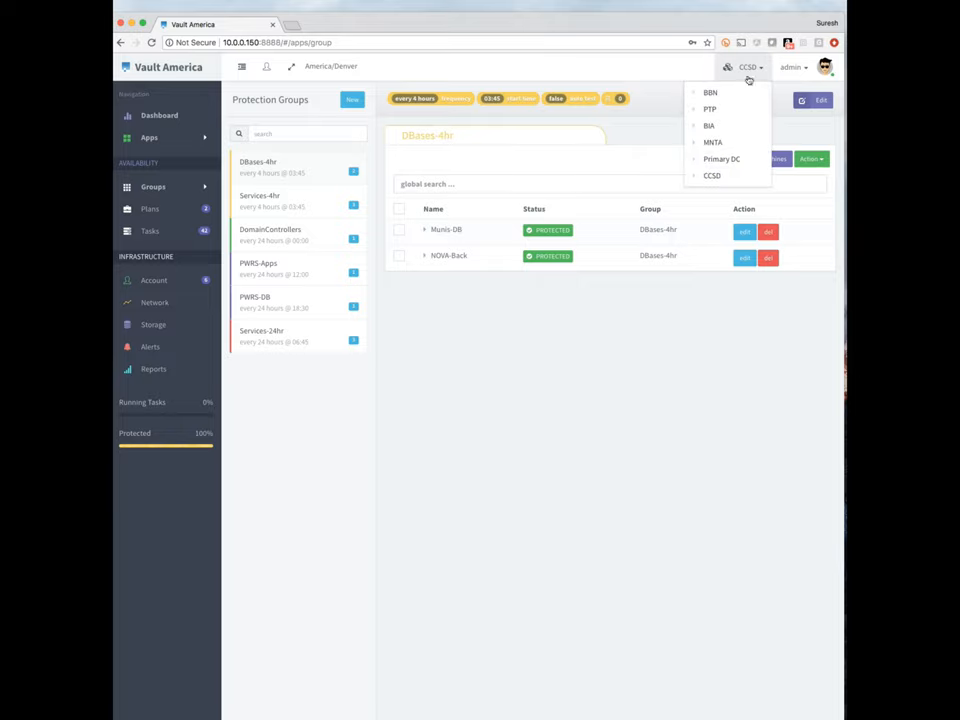
left_click(721, 159)
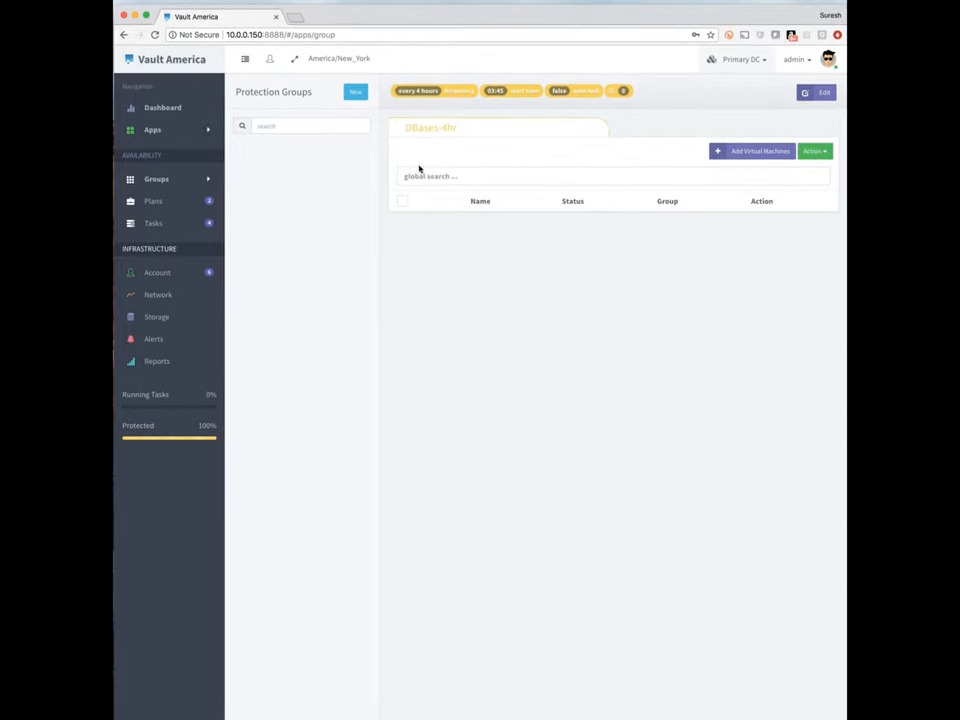
mouse_move(328, 161)
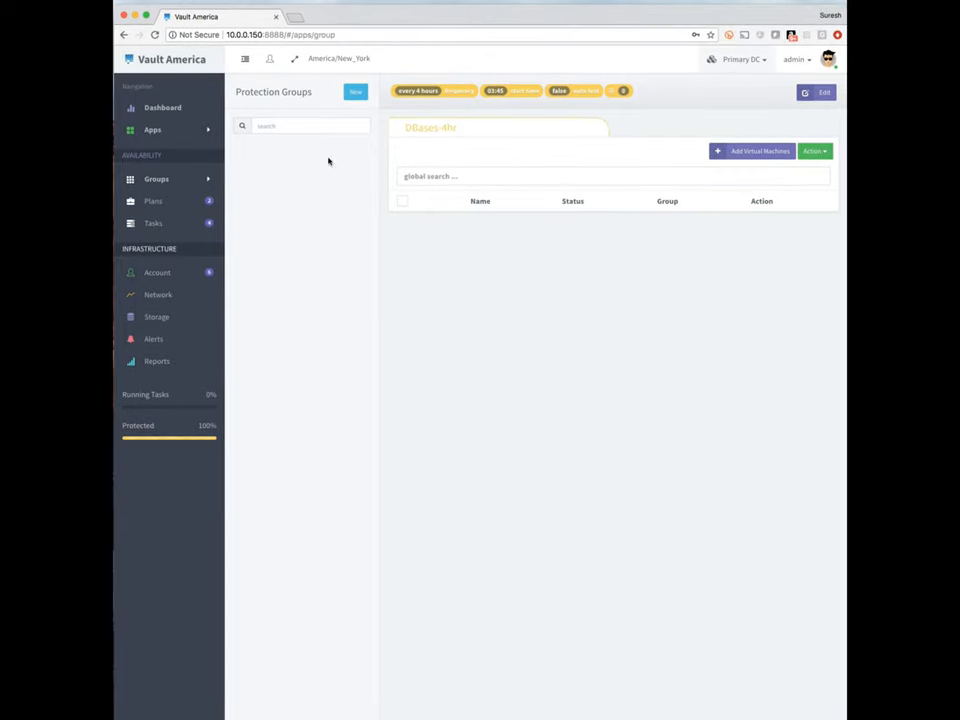
left_click(355, 91)
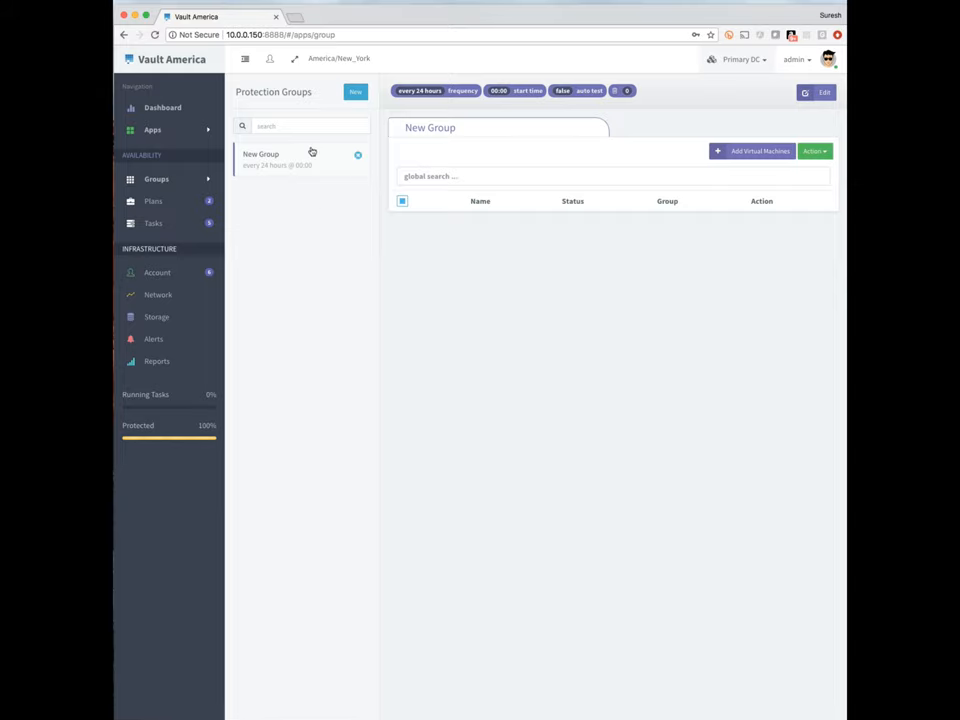
mouse_move(319, 157)
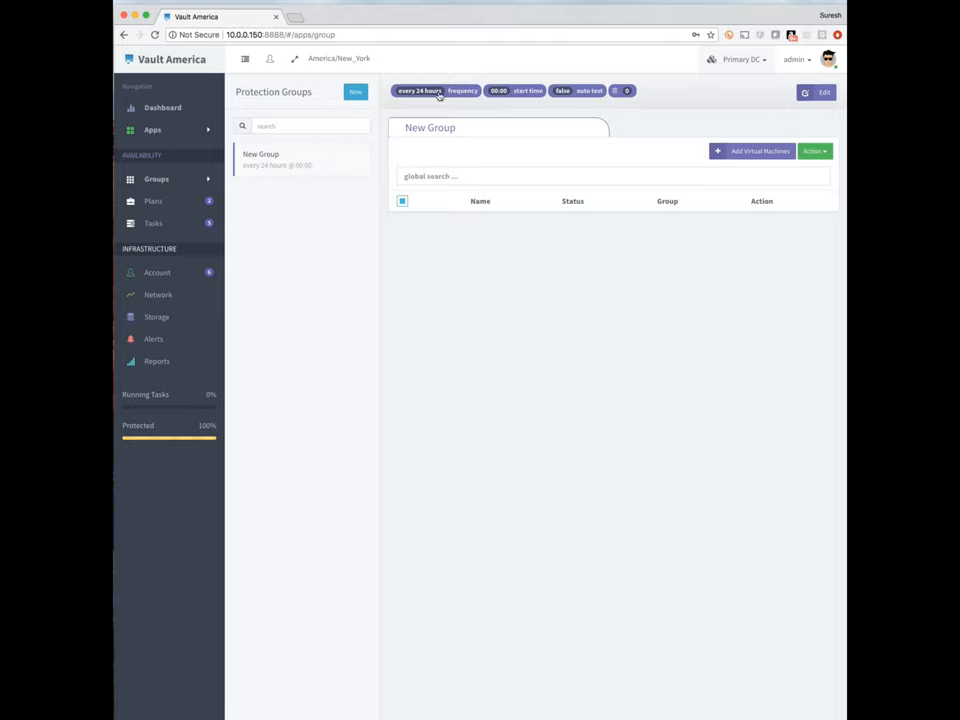
Step: Rename the new group to 'Test Group # 1' and set its start time to 01:00
left_click(824, 92)
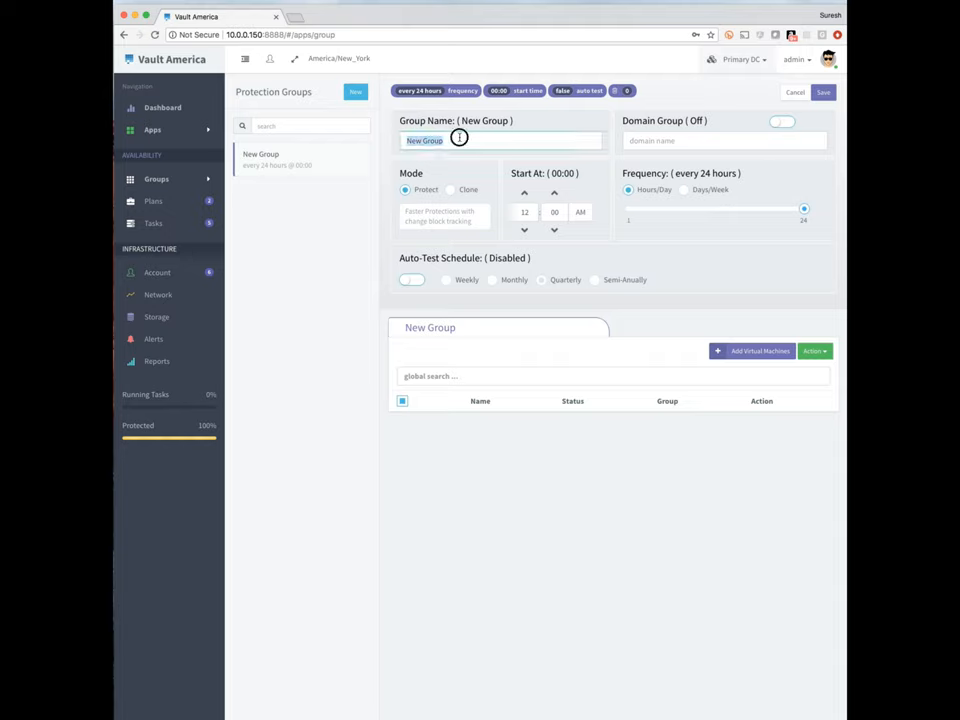
type("Test Group")
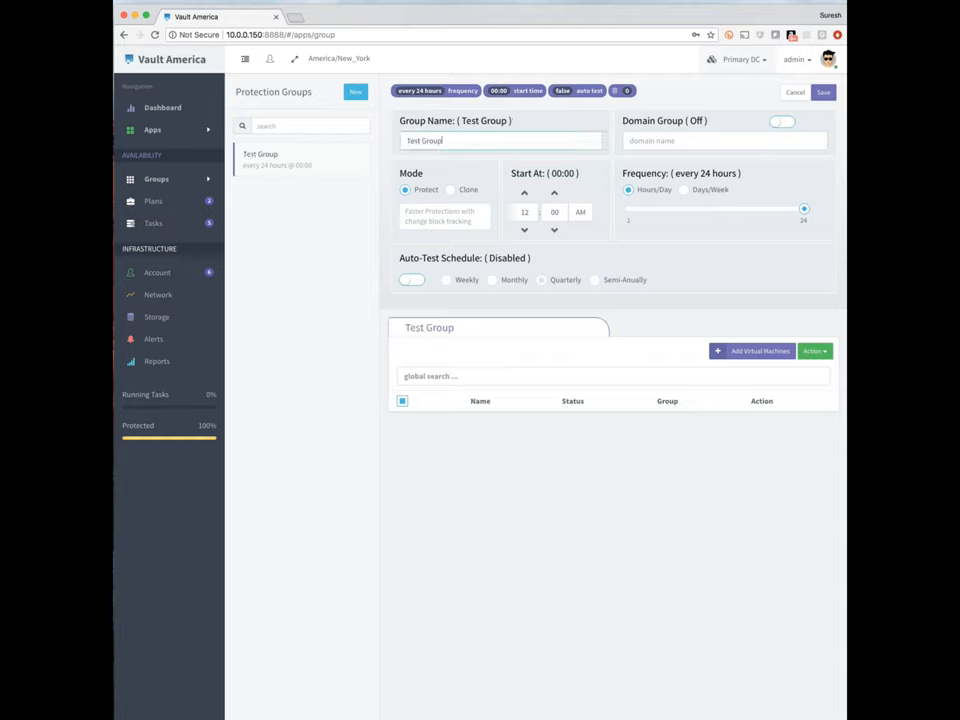
type("# 1")
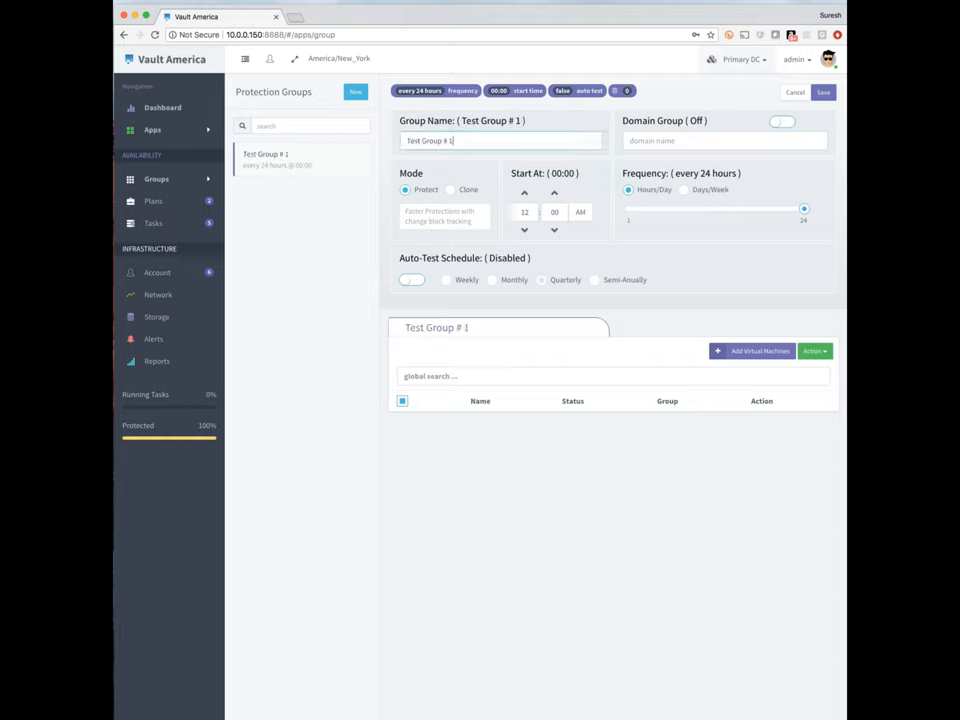
left_click(524, 193)
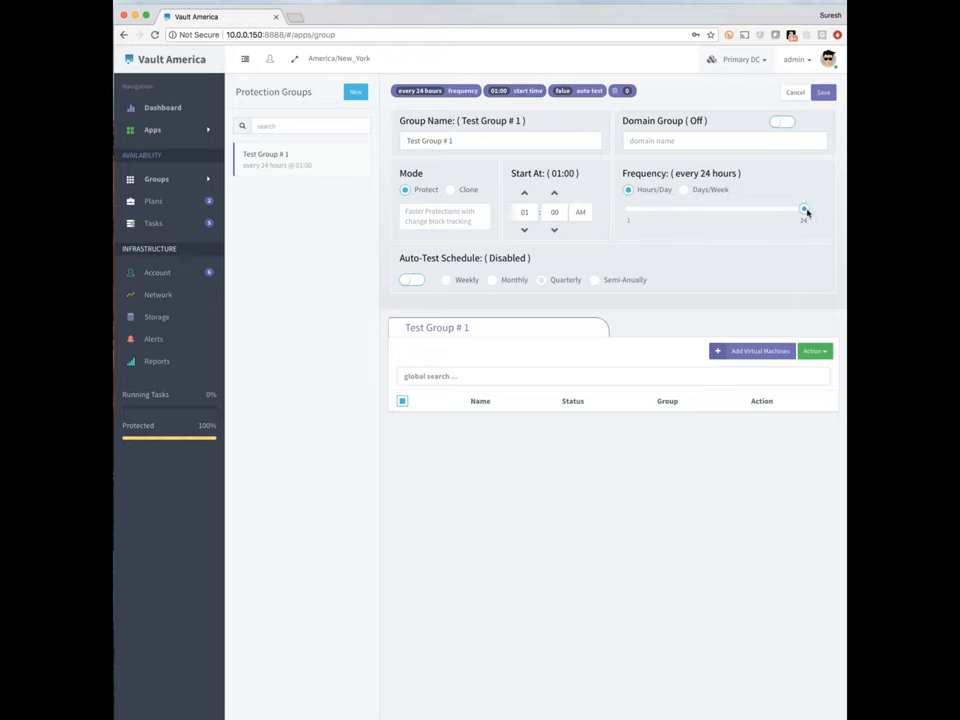
Step: Try 9-hour and 1-hour frequencies, return to 24 hours, and toggle Domain Group on and off
left_click_drag(805, 209, 690, 209)
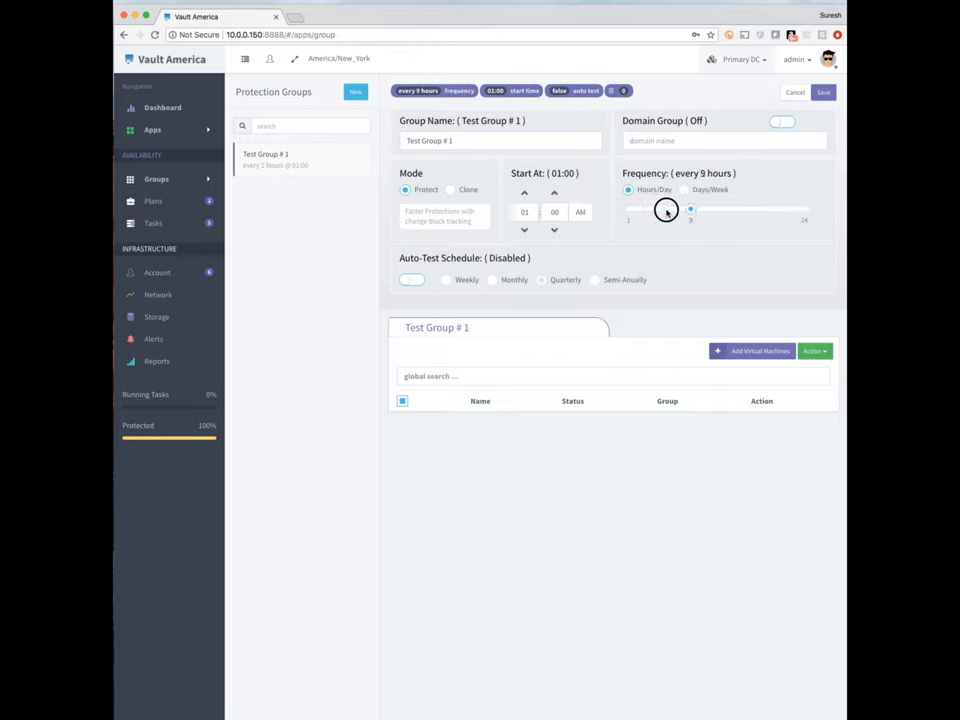
left_click_drag(690, 208, 628, 208)
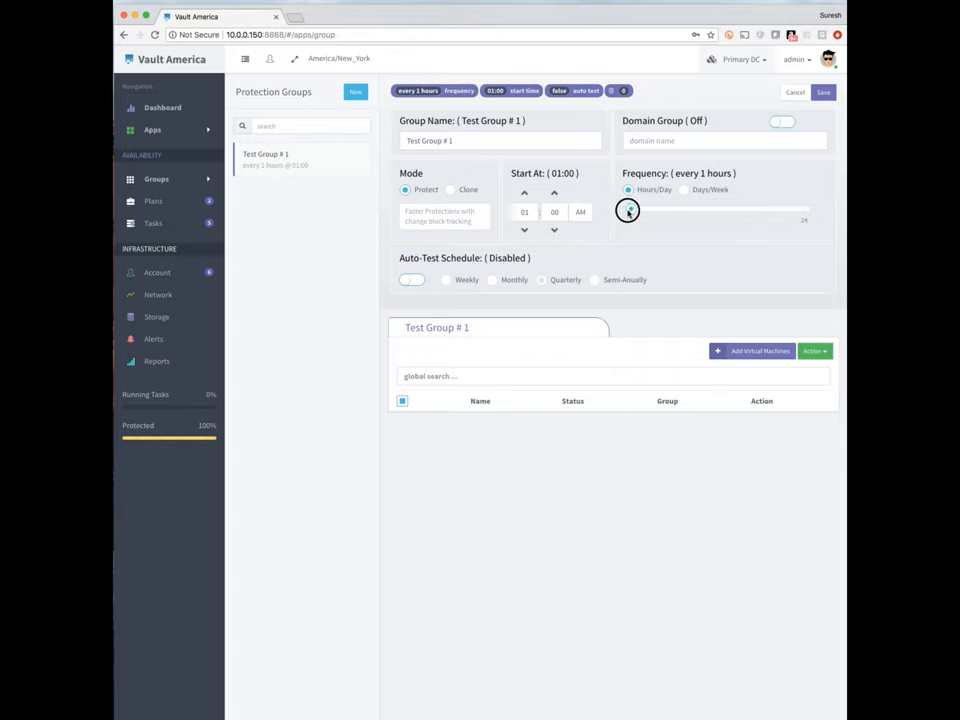
left_click_drag(628, 210, 804, 210)
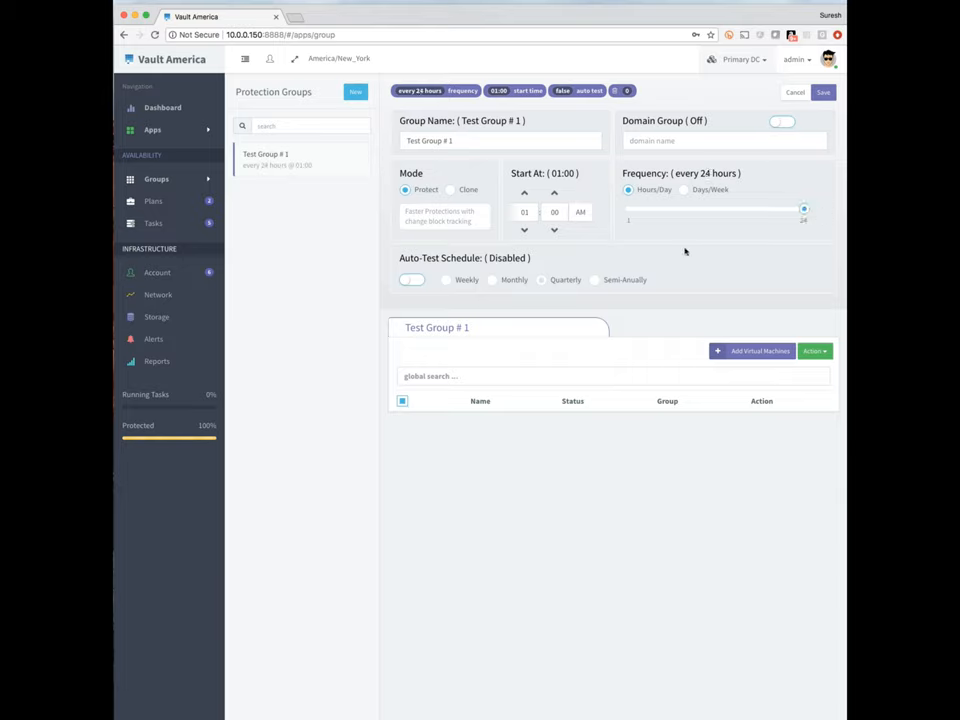
mouse_move(604, 191)
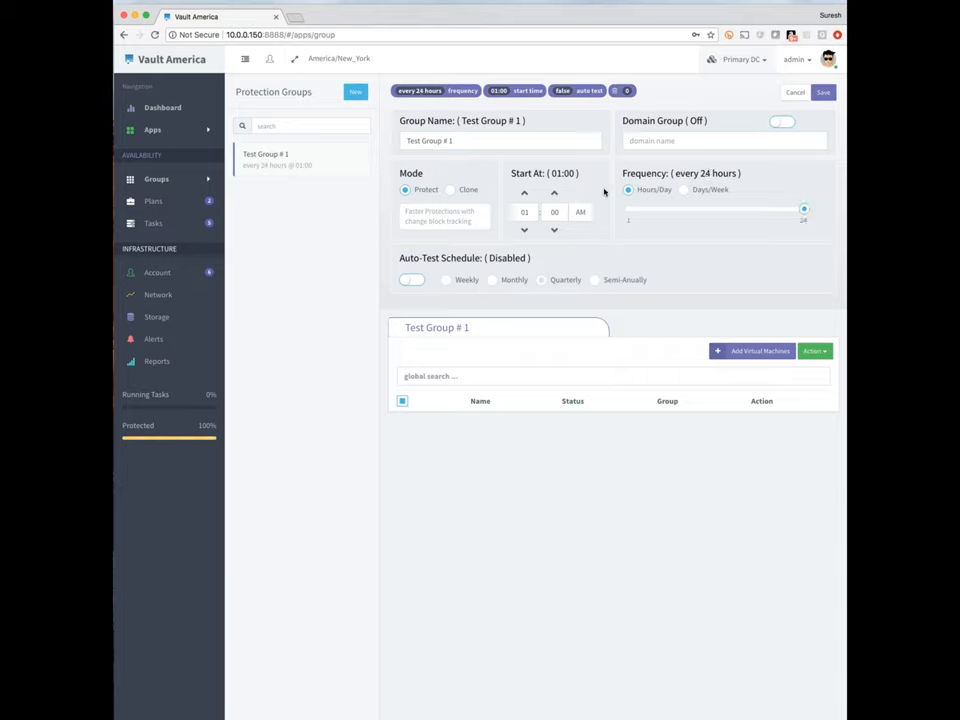
left_click(782, 121)
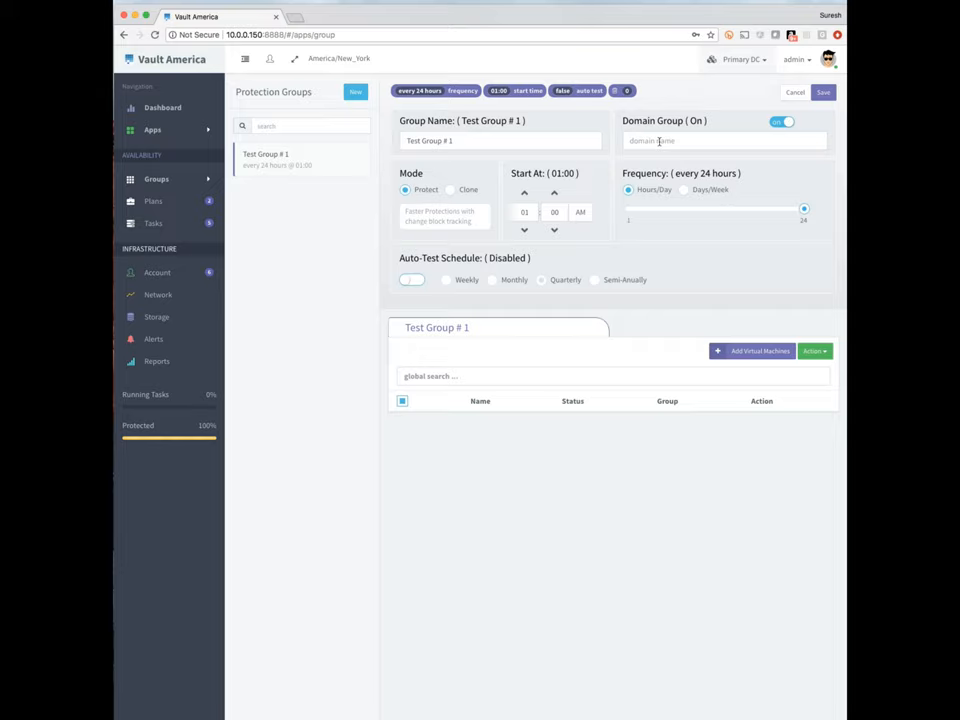
mouse_move(627, 80)
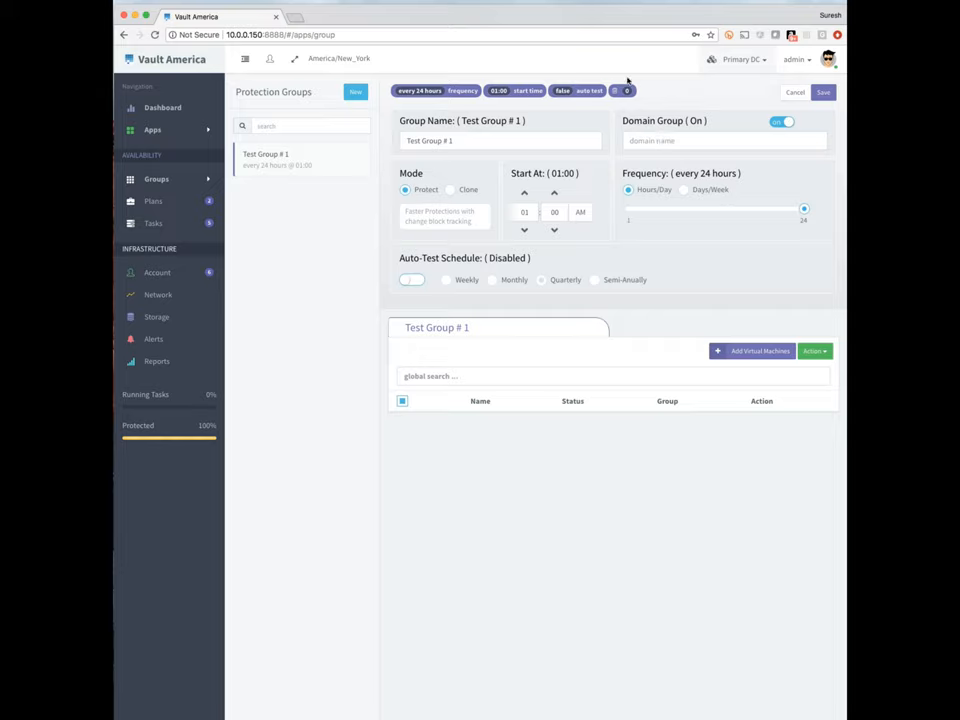
mouse_move(593, 248)
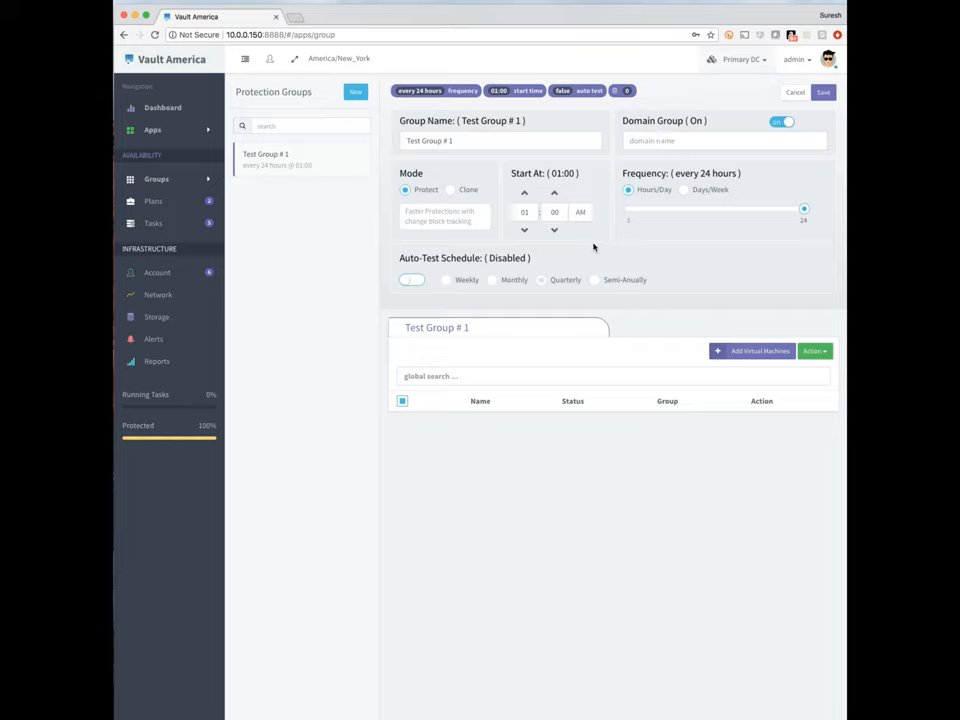
left_click(783, 121)
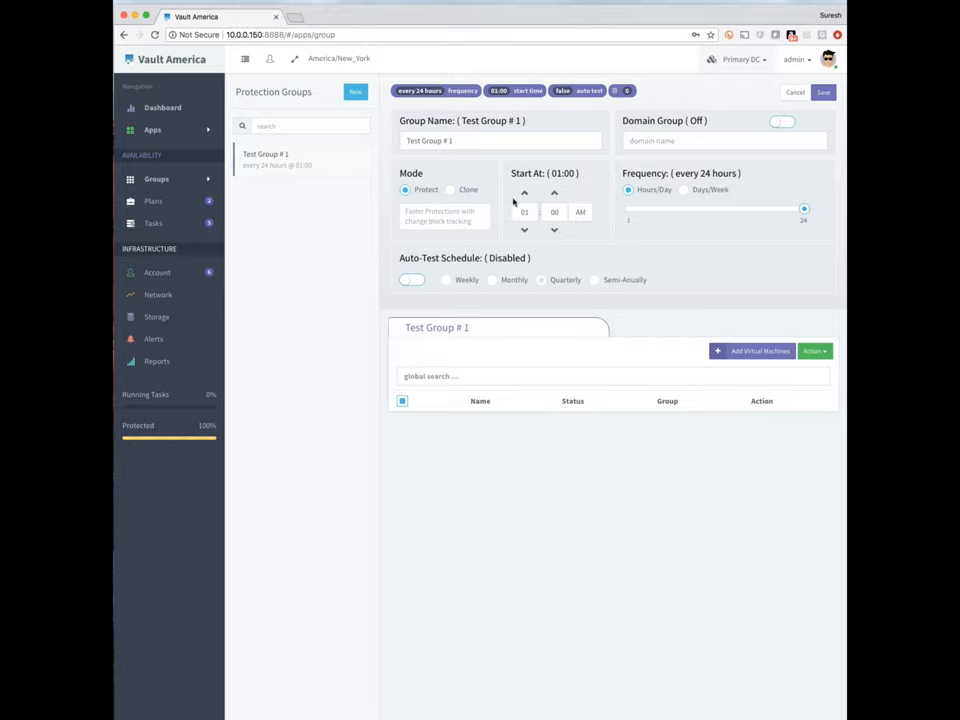
Step: Save Test Group # 1, then search the addable virtual machines for 'win'
left_click(822, 92)
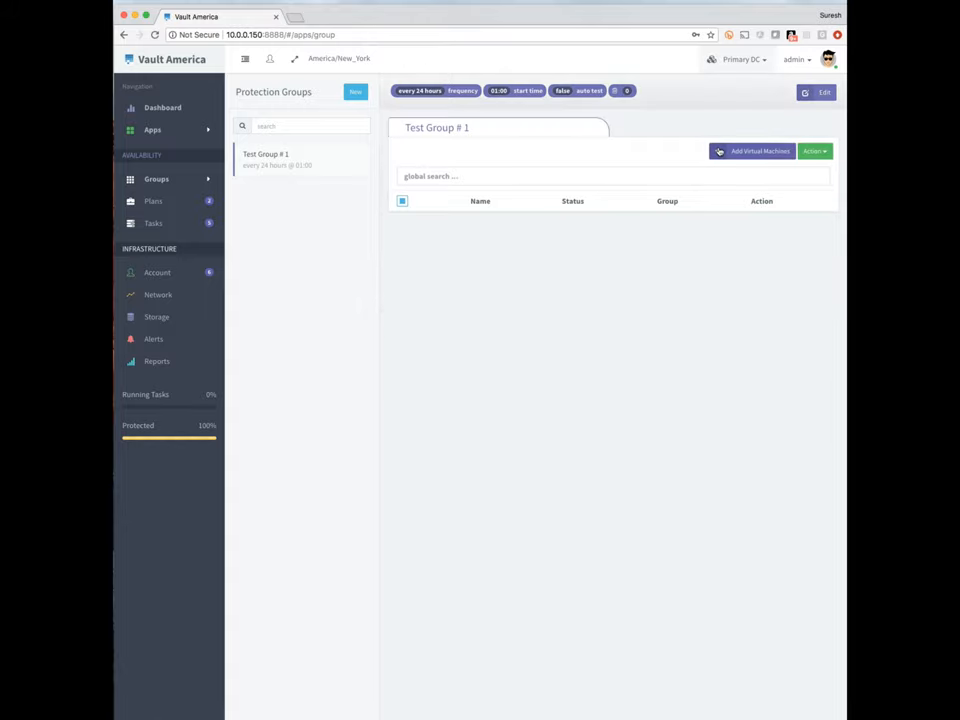
left_click(759, 151)
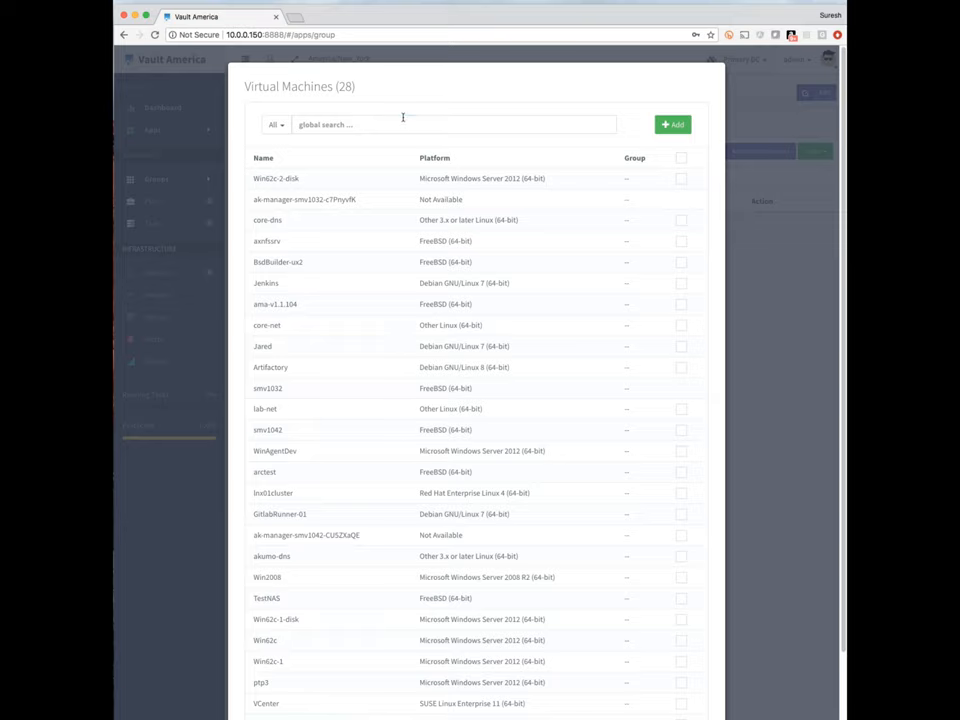
type("win")
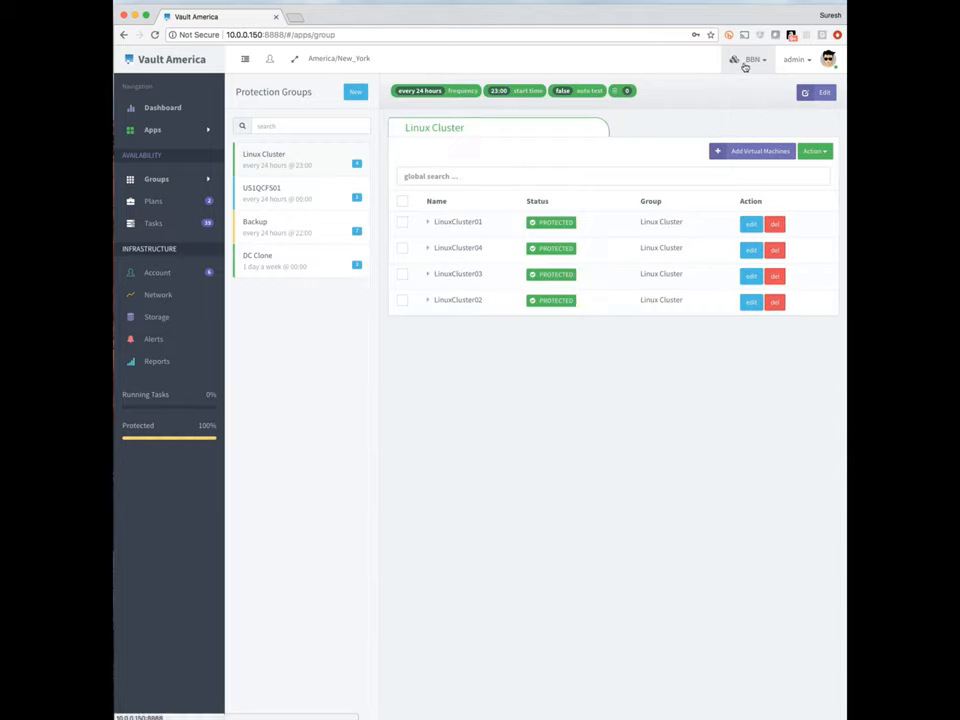
mouse_move(505, 225)
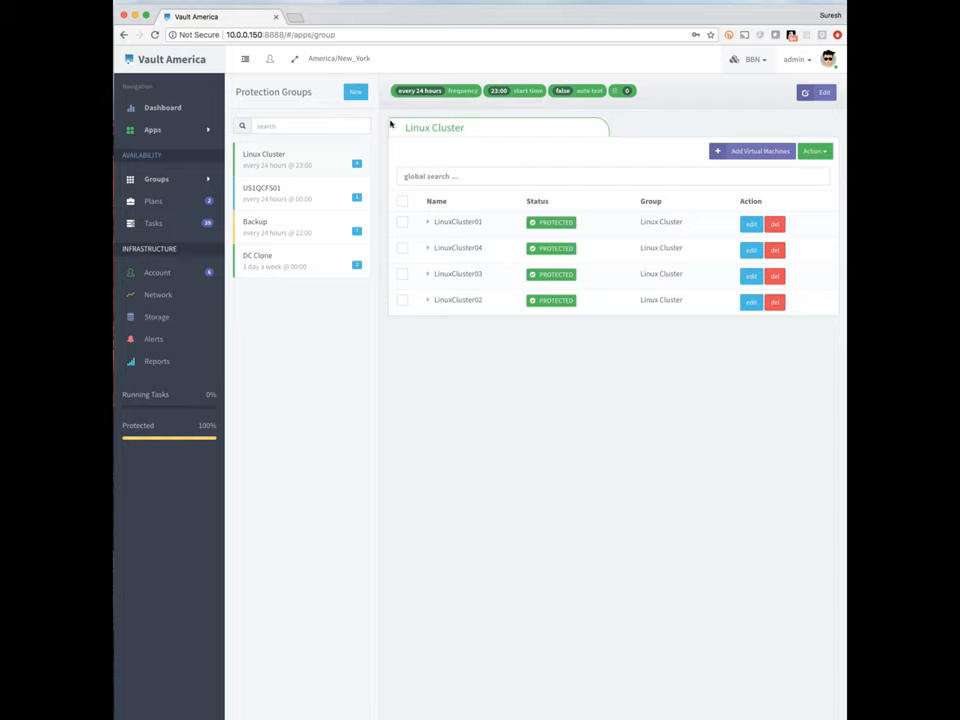
mouse_move(339, 164)
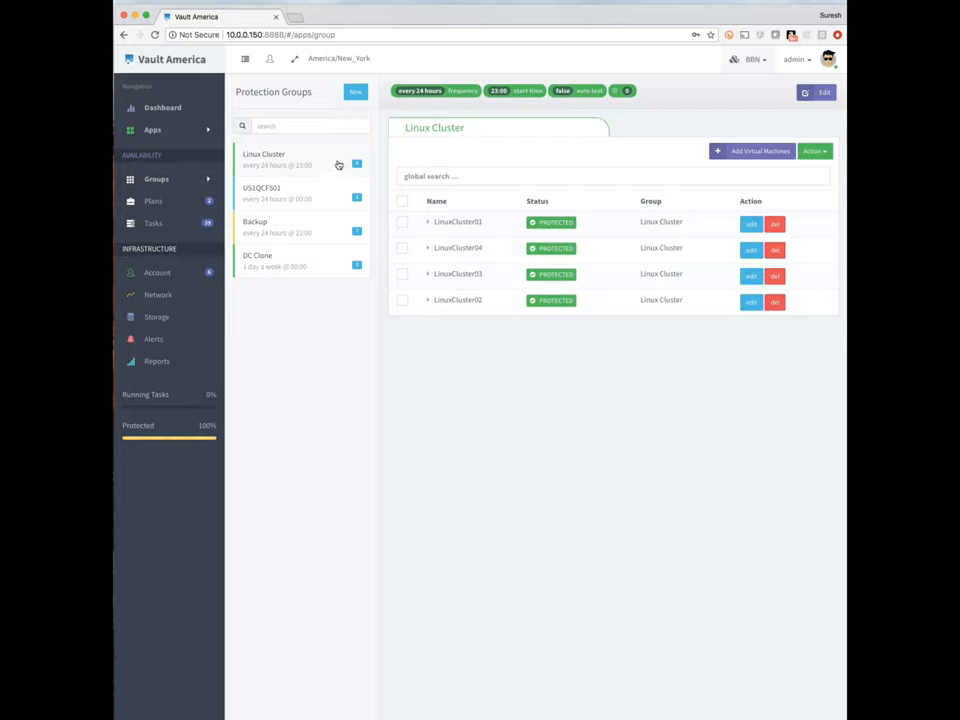
mouse_move(299, 188)
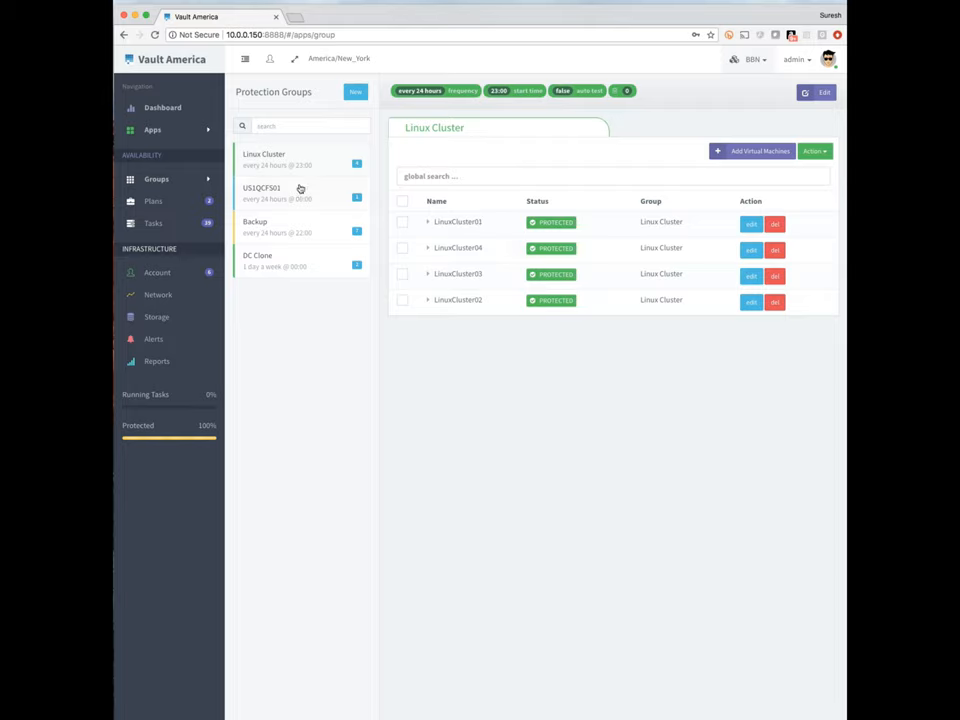
left_click(257, 259)
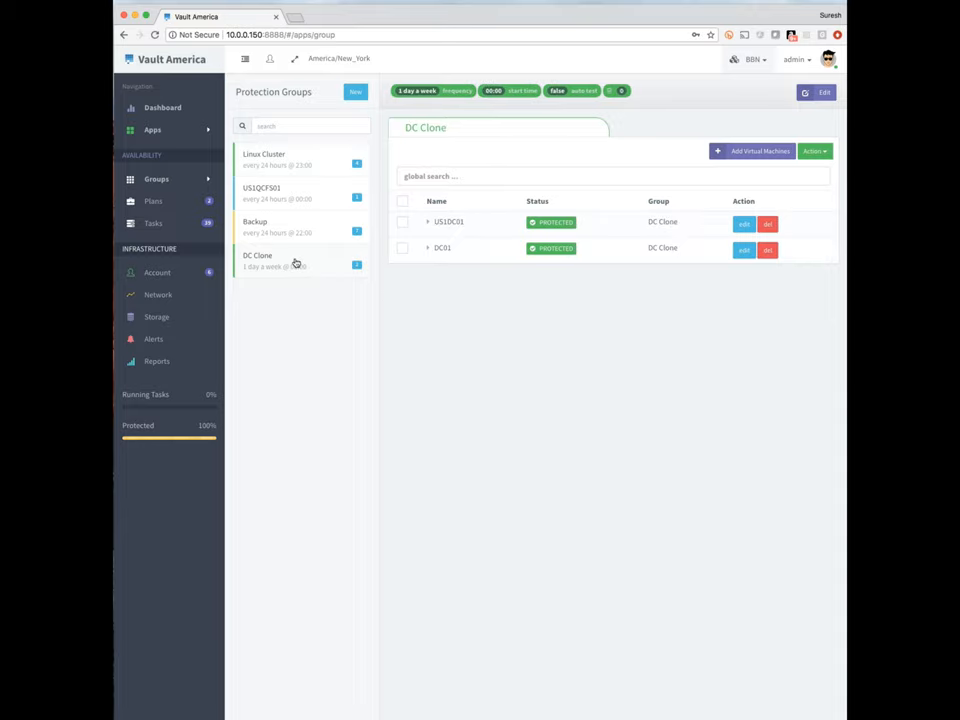
left_click(262, 192)
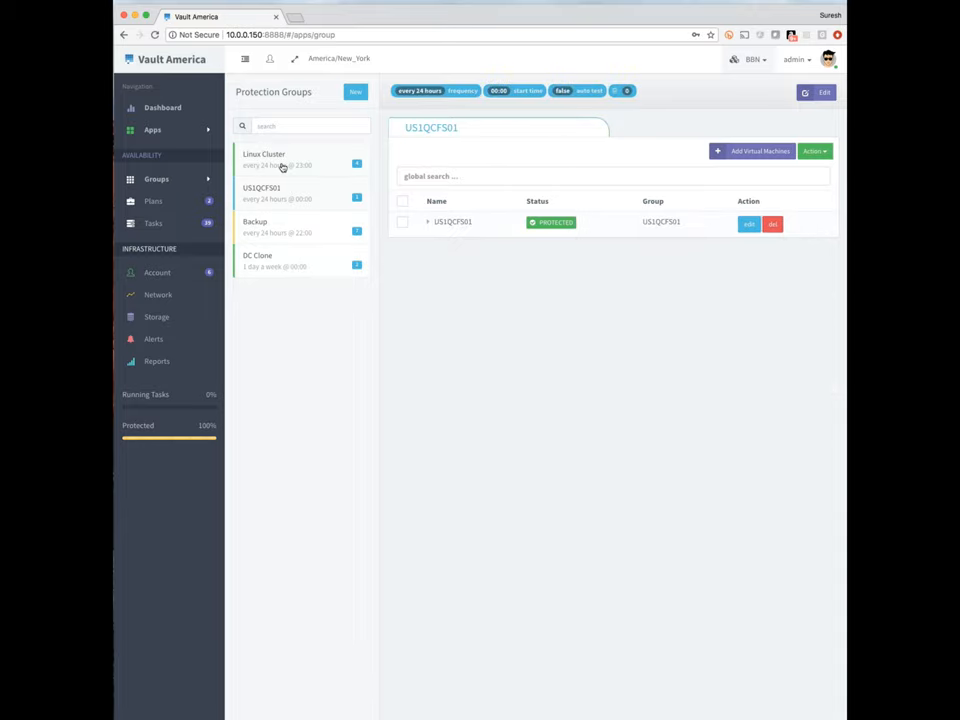
left_click(264, 158)
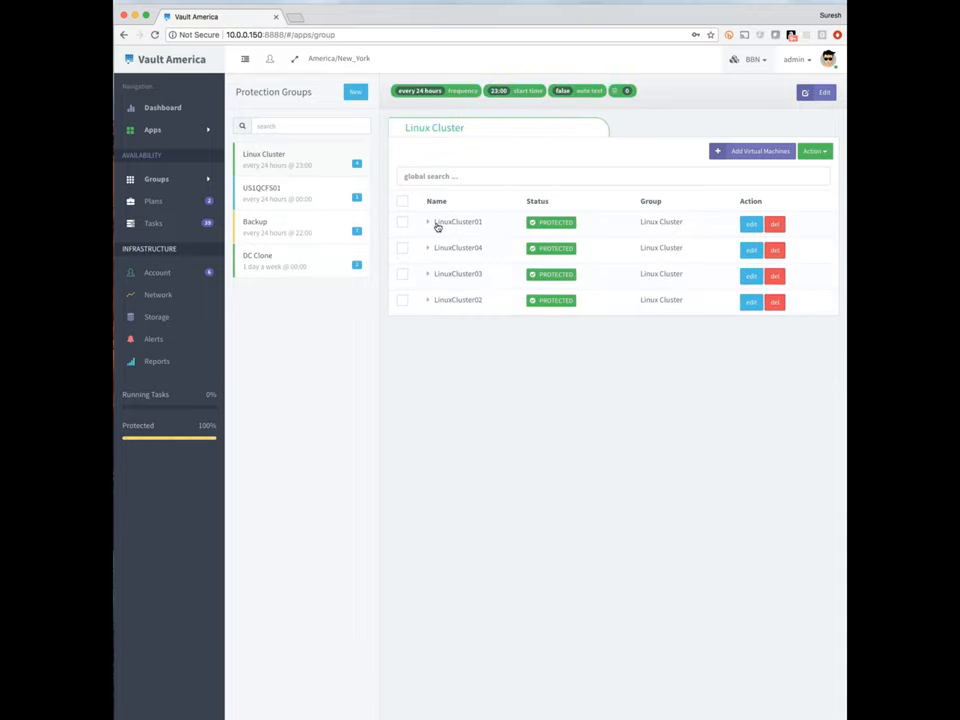
left_click(429, 221)
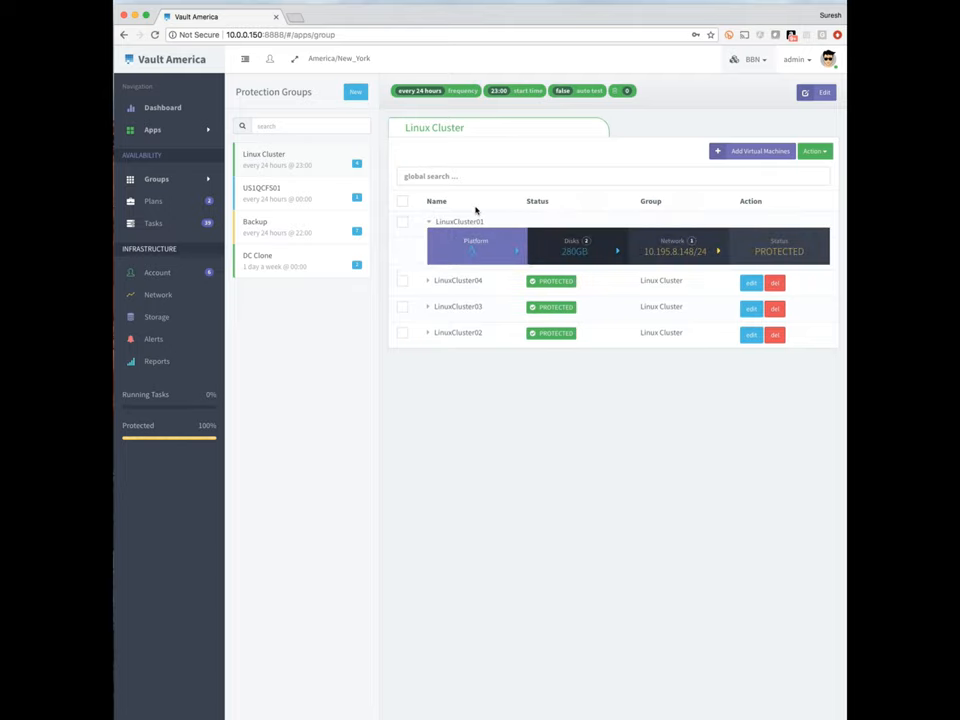
mouse_move(638, 255)
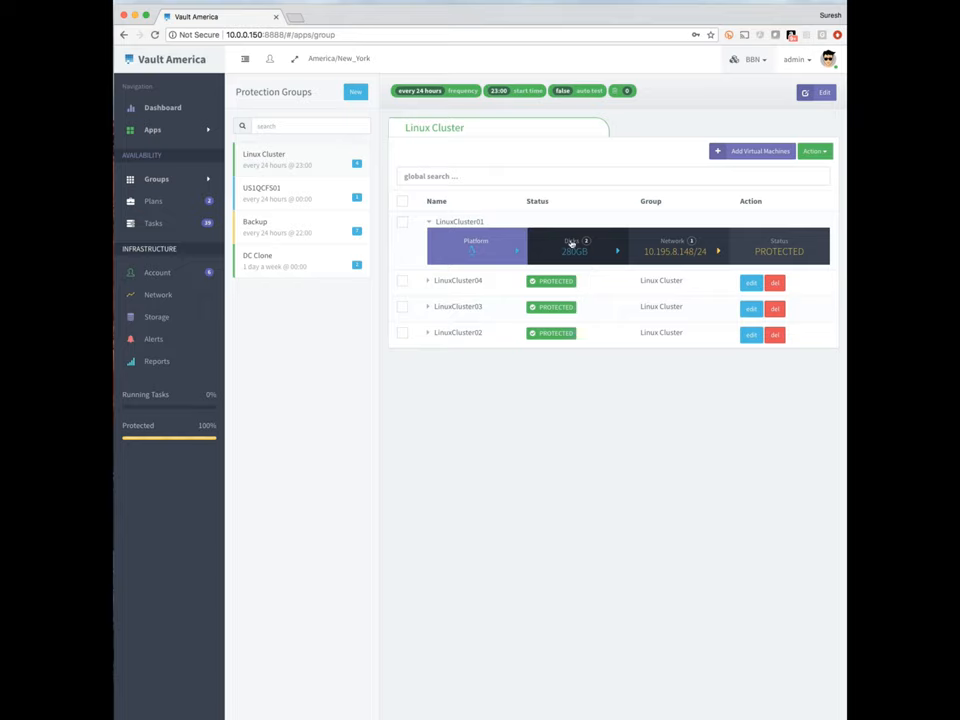
left_click(575, 245)
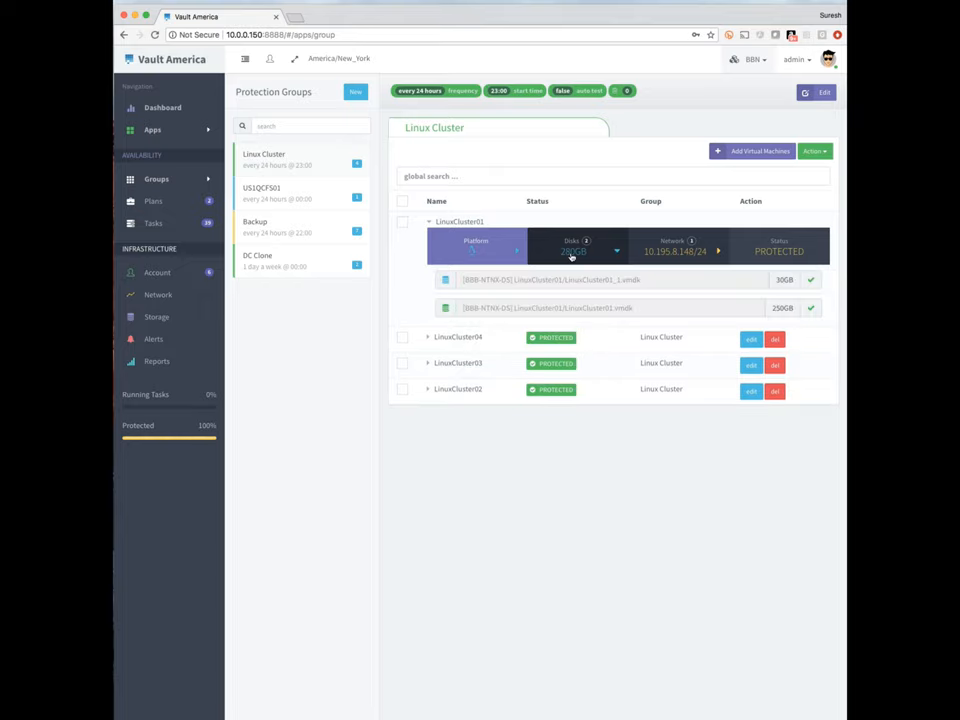
mouse_move(660, 253)
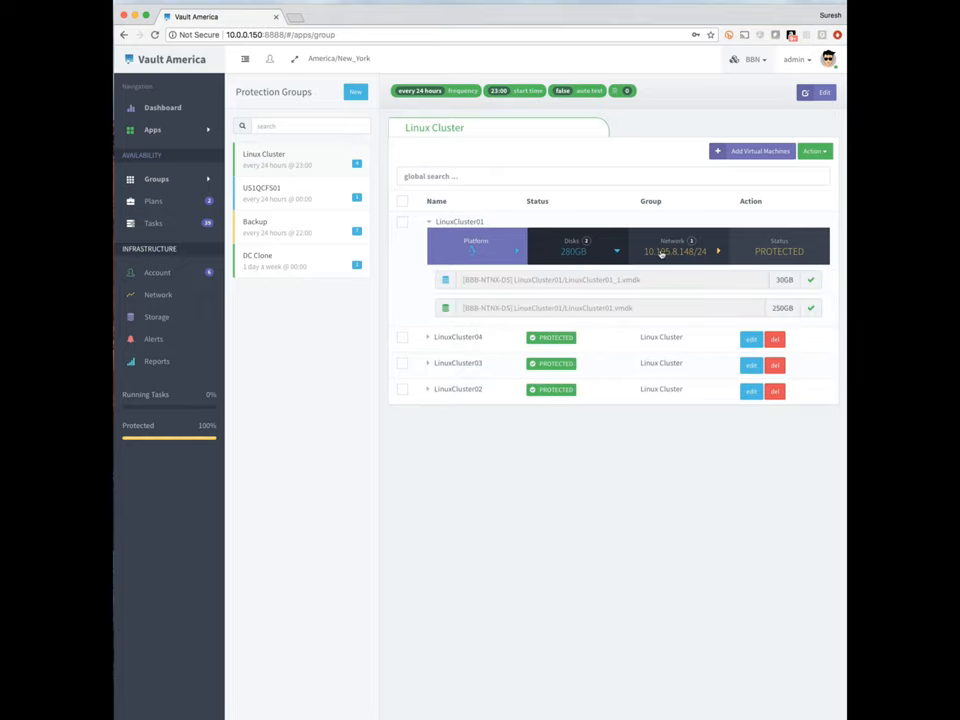
left_click(717, 251)
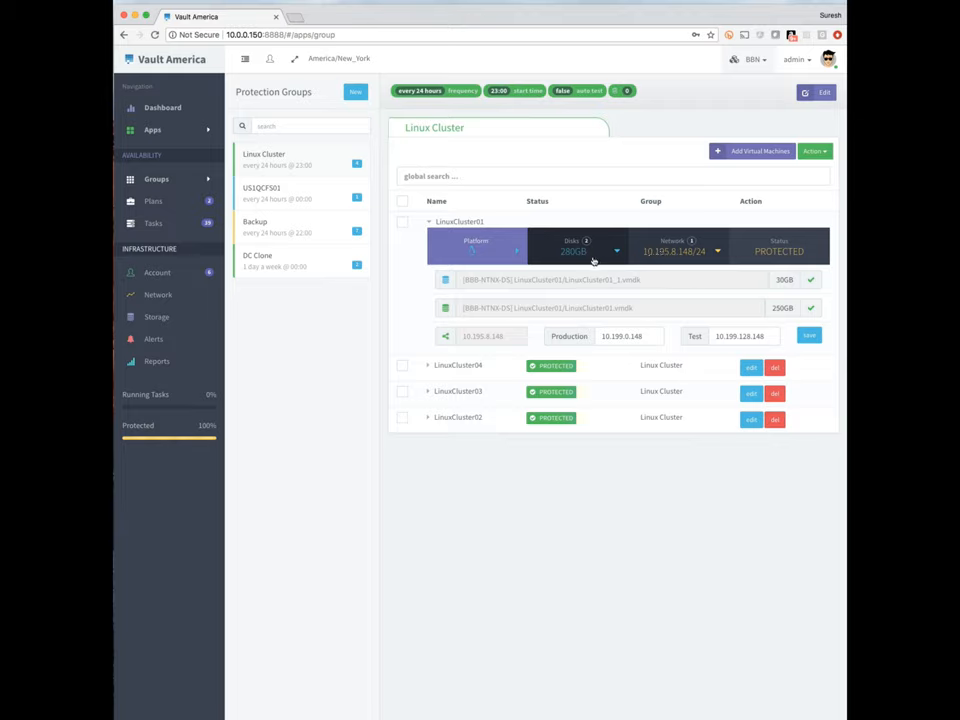
left_click(617, 251)
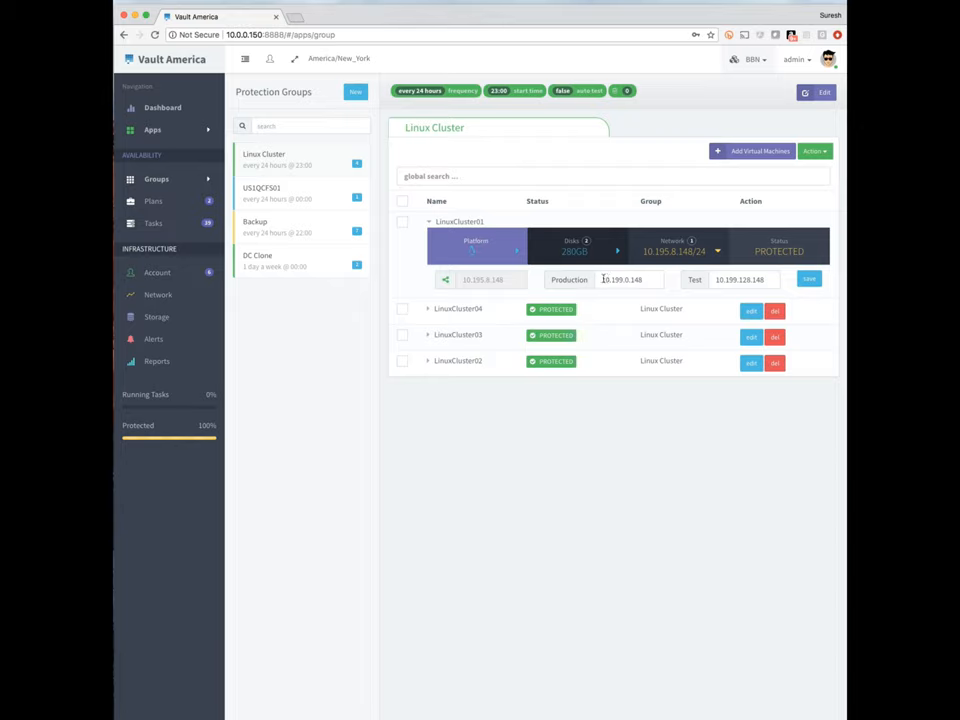
triple_click(625, 279)
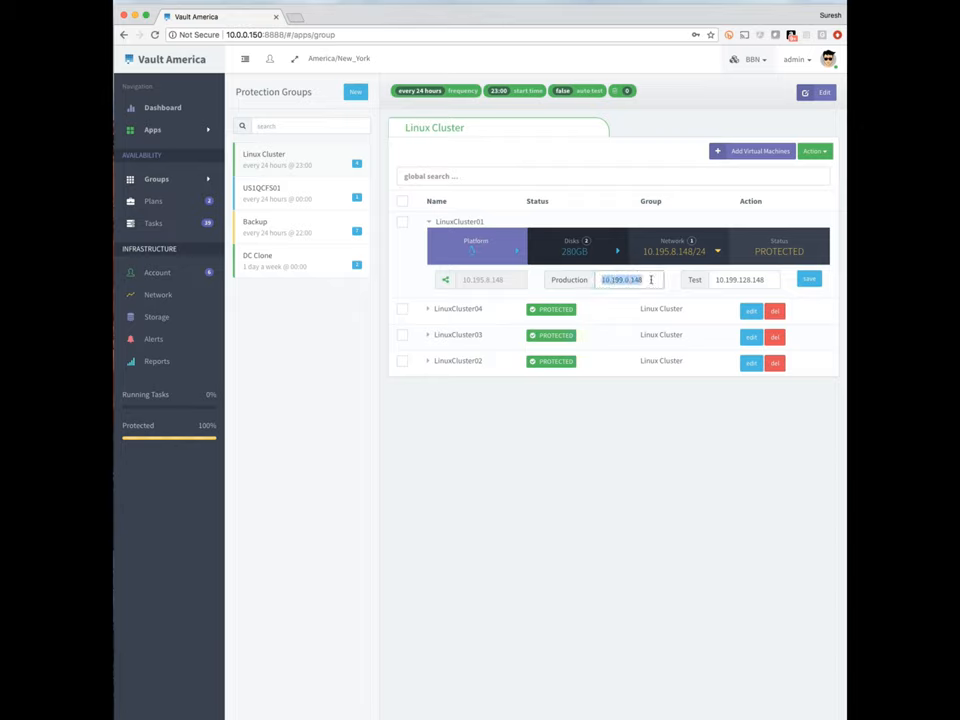
left_click(740, 279)
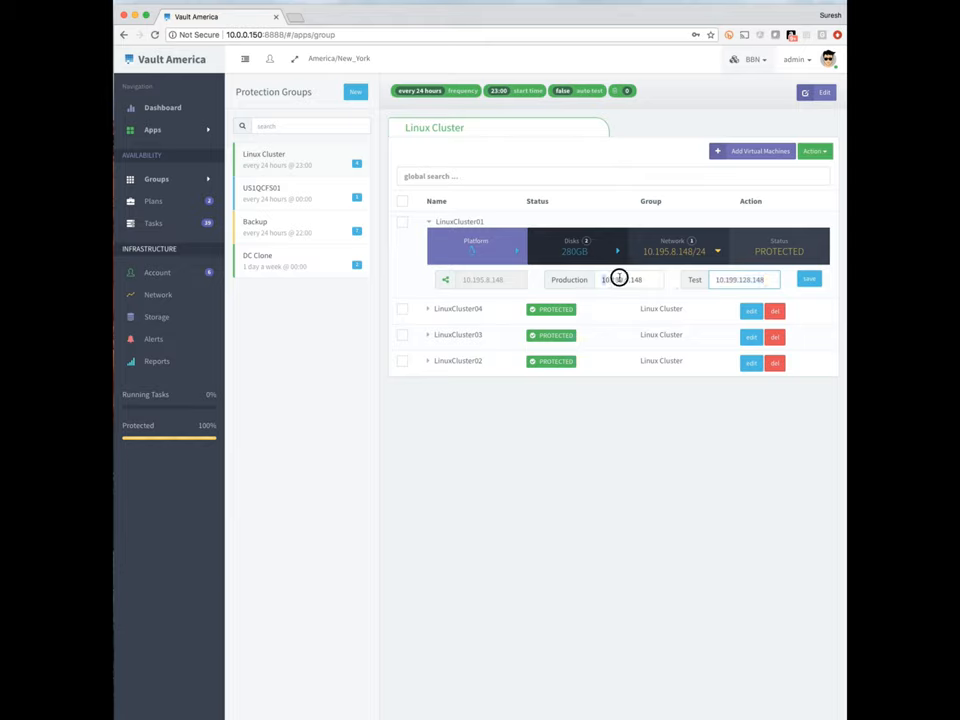
triple_click(628, 279)
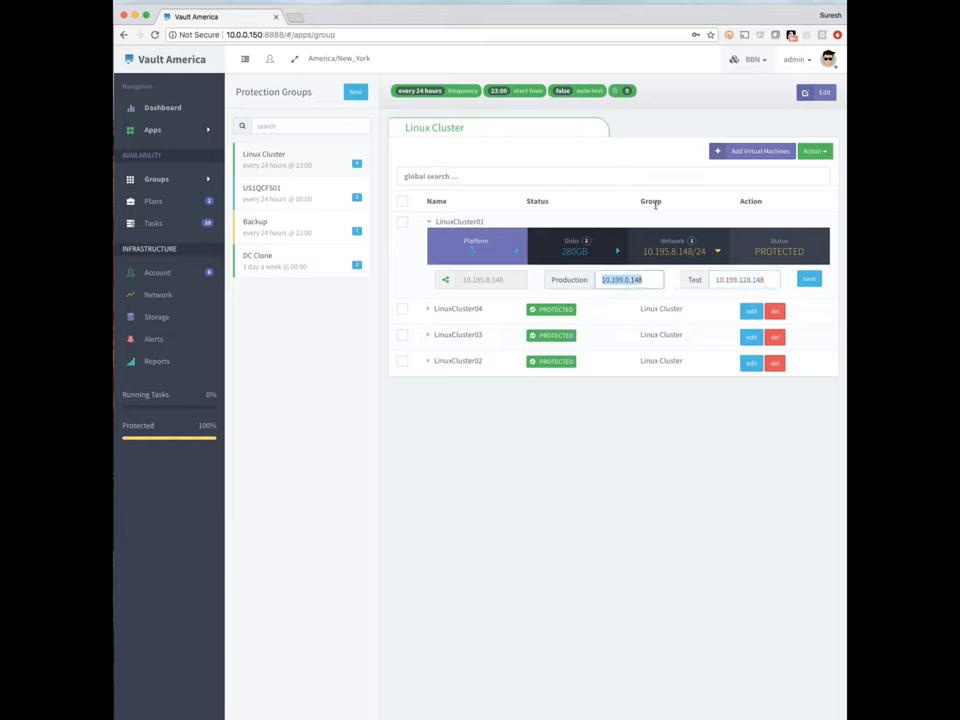
left_click(428, 221)
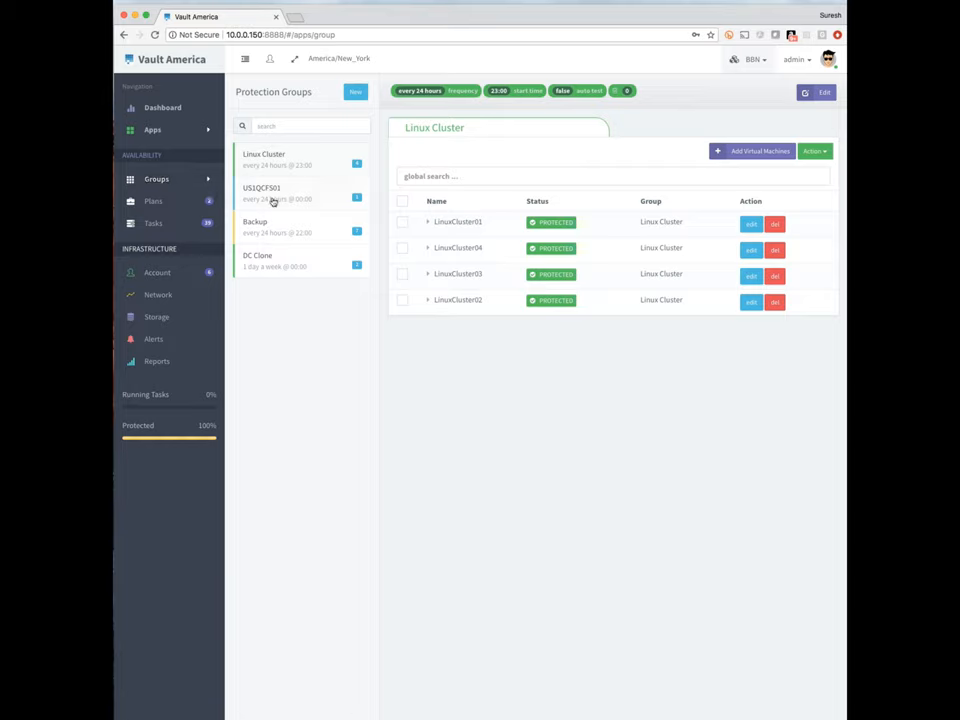
mouse_move(413, 97)
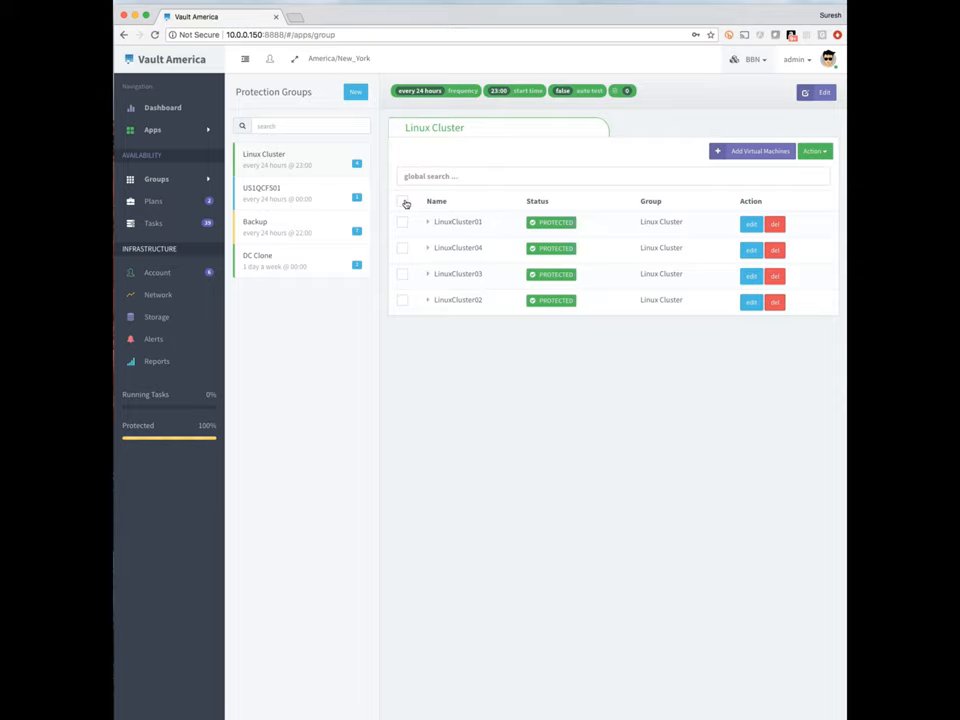
Step: Select all four Linux Cluster machines and open the Action dropdown
left_click(402, 201)
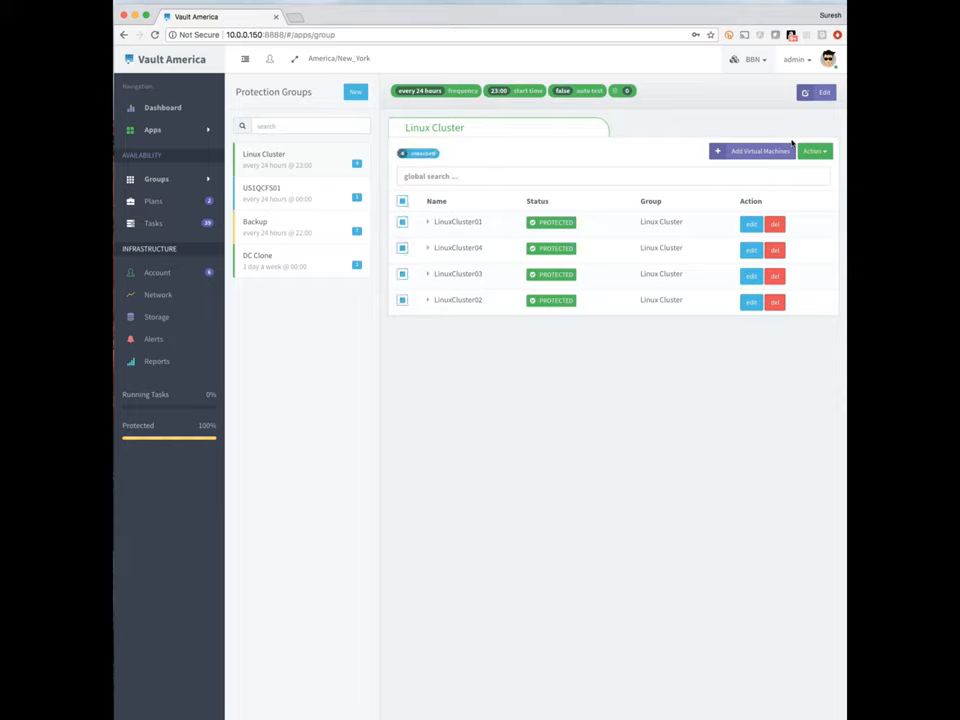
left_click(814, 151)
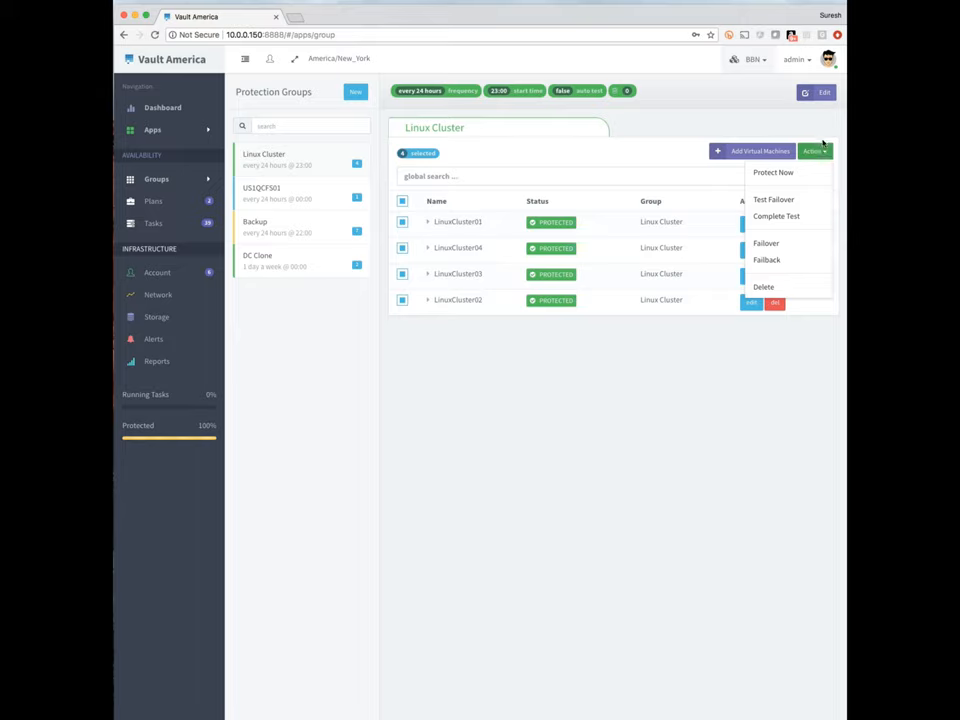
mouse_move(774, 199)
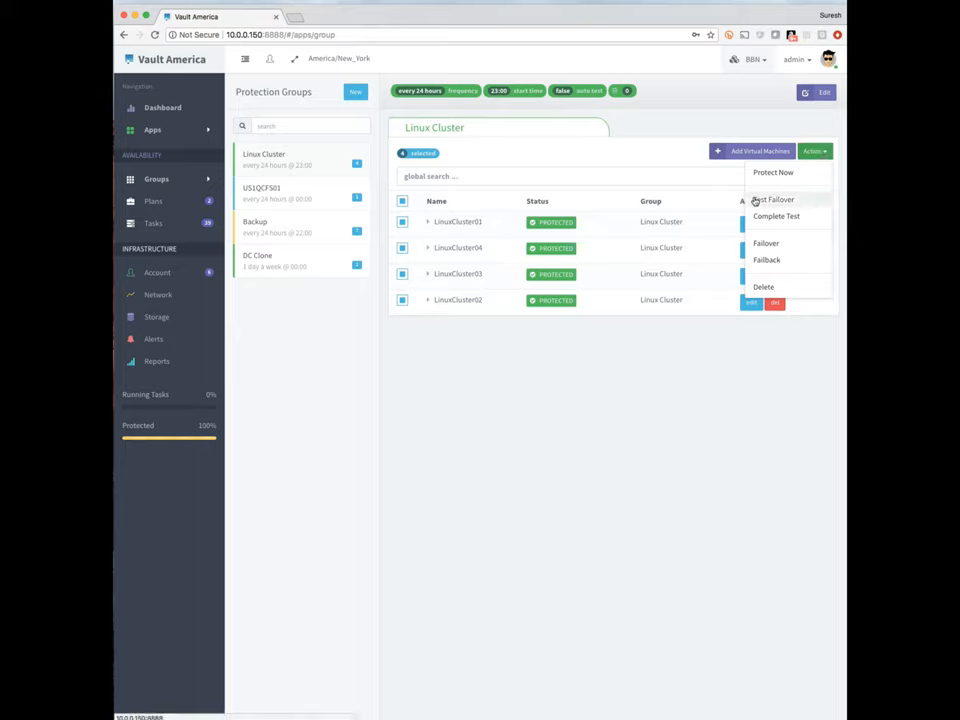
mouse_move(773, 199)
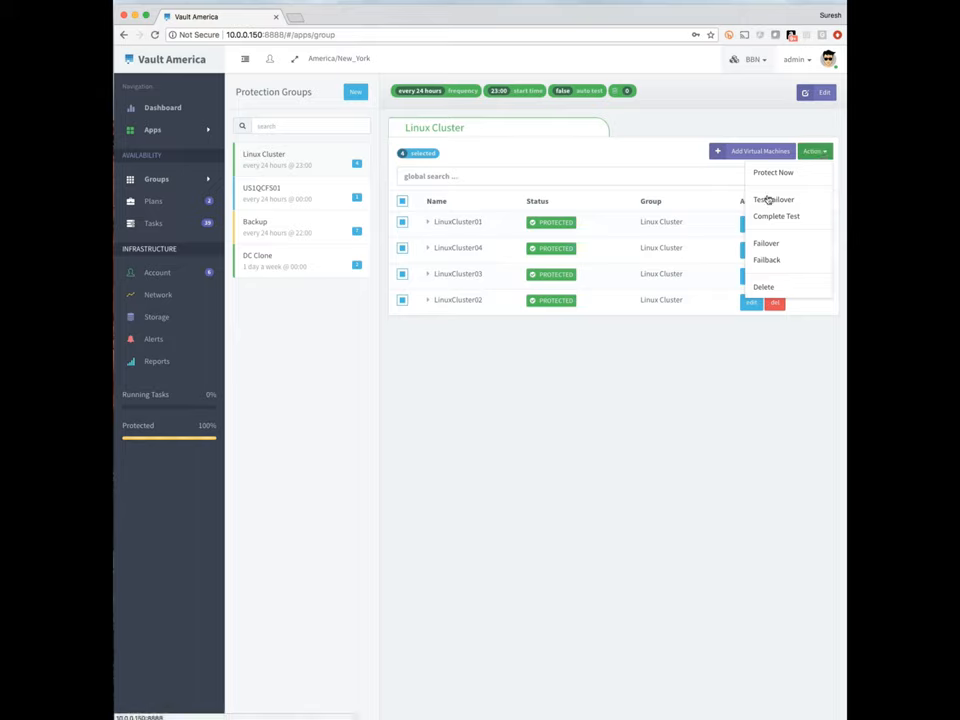
mouse_move(766, 243)
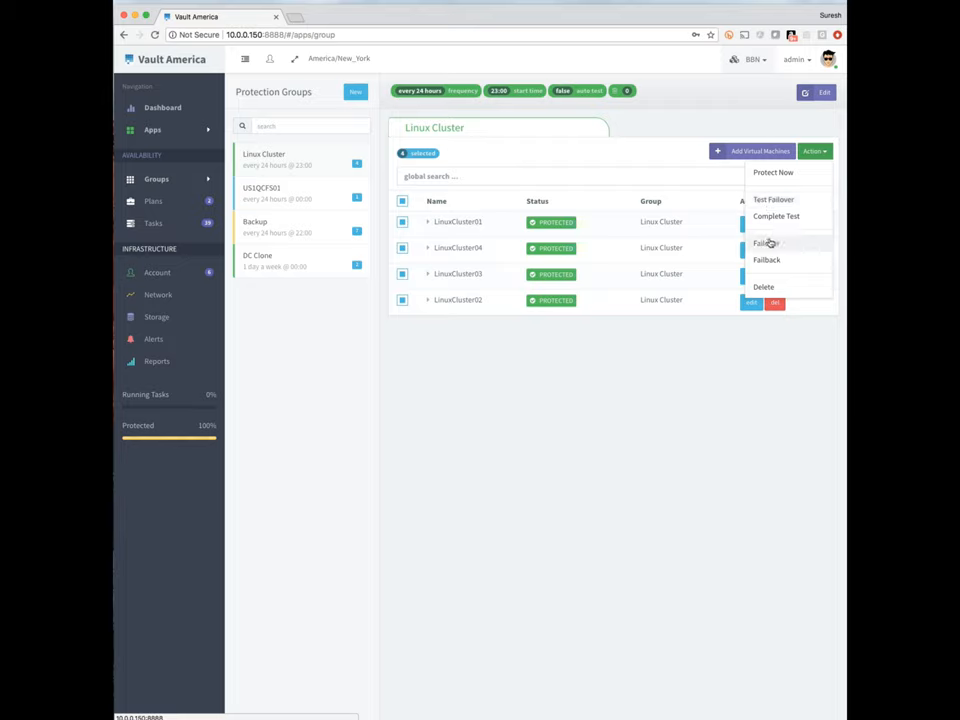
mouse_move(766, 250)
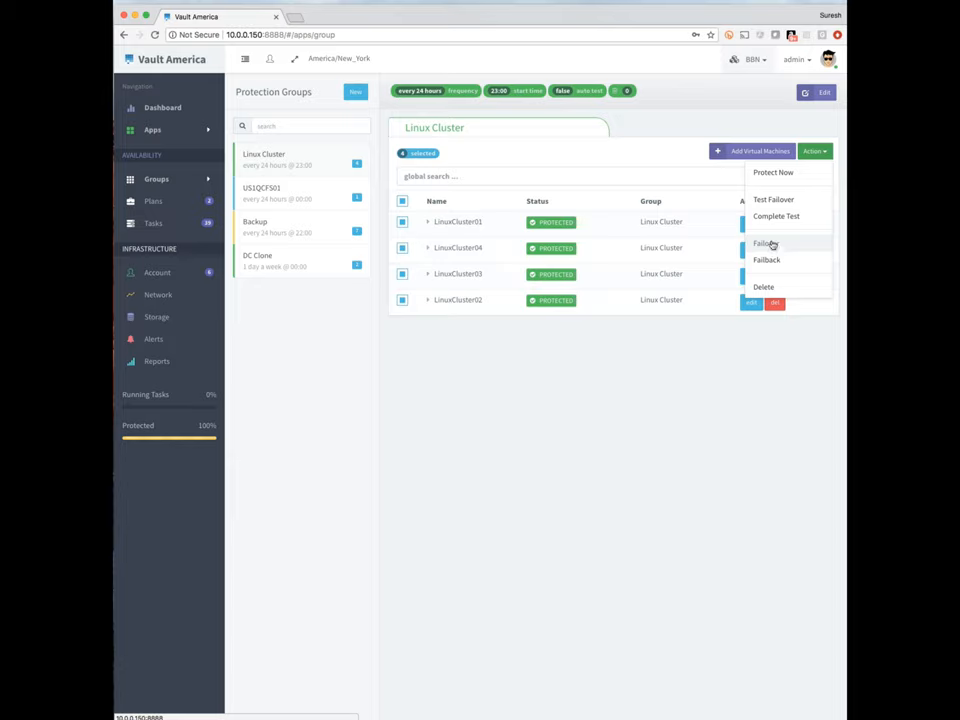
mouse_move(773, 199)
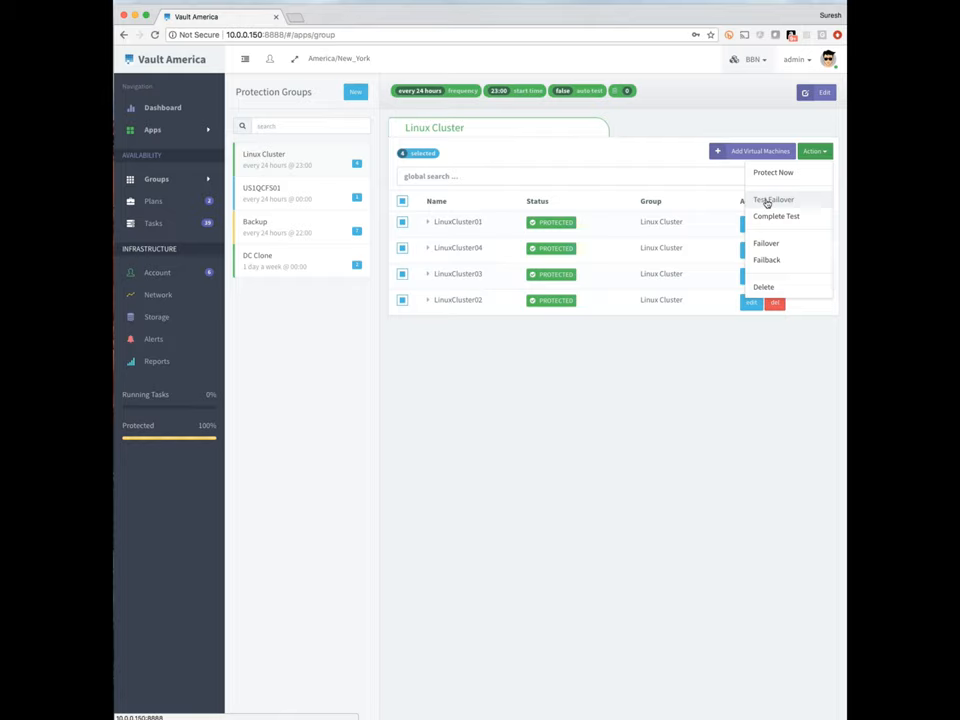
mouse_move(776, 216)
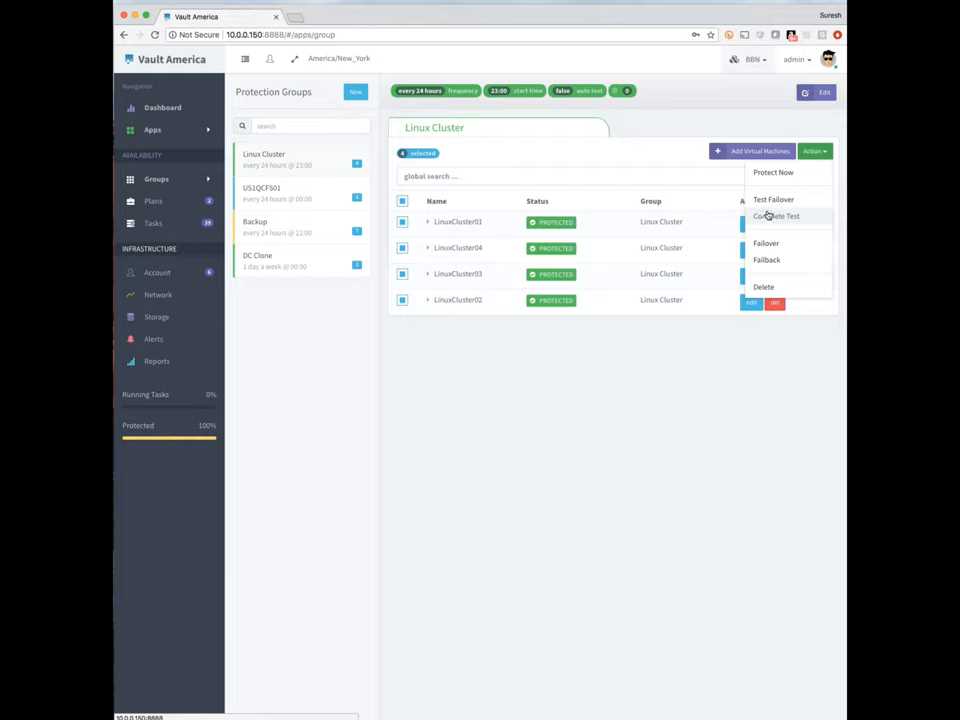
mouse_move(768, 217)
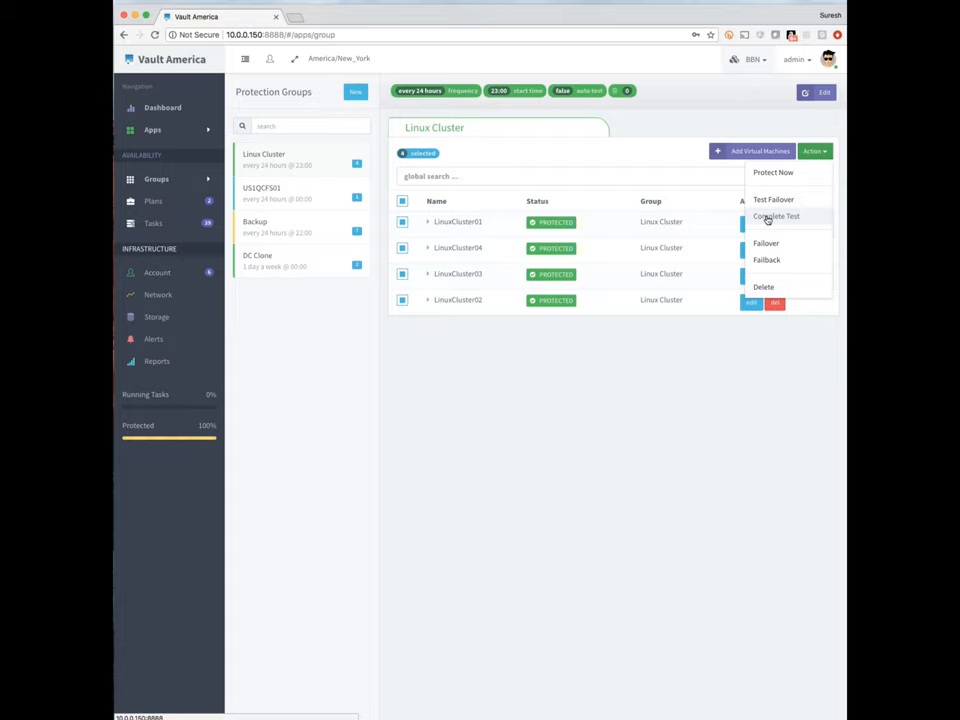
mouse_move(773, 199)
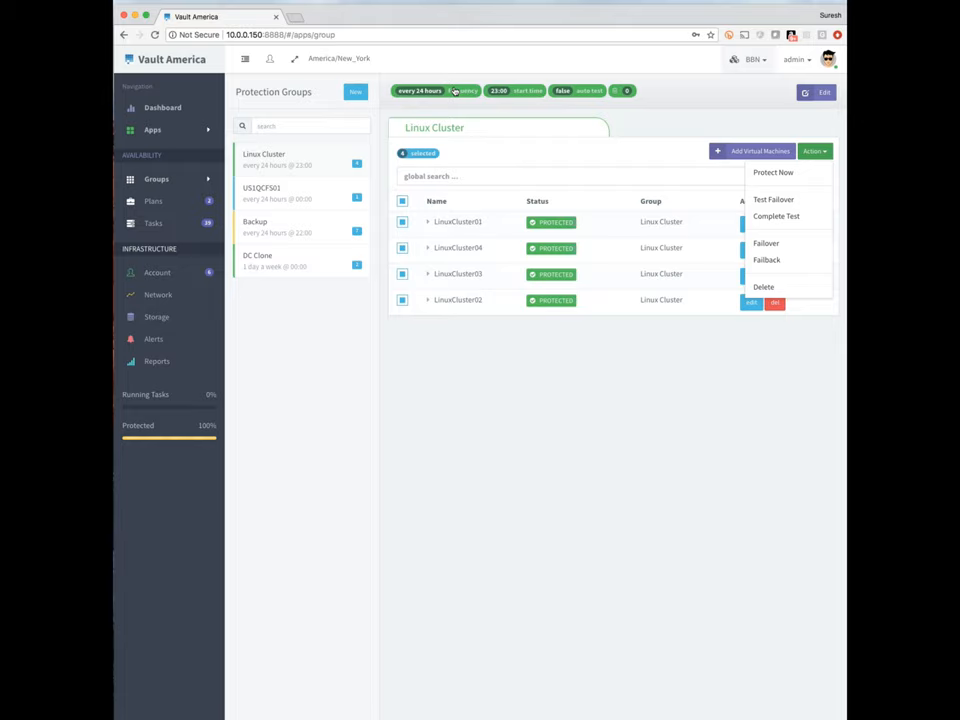
mouse_move(766, 243)
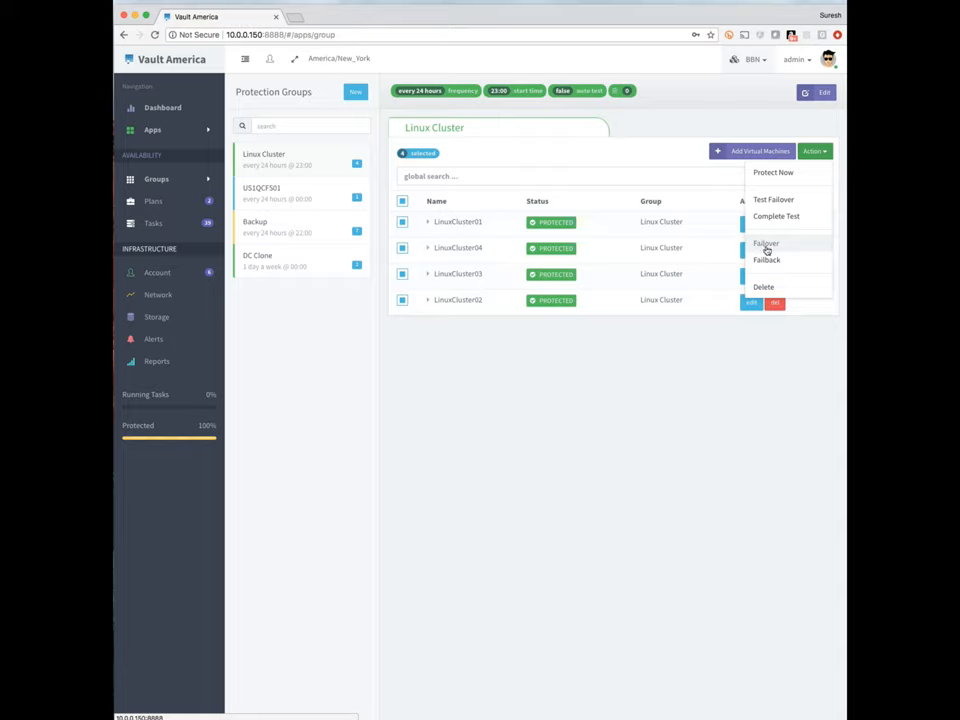
mouse_move(766, 243)
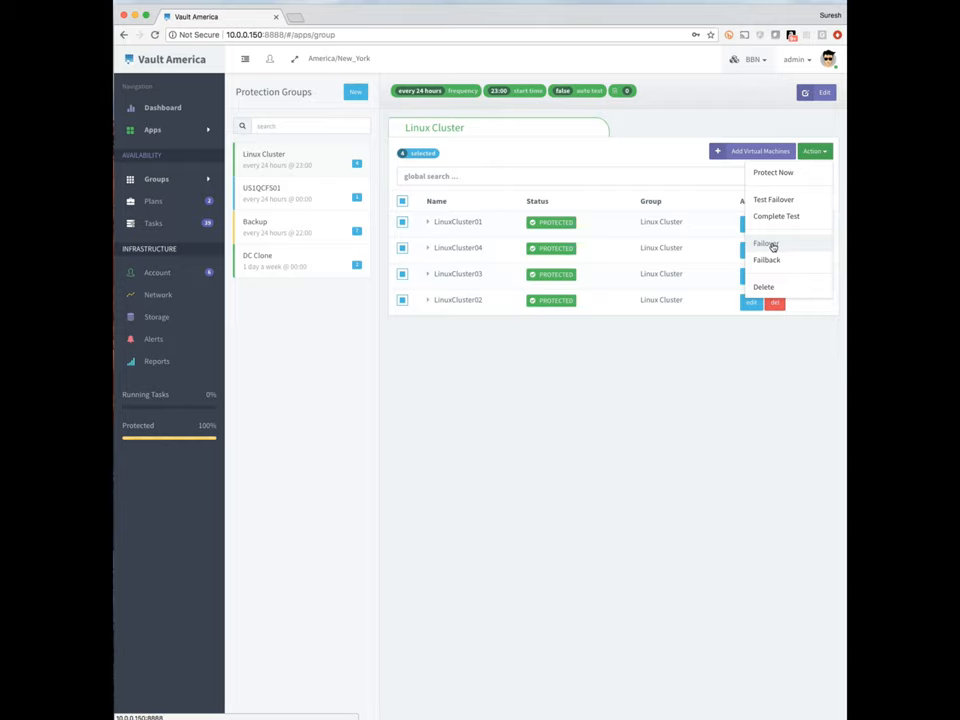
mouse_move(766, 259)
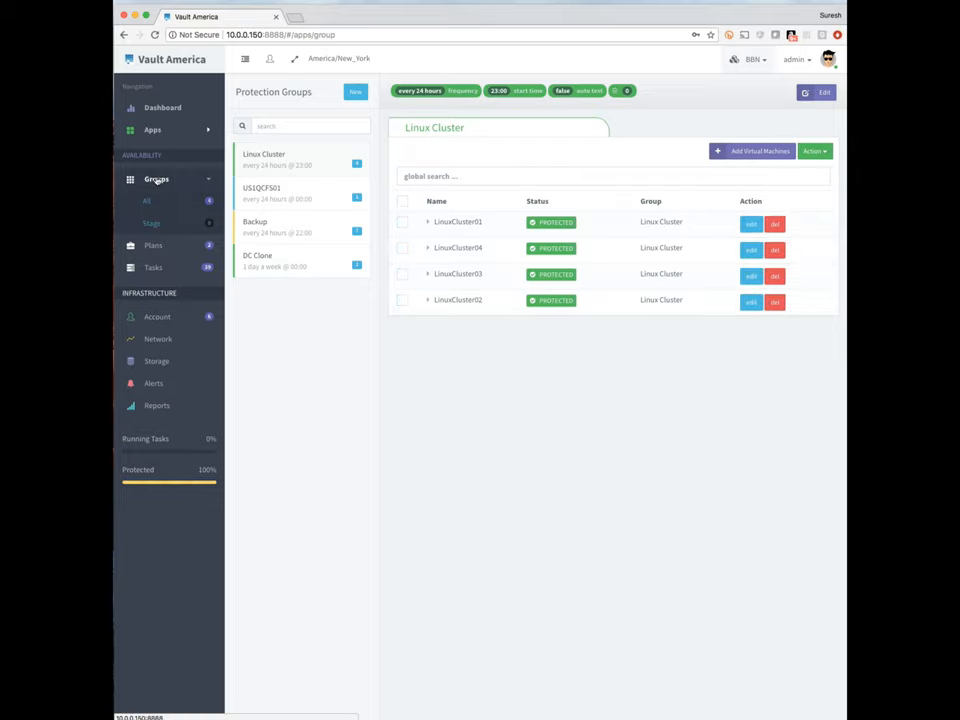
Step: Select all machines in both the Linux Cluster and Backup protection groups
left_click(152, 222)
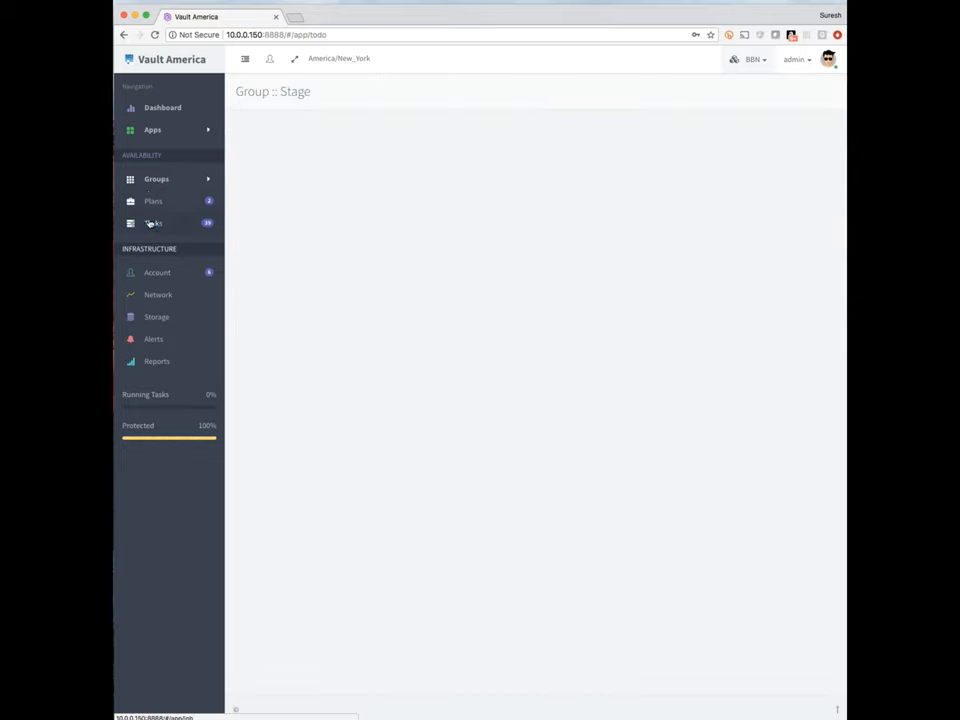
left_click(156, 179)
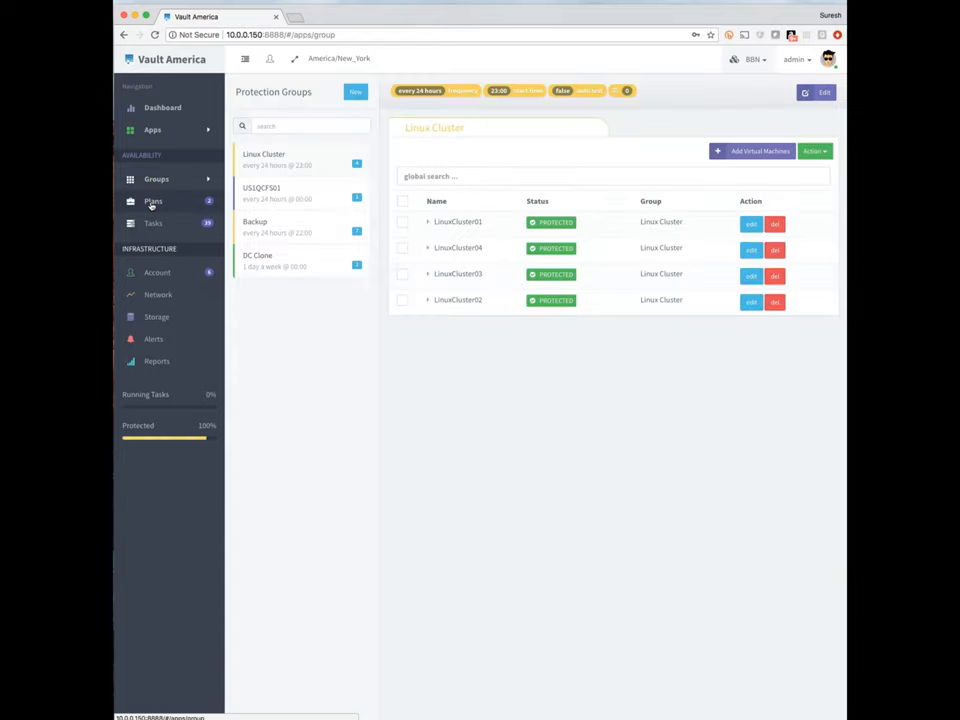
left_click(402, 201)
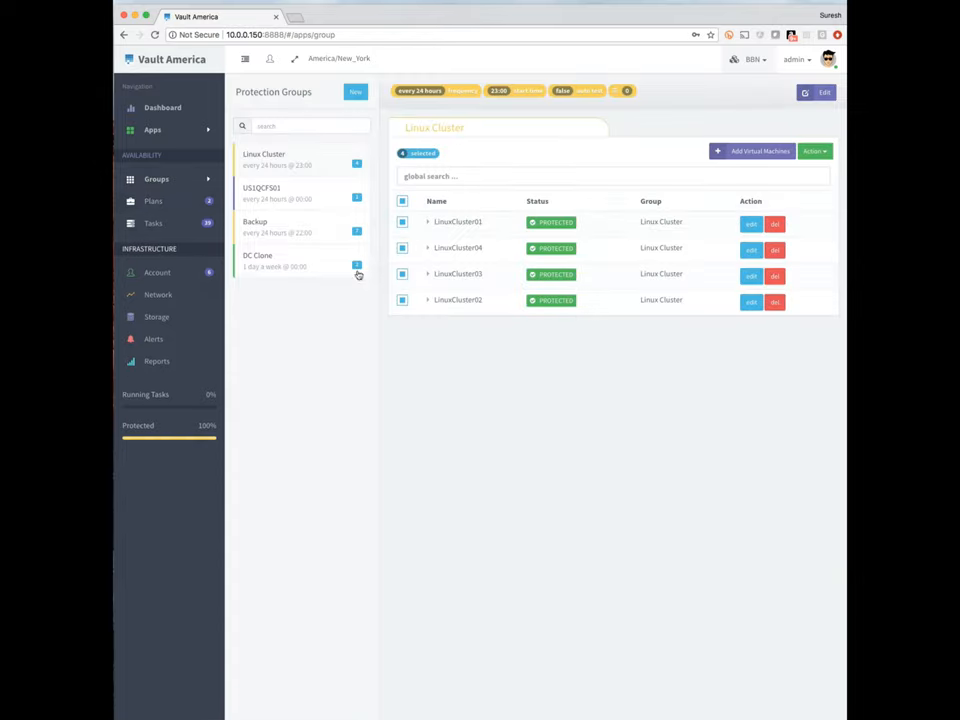
left_click(255, 226)
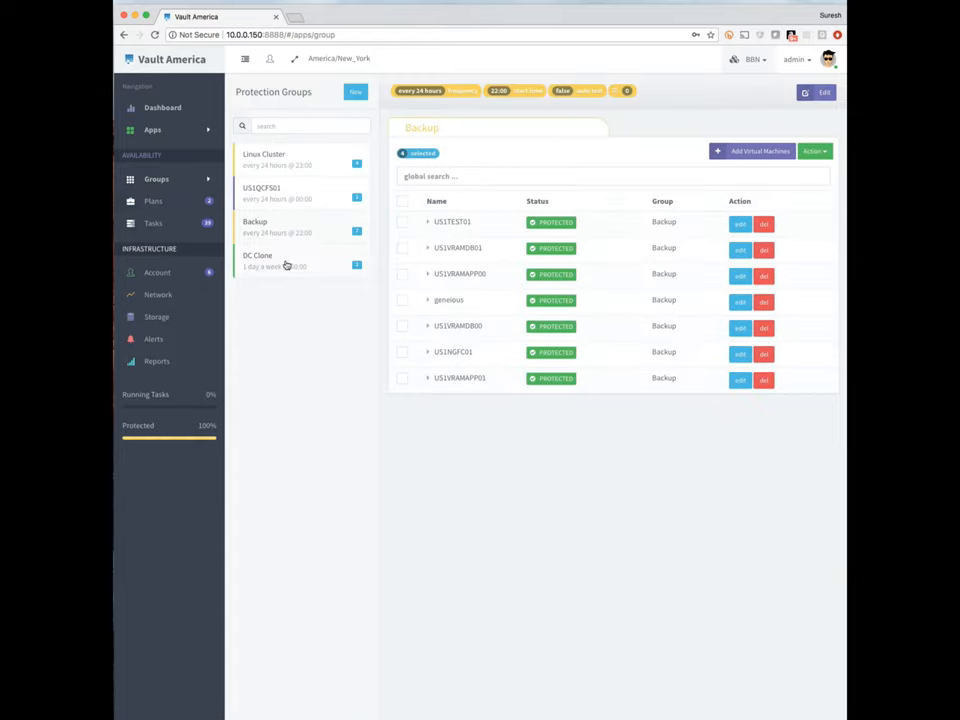
left_click(402, 201)
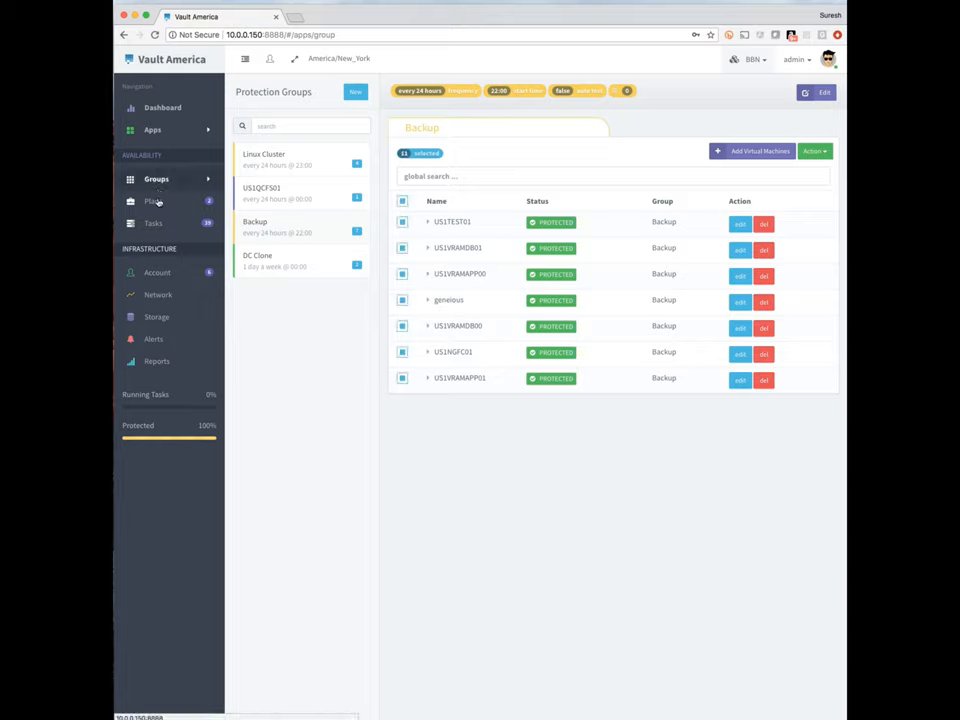
Step: Open the Stage view listing the 11 selected protected machines
left_click(156, 179)
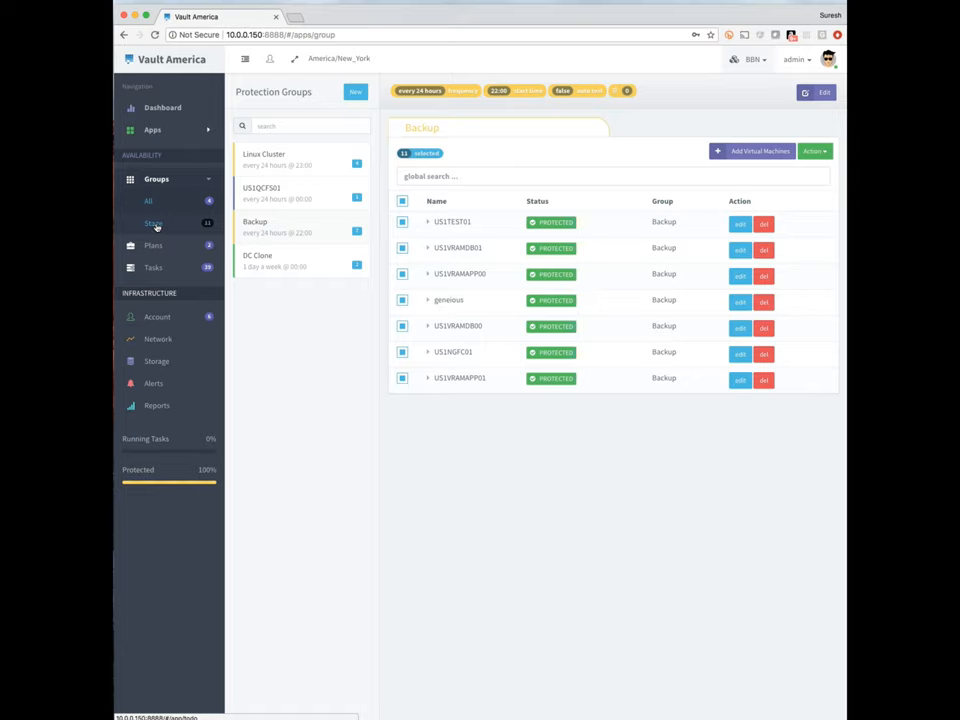
left_click(153, 223)
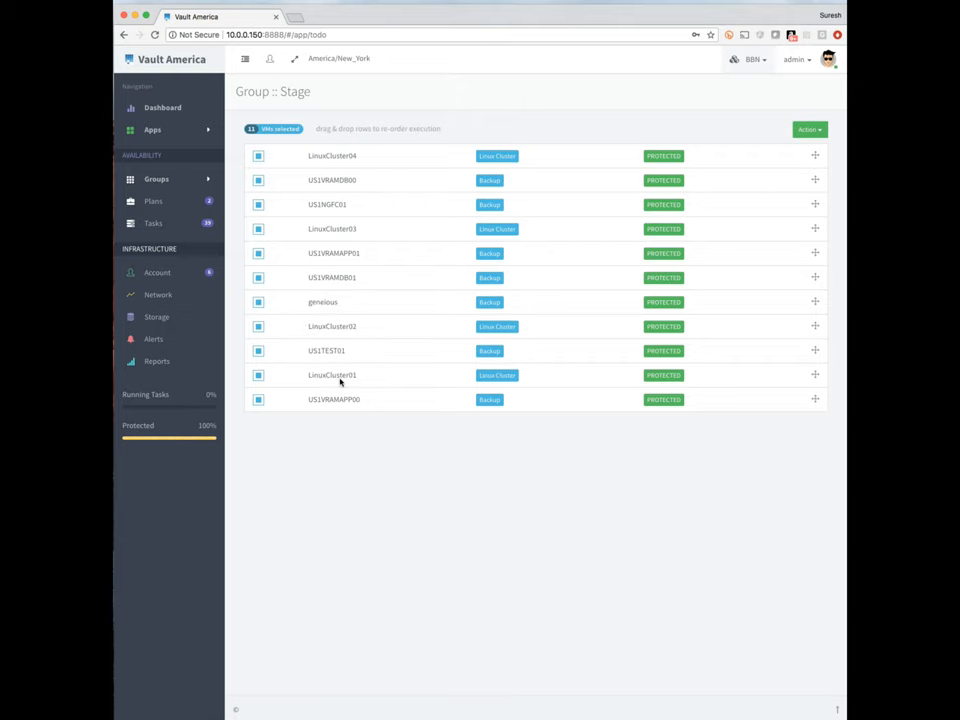
mouse_move(353, 349)
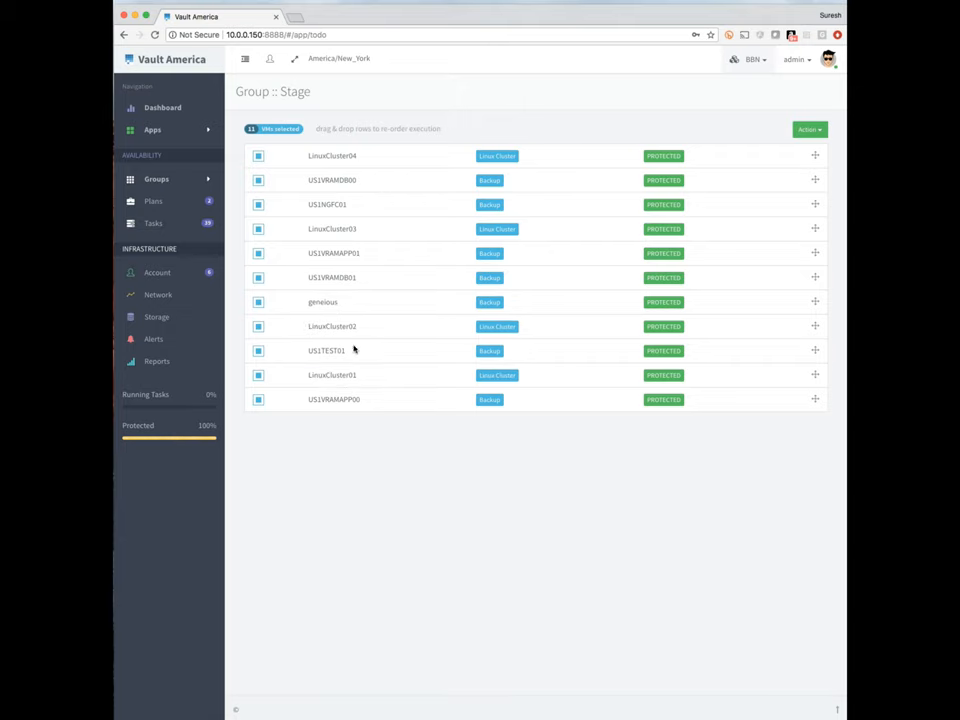
mouse_move(359, 150)
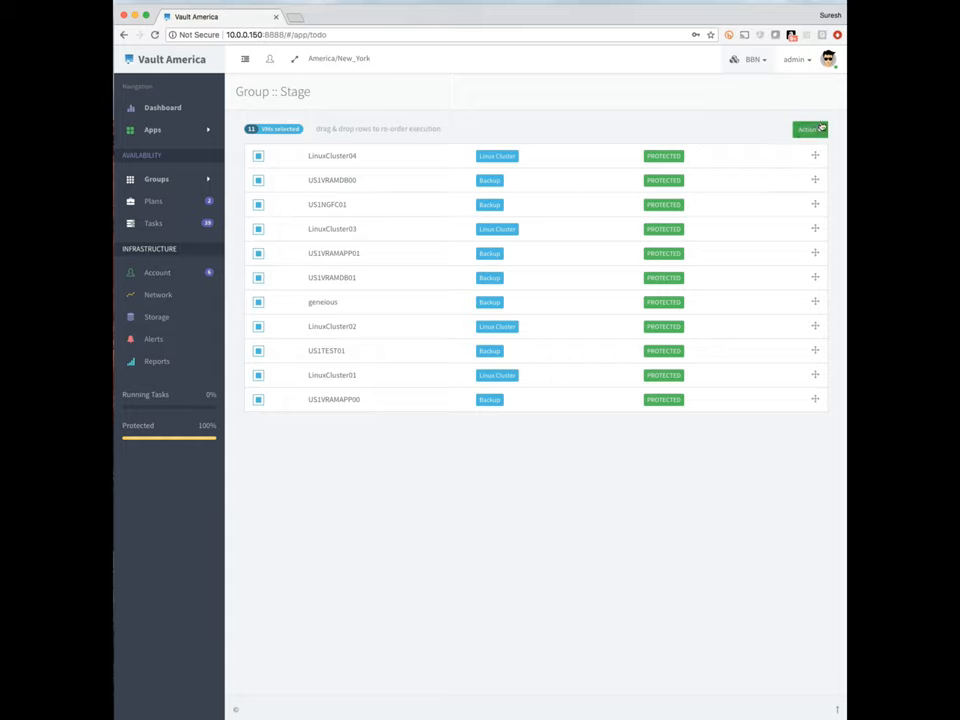
left_click(808, 129)
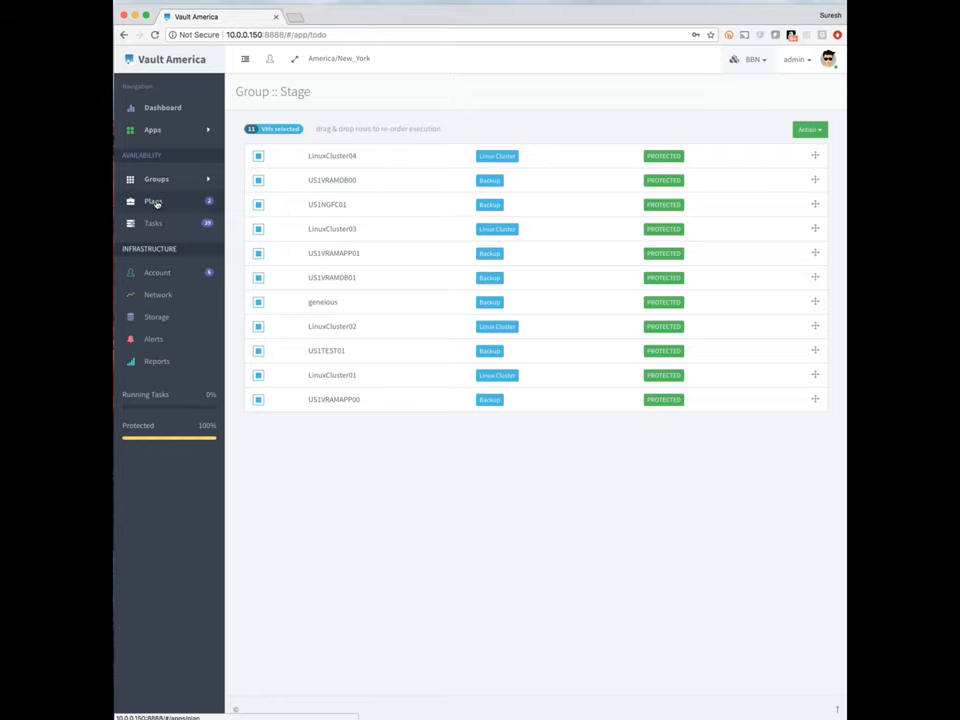
Step: Open the failover plans and view the PRODUCTION plan mapping 10.195.8.0/24 to 10.199.0.0/24
left_click(153, 201)
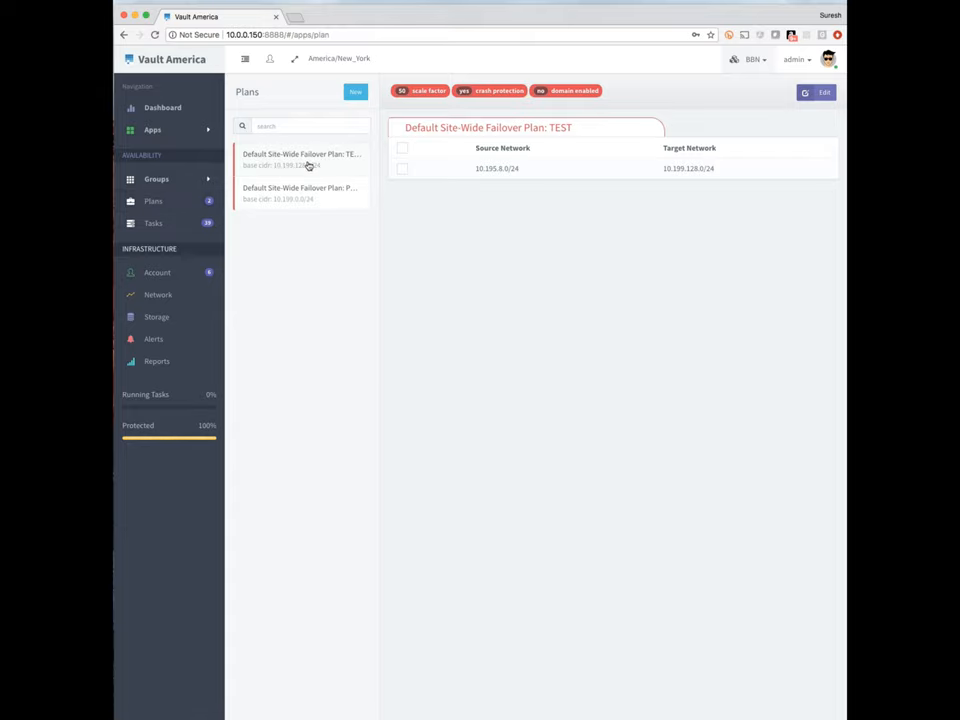
left_click(299, 192)
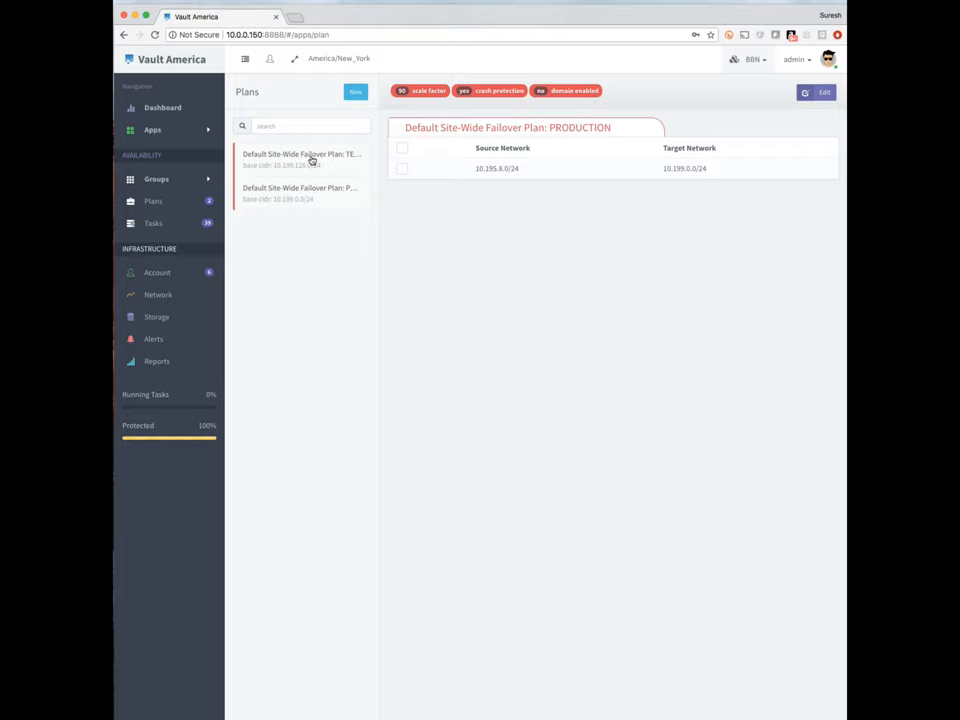
mouse_move(312, 198)
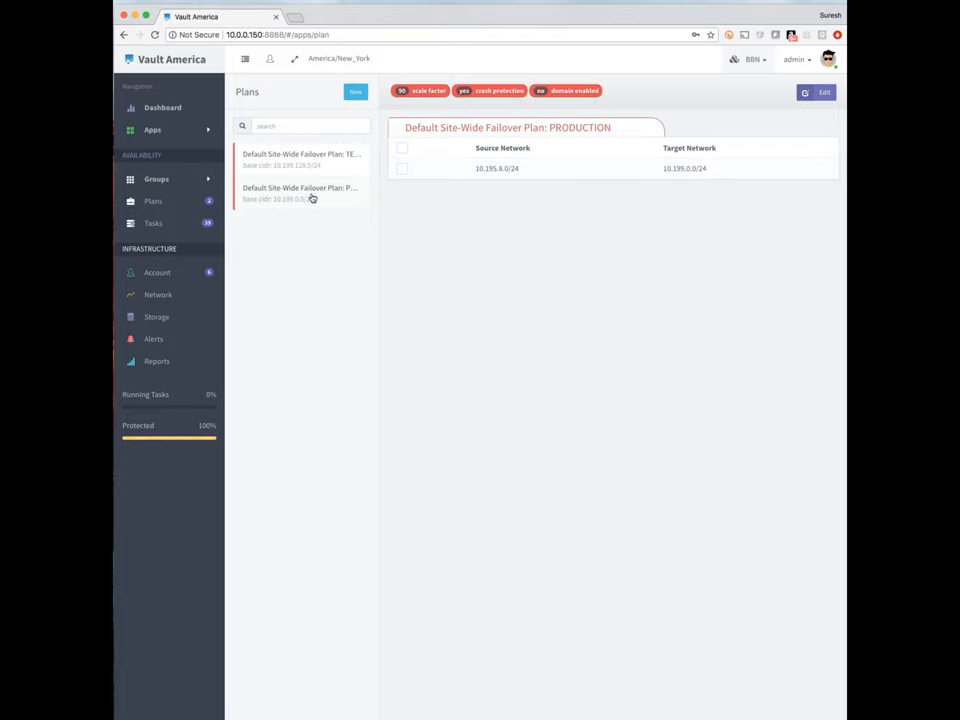
mouse_move(432, 170)
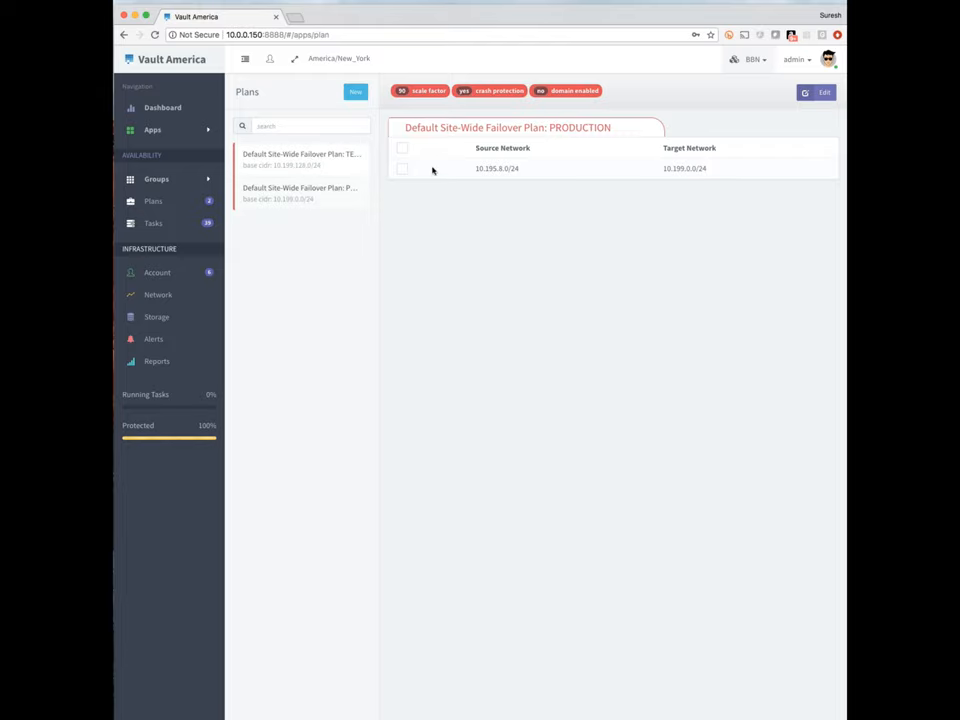
mouse_move(451, 183)
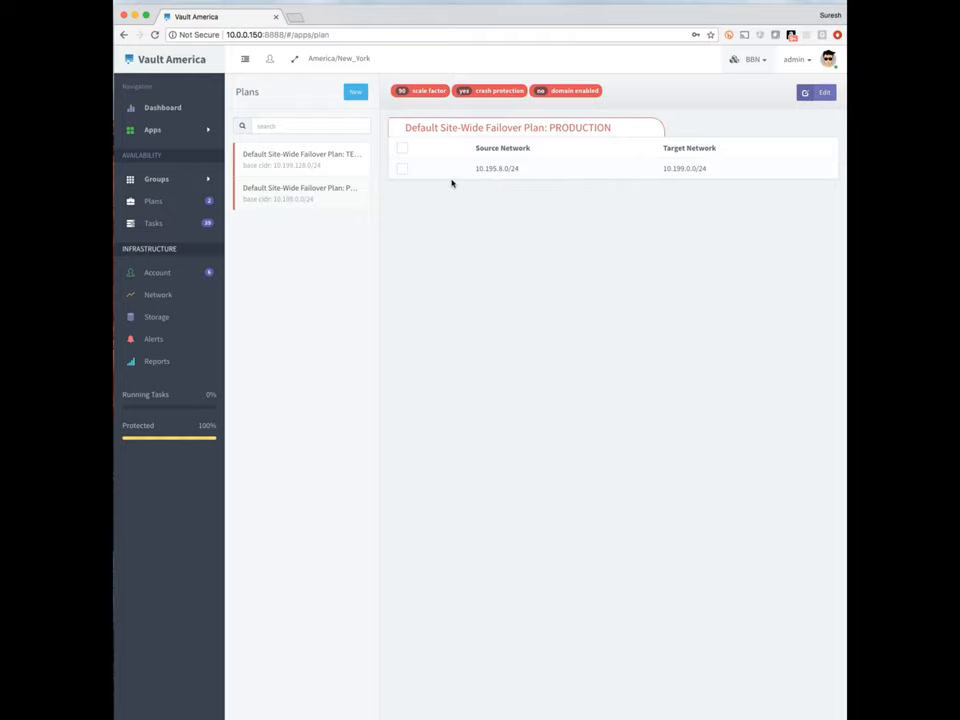
mouse_move(691, 190)
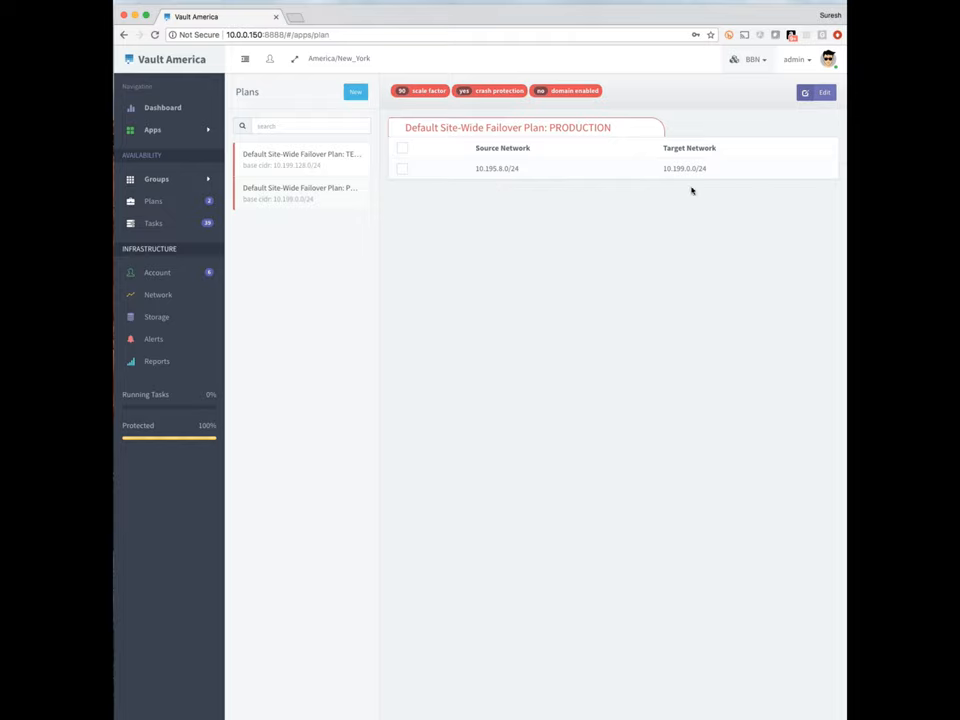
mouse_move(517, 176)
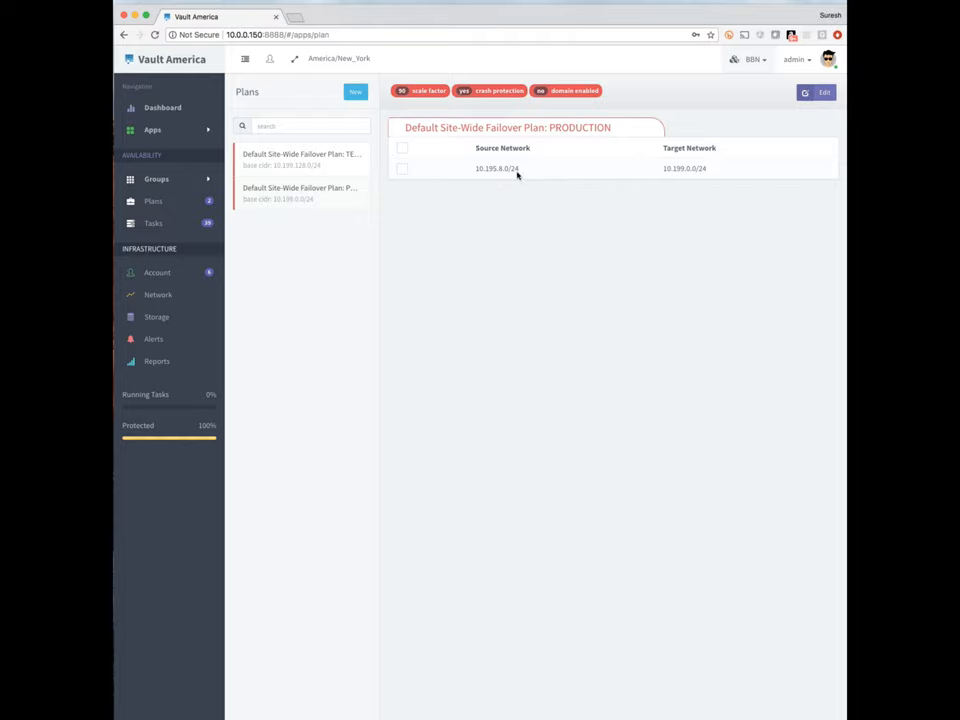
mouse_move(473, 170)
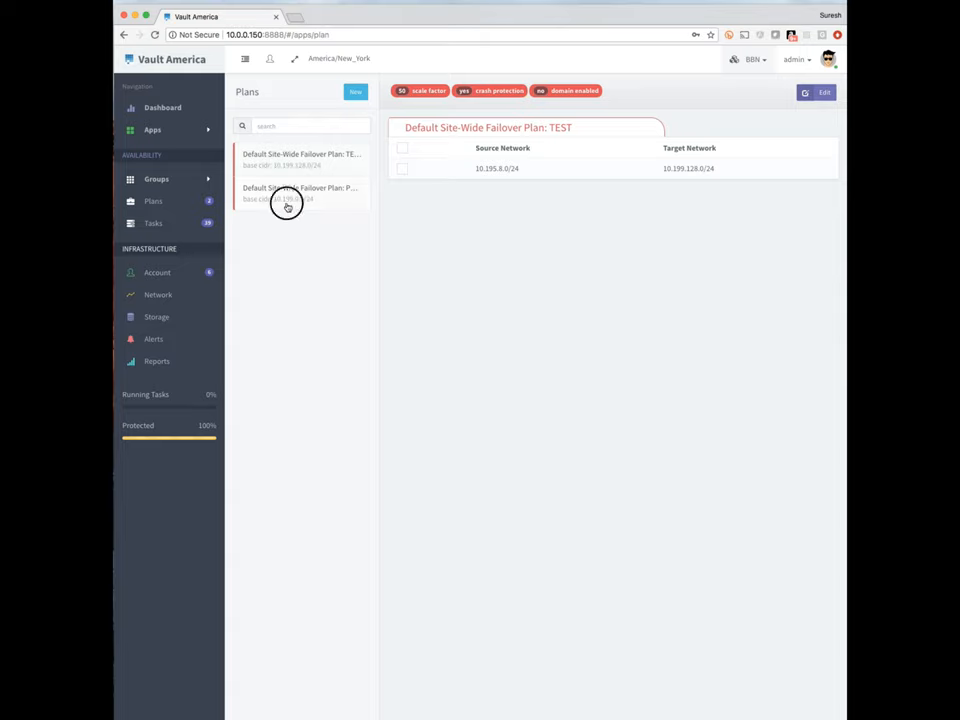
Step: Raise the PRODUCTION plan's scaling factor from 90 to 150, comparing with the TEST plan
left_click(299, 193)
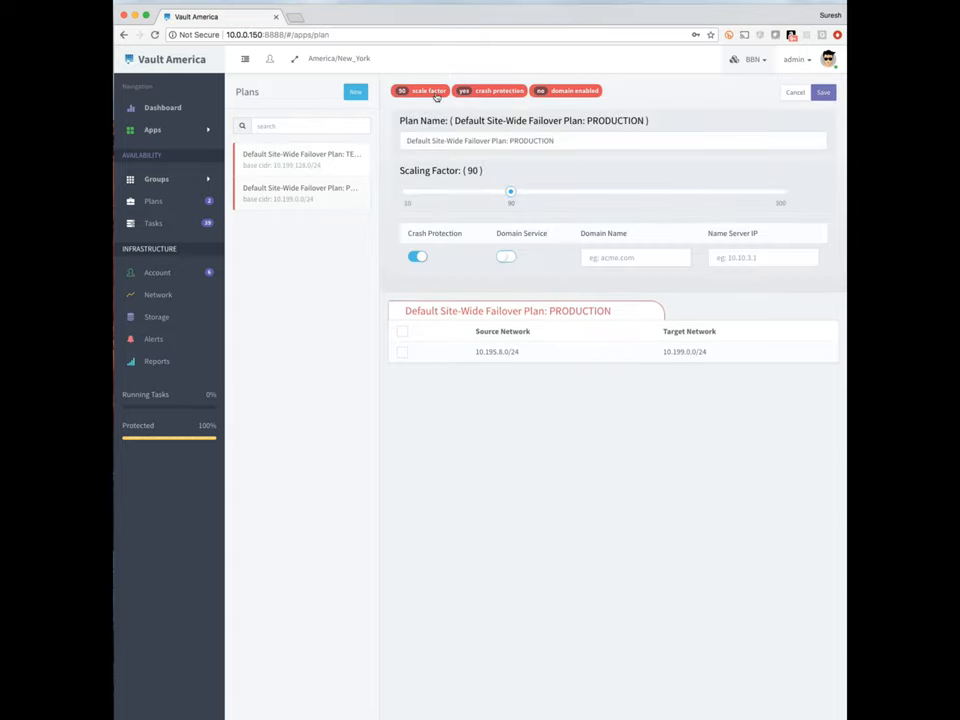
mouse_move(480, 208)
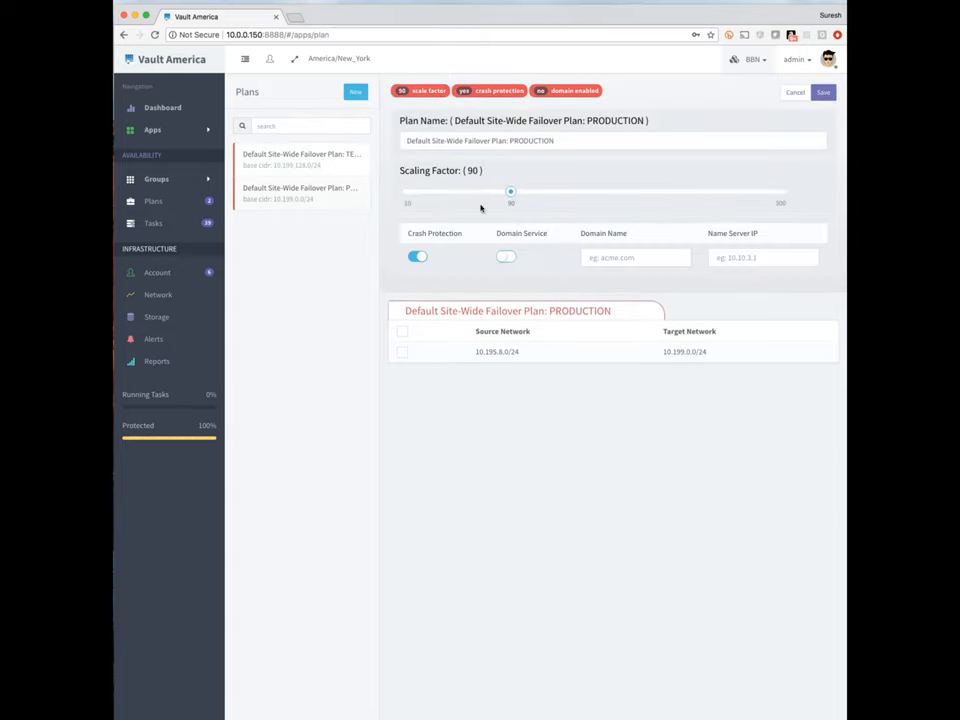
mouse_move(333, 262)
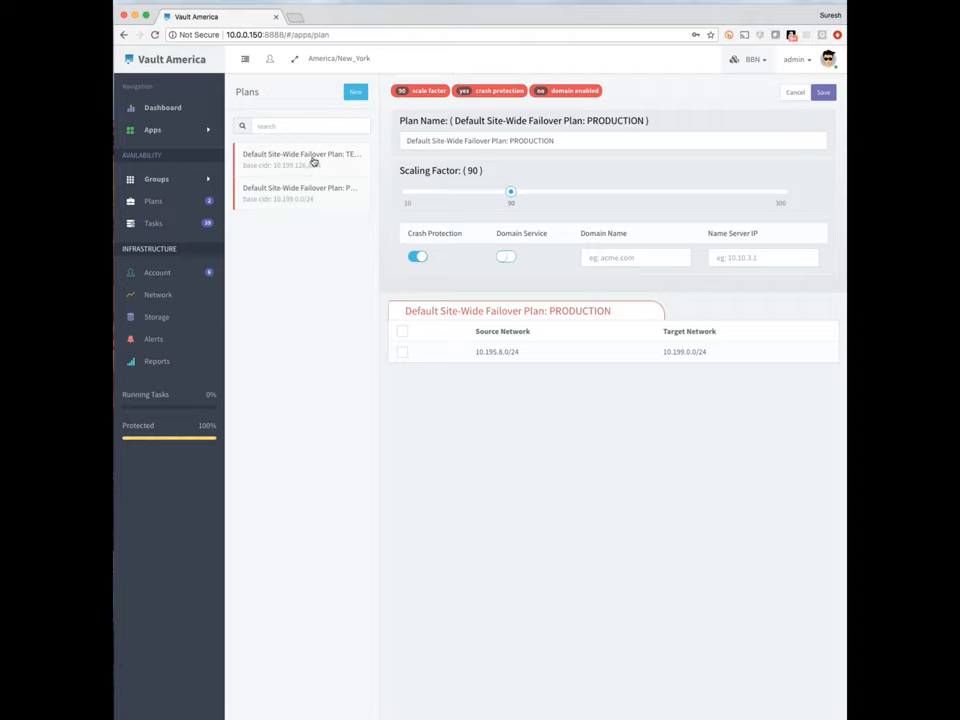
left_click(300, 159)
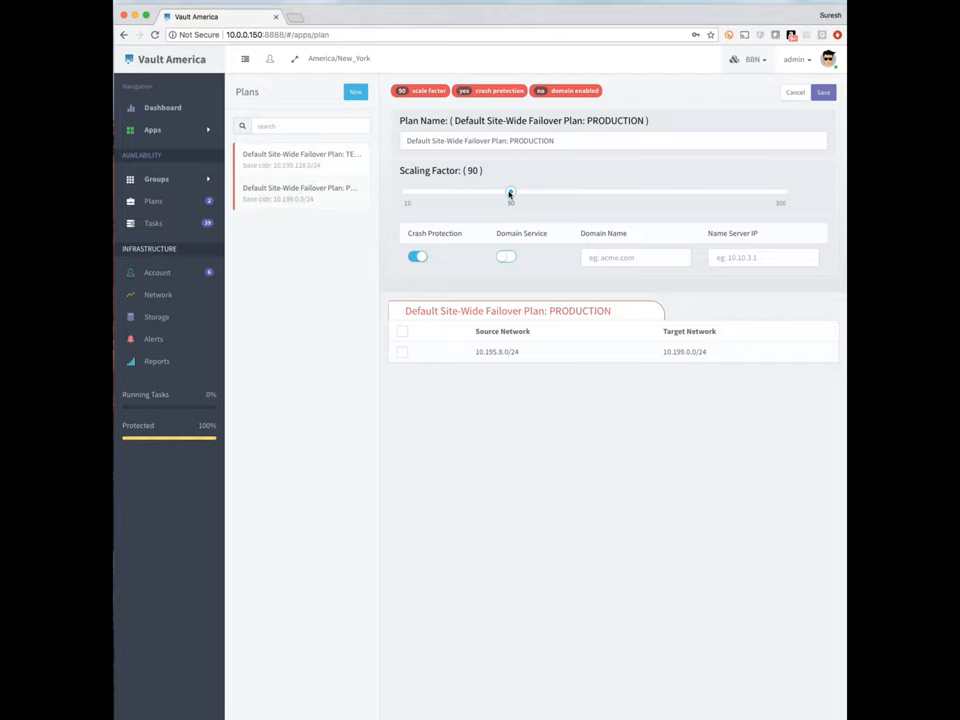
left_click_drag(510, 193, 586, 193)
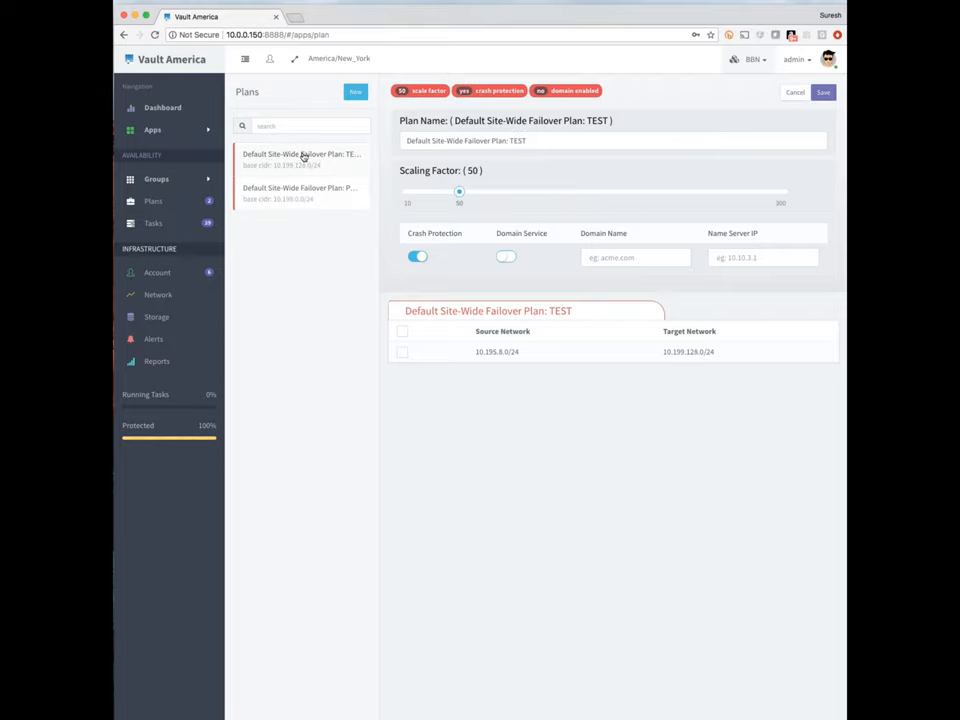
mouse_move(465, 220)
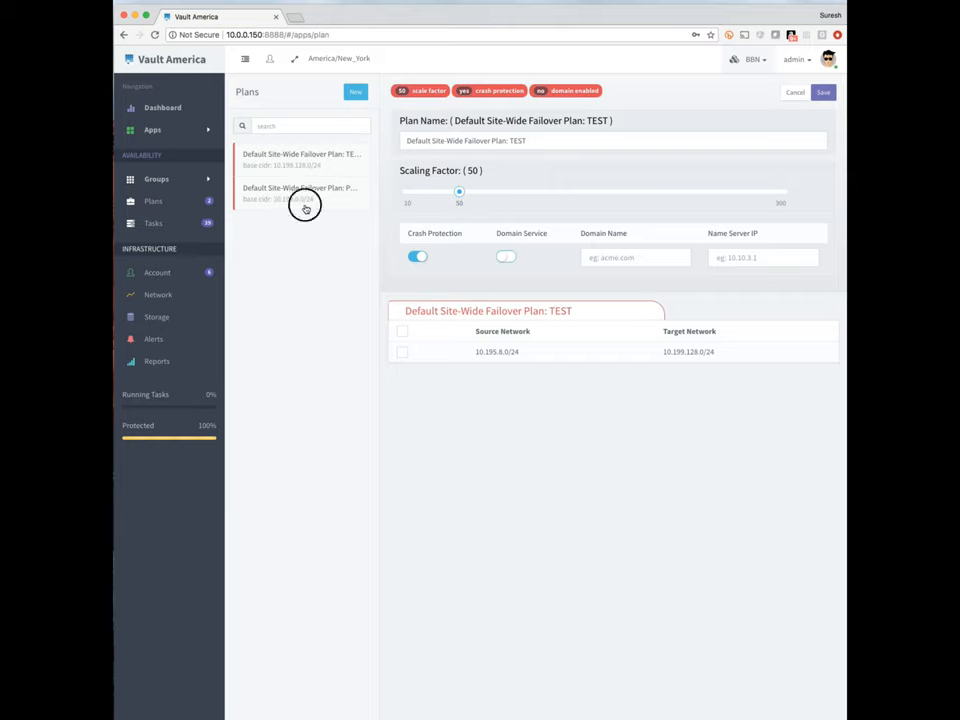
left_click(300, 192)
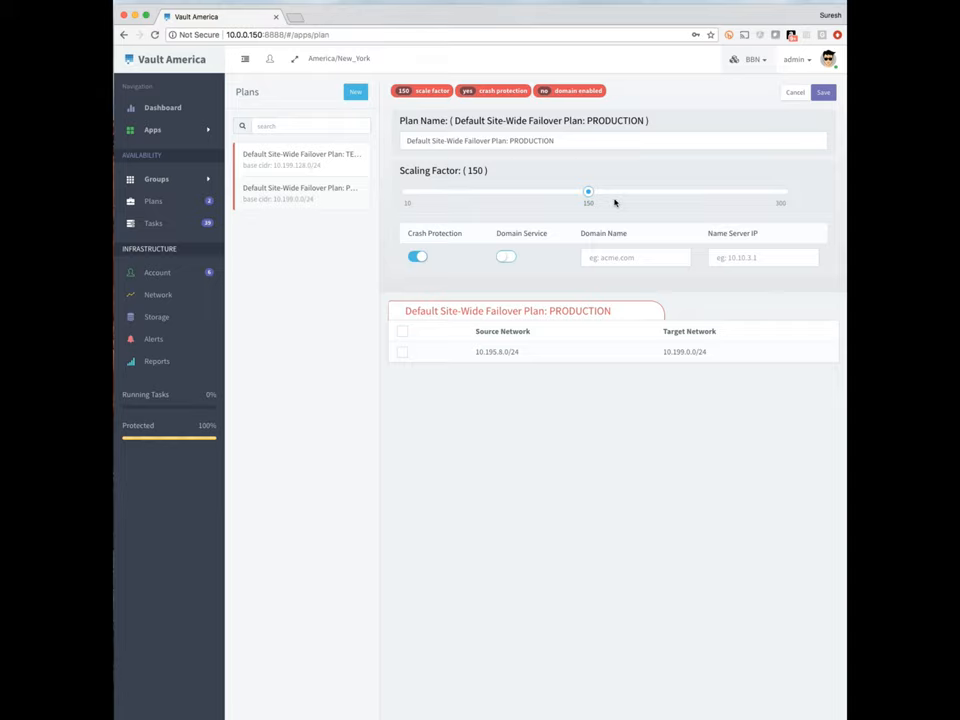
mouse_move(660, 201)
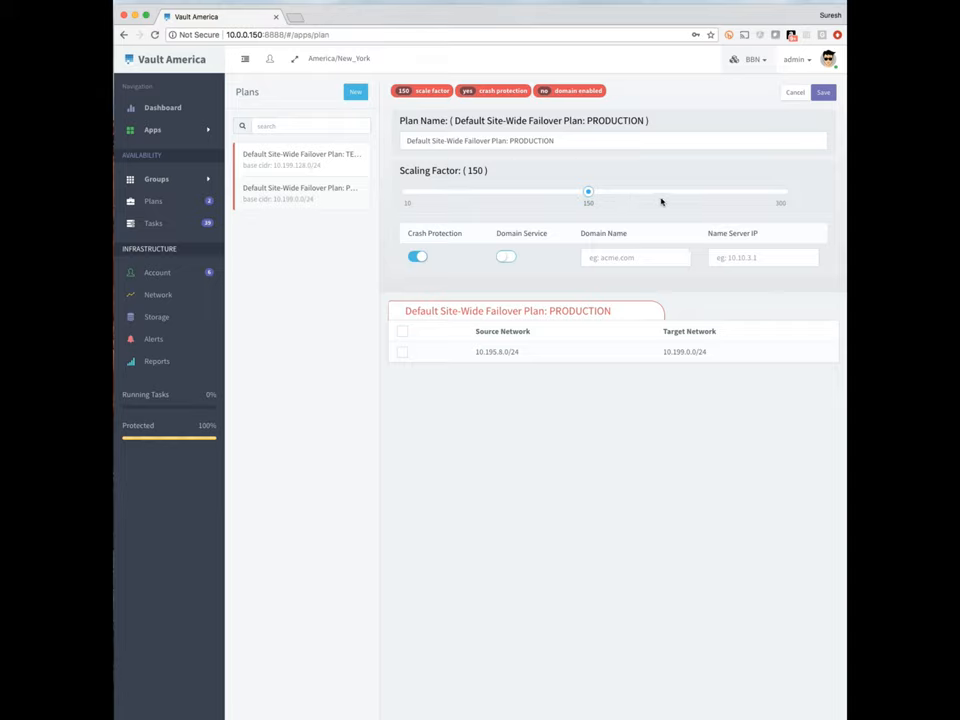
mouse_move(656, 188)
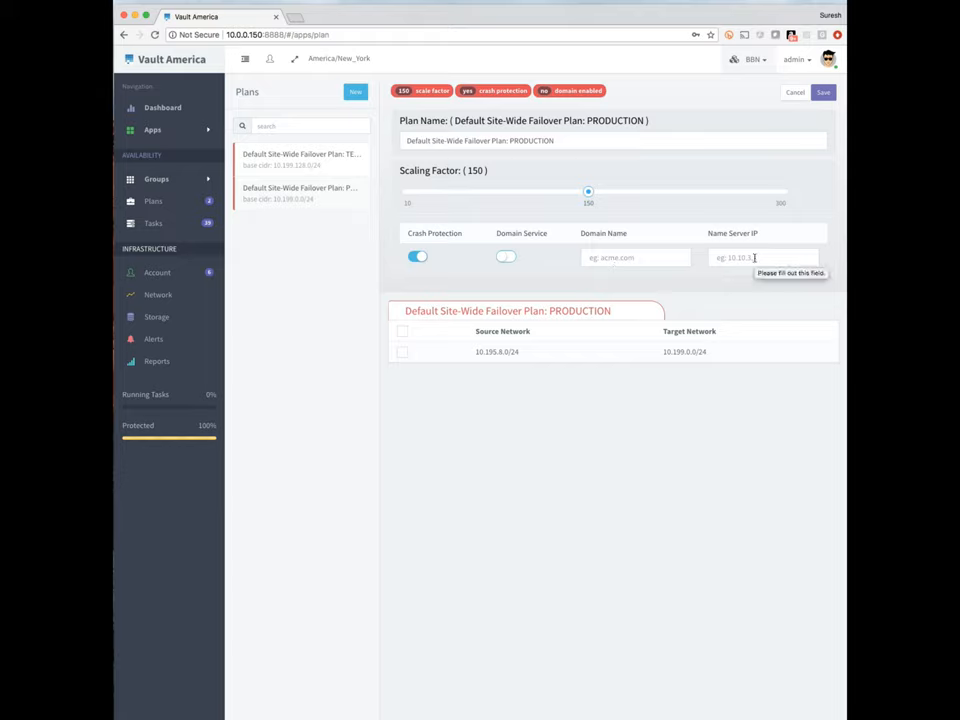
mouse_move(538, 263)
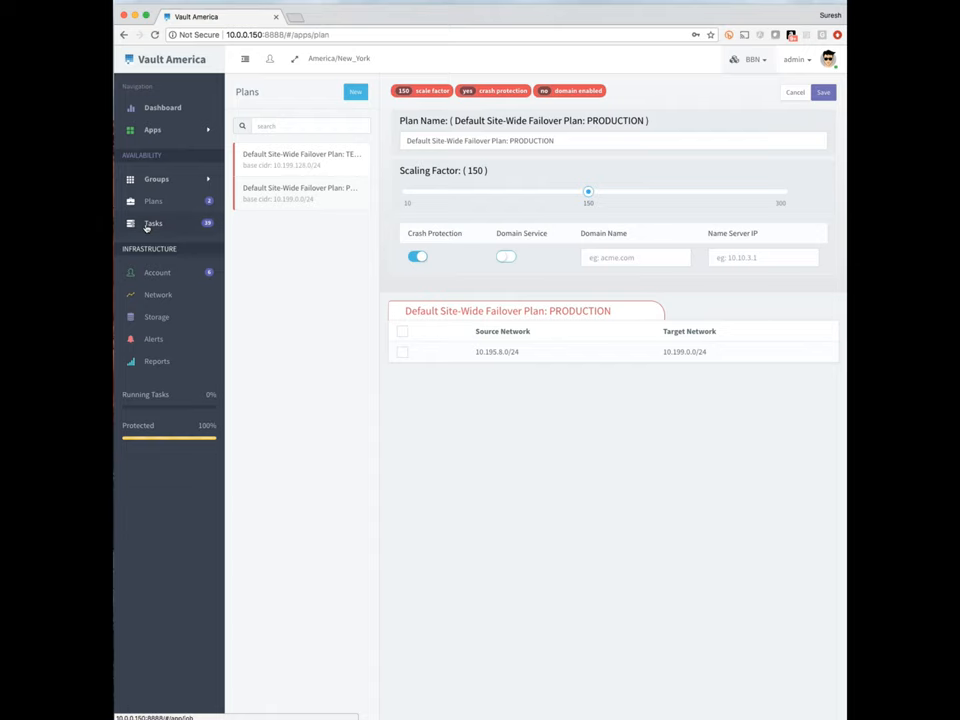
Step: Review US1VRAMAPP00's 31-minute run, filter to Failover tasks, then show all 39
left_click(153, 223)
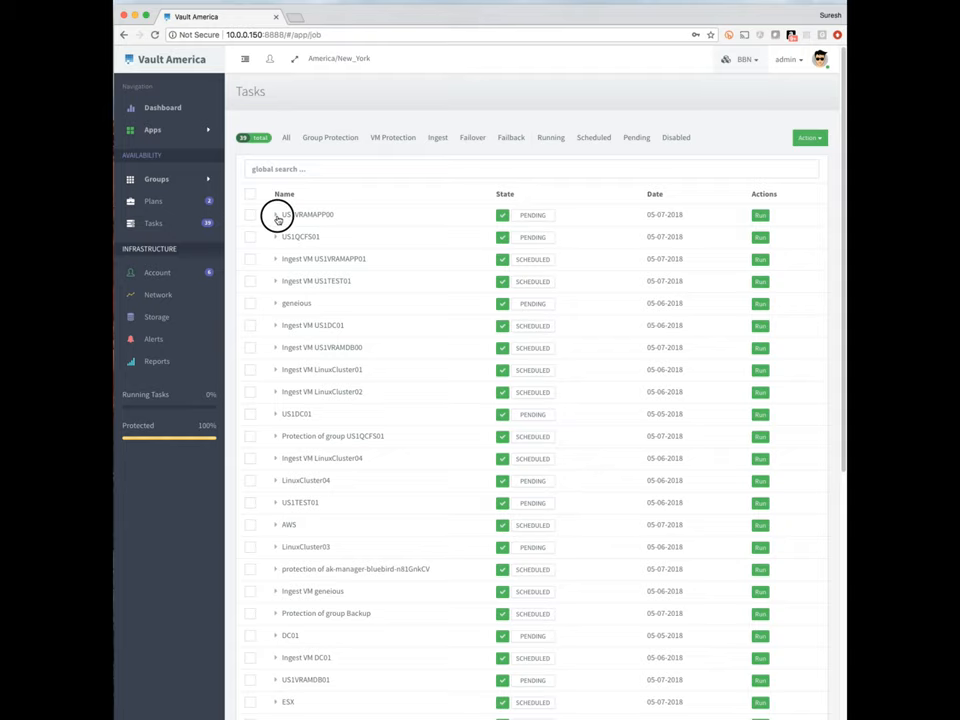
left_click(277, 217)
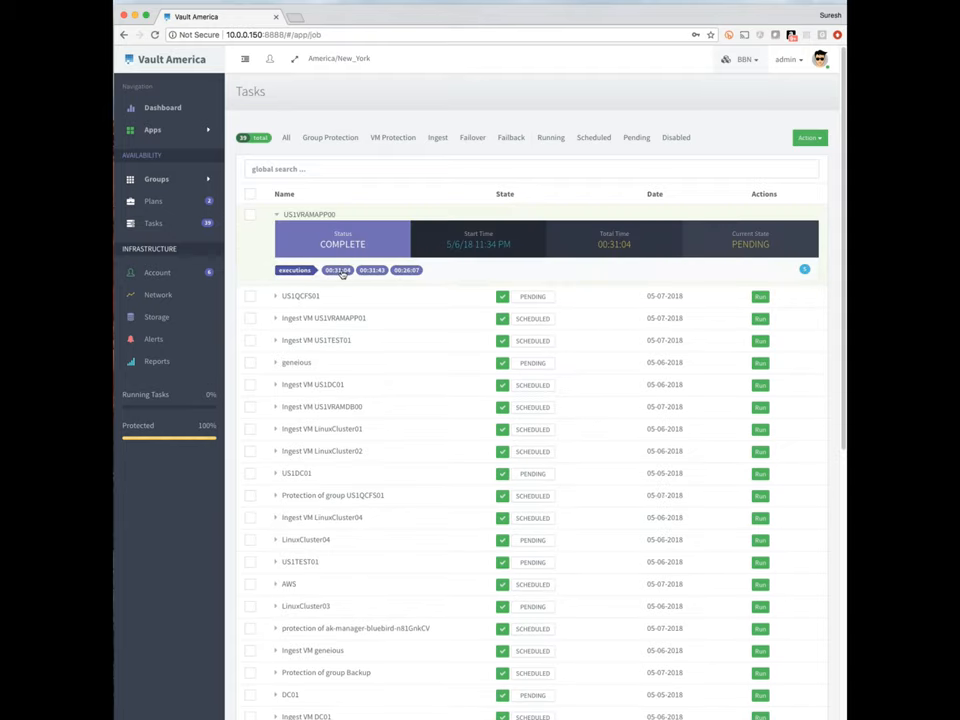
mouse_move(507, 619)
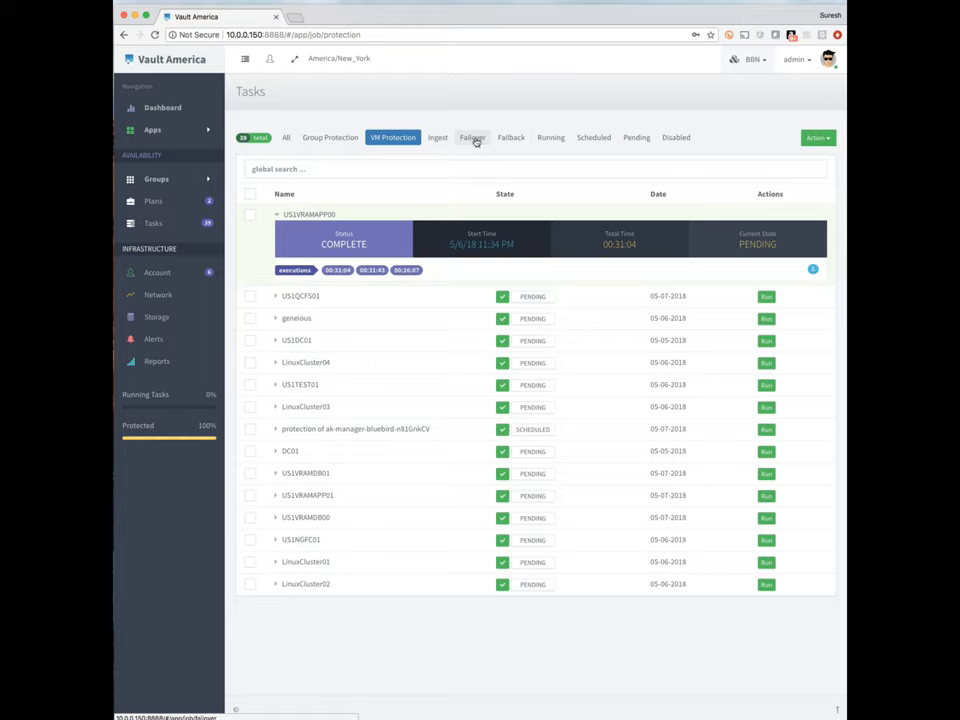
left_click(472, 137)
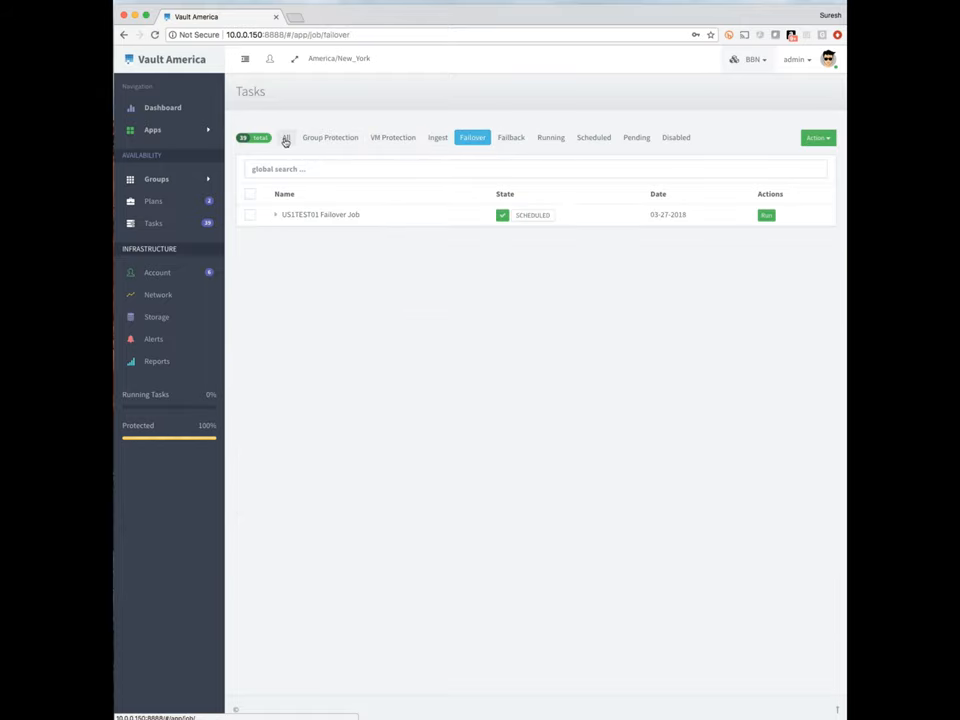
left_click(286, 137)
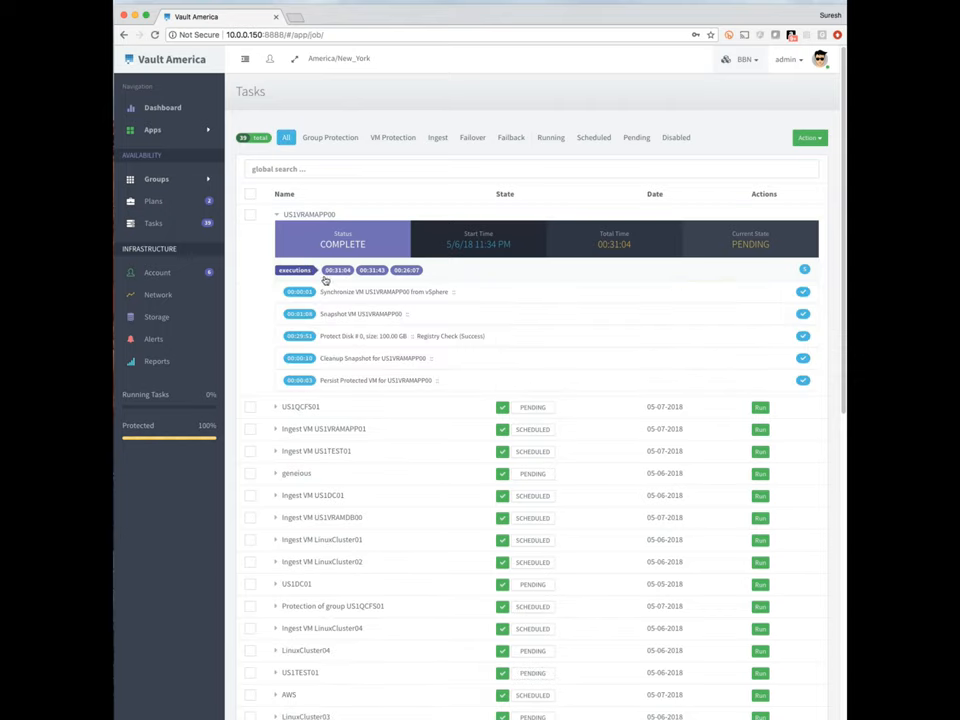
mouse_move(368, 294)
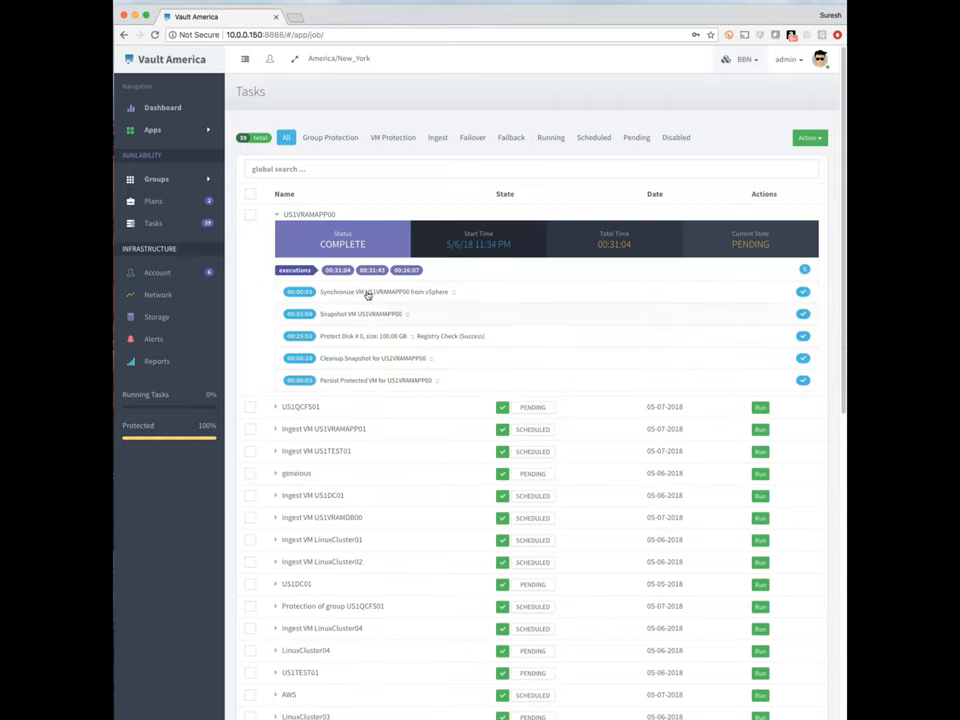
mouse_move(356, 390)
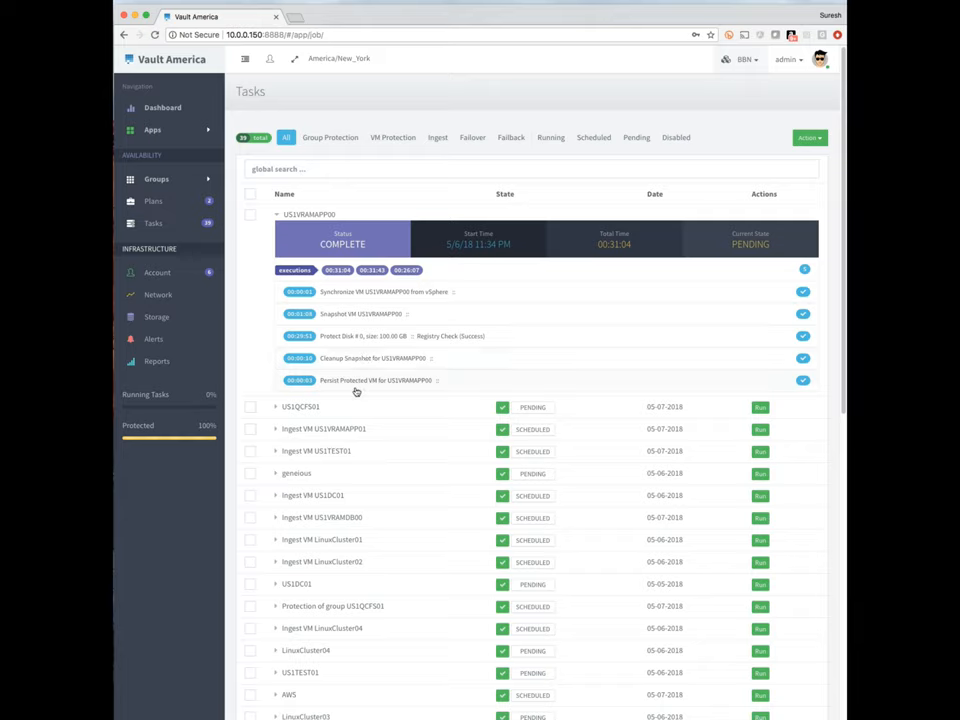
mouse_move(405, 285)
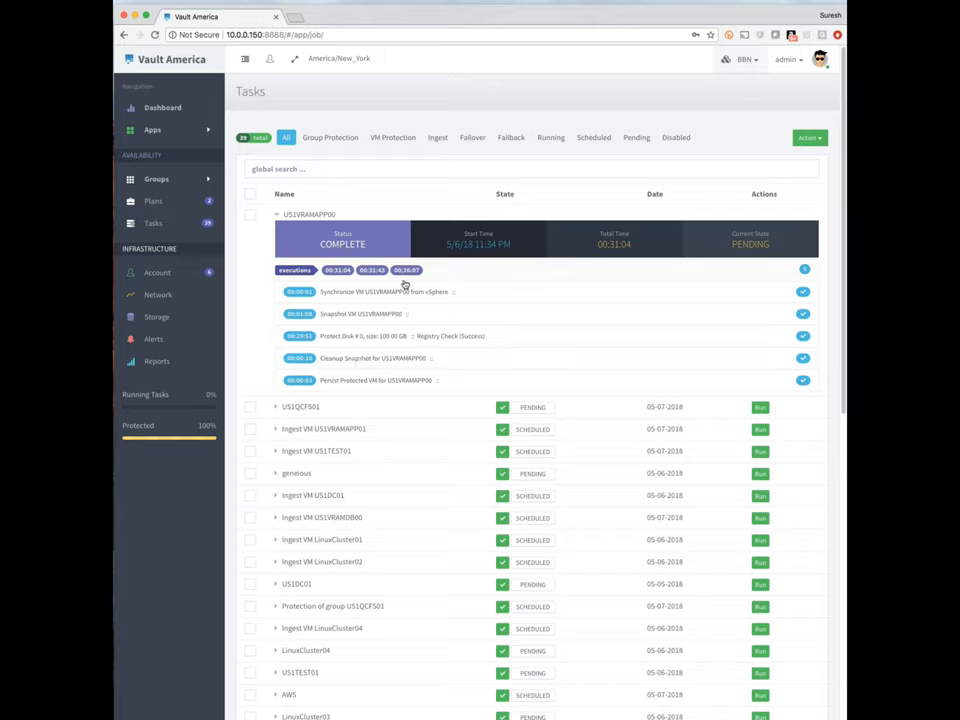
left_click(276, 214)
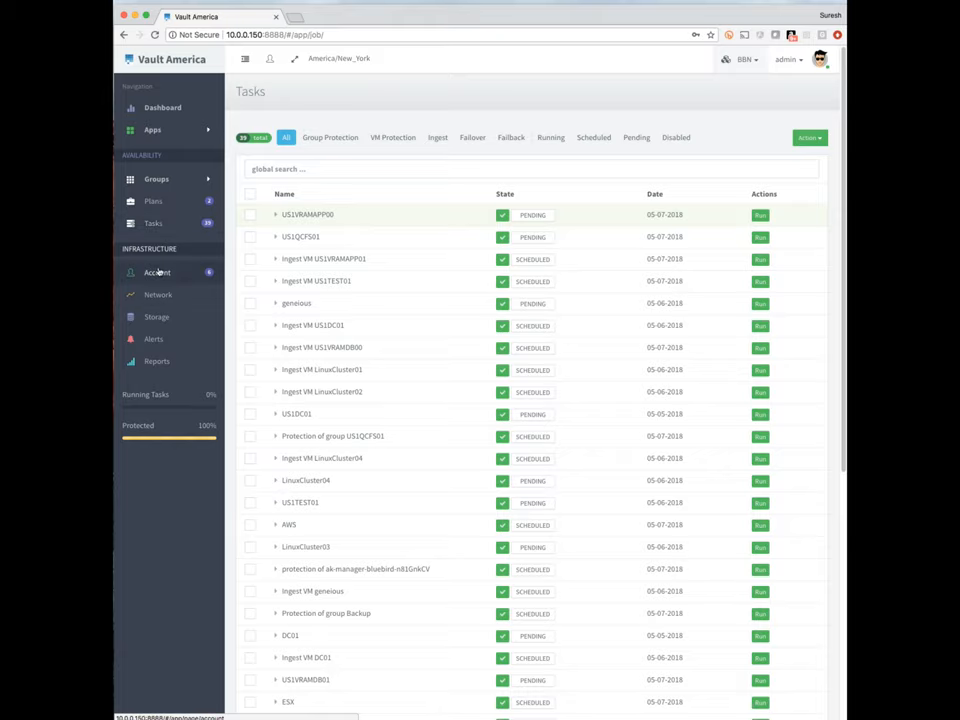
Step: View 1000 Mbps WAN bandwidth with 50% weekday and 90% weekend throttling
left_click(158, 294)
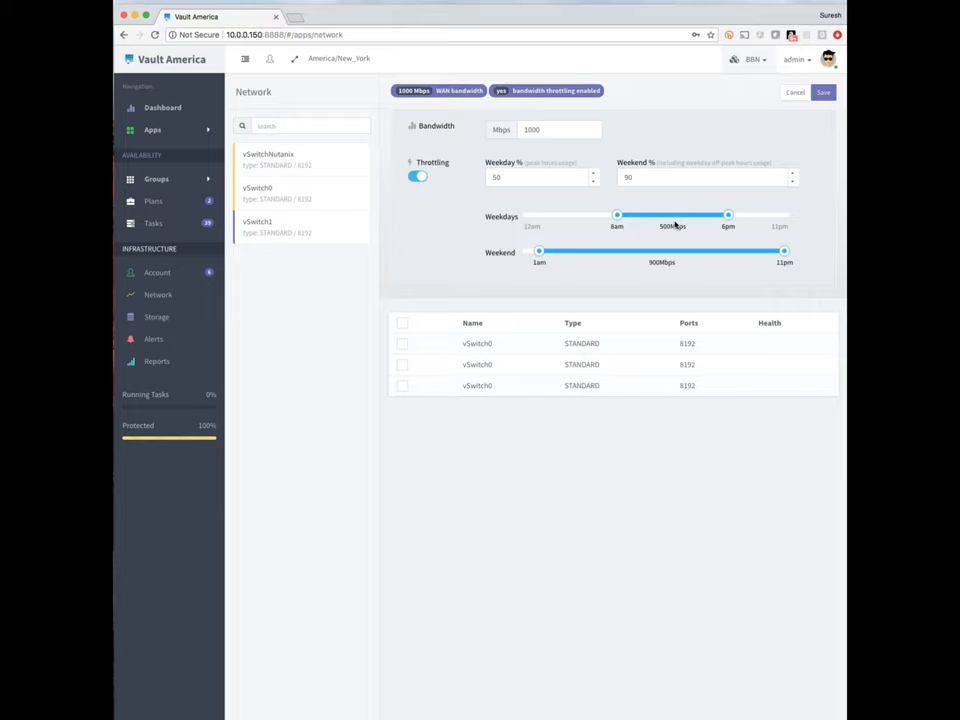
mouse_move(636, 206)
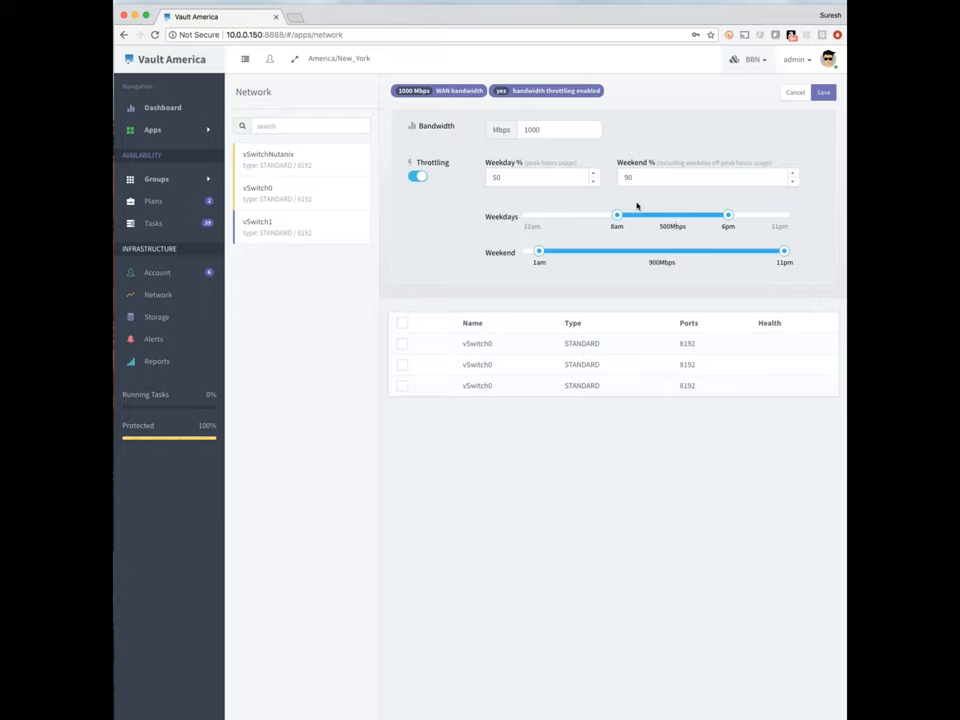
mouse_move(548, 266)
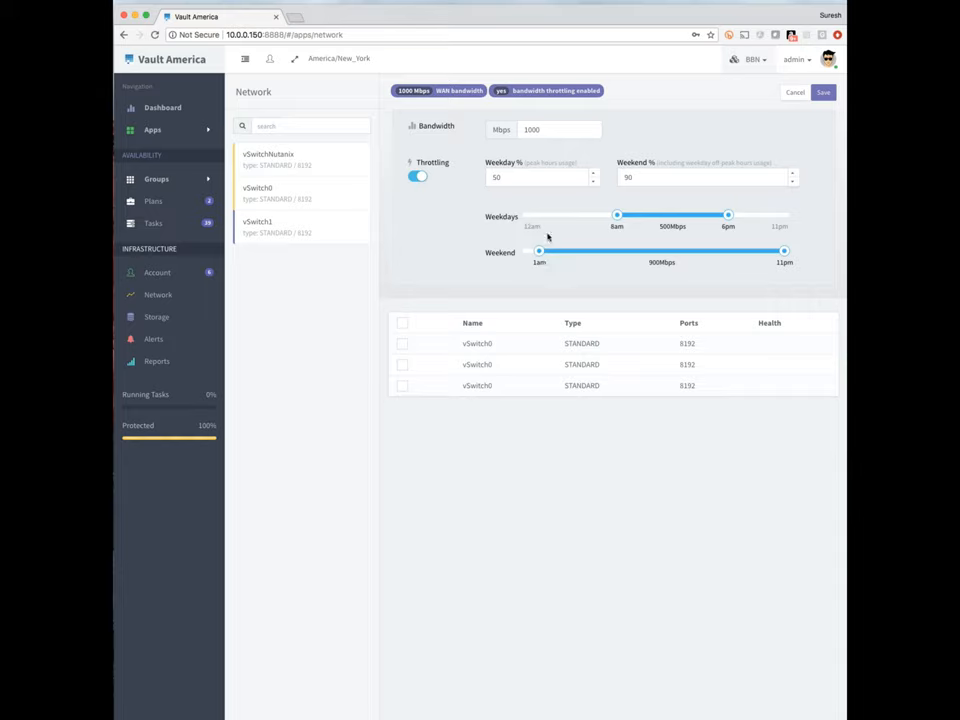
mouse_move(624, 230)
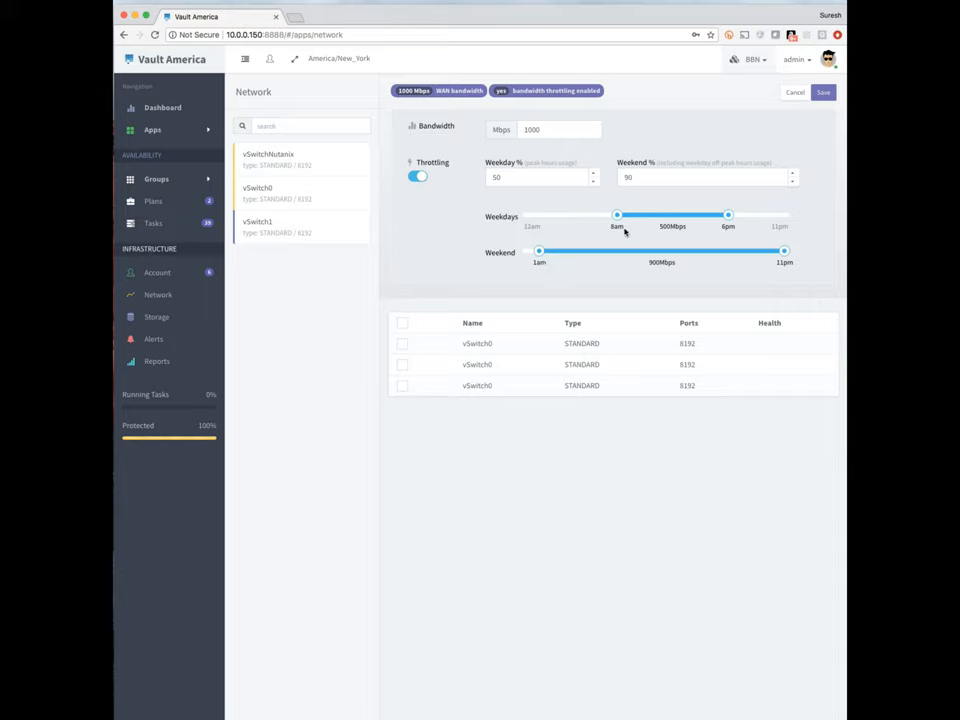
mouse_move(693, 229)
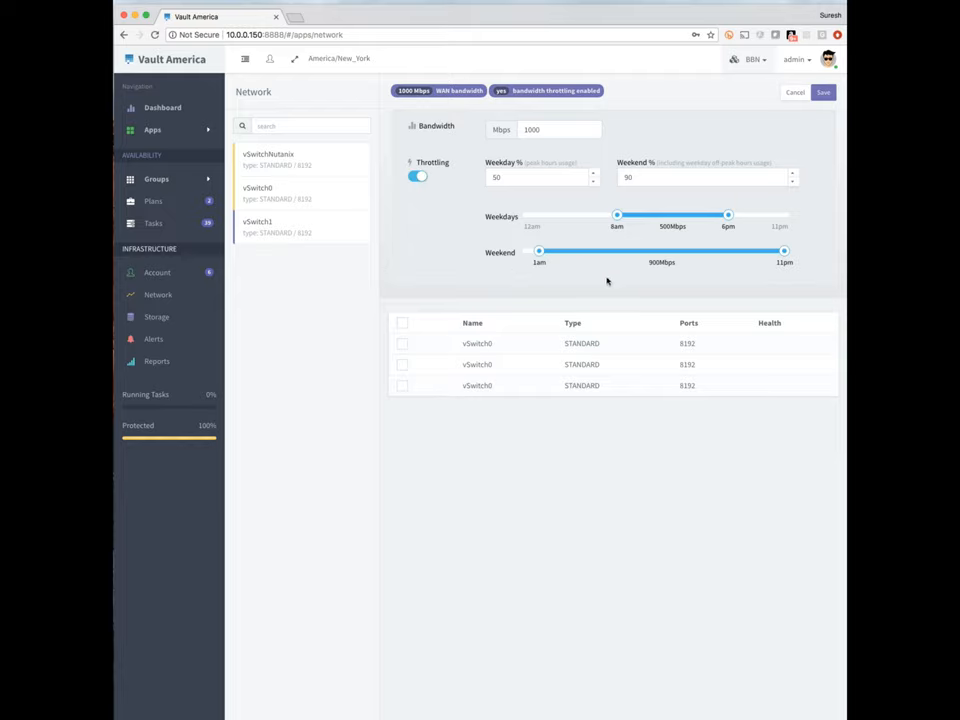
mouse_move(624, 281)
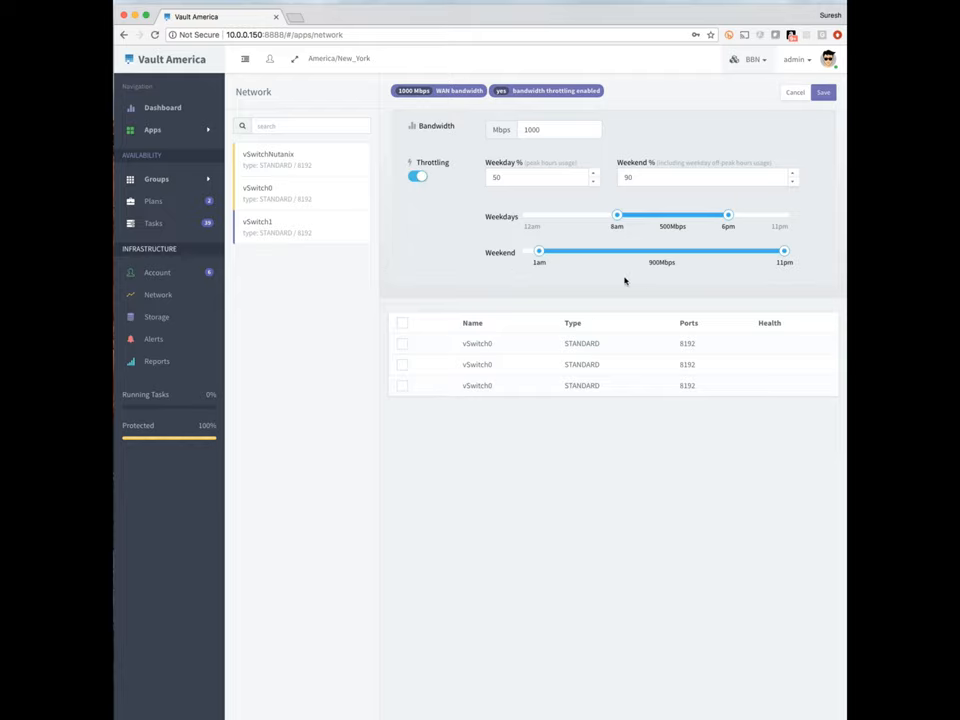
Step: Go to Storage and edit the BBB-NTNX-DS quota, currently 1728 GB
left_click(156, 317)
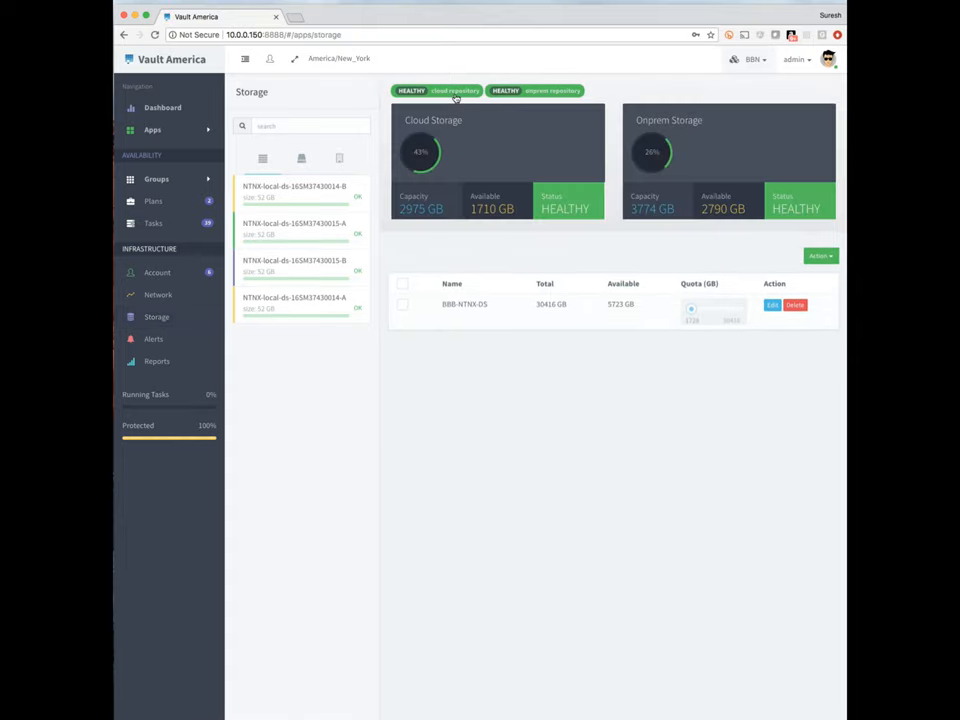
mouse_move(450, 225)
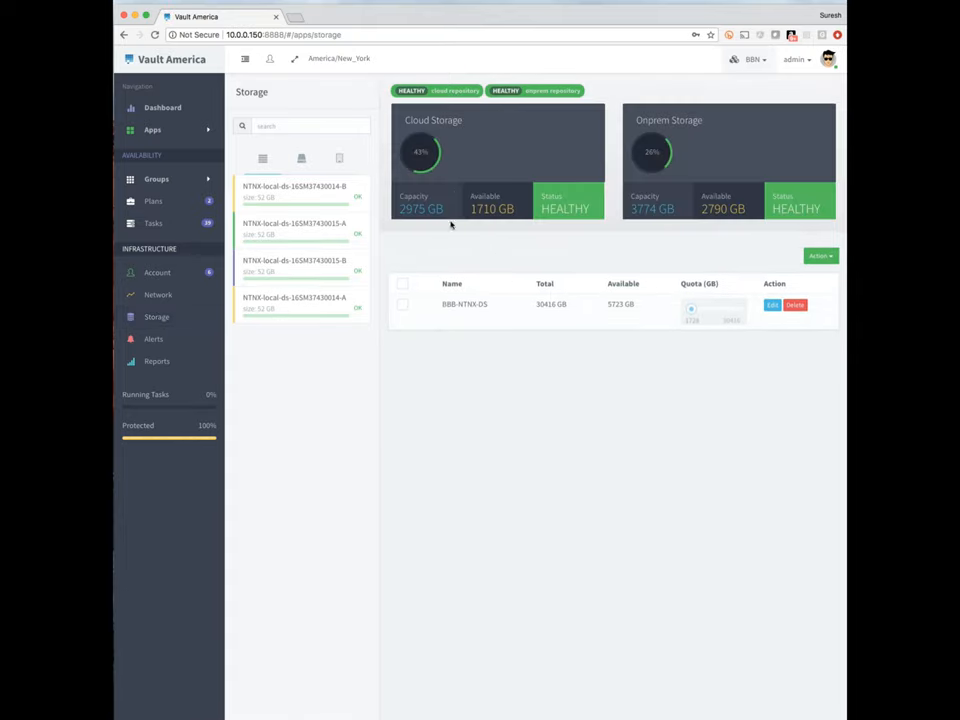
mouse_move(626, 247)
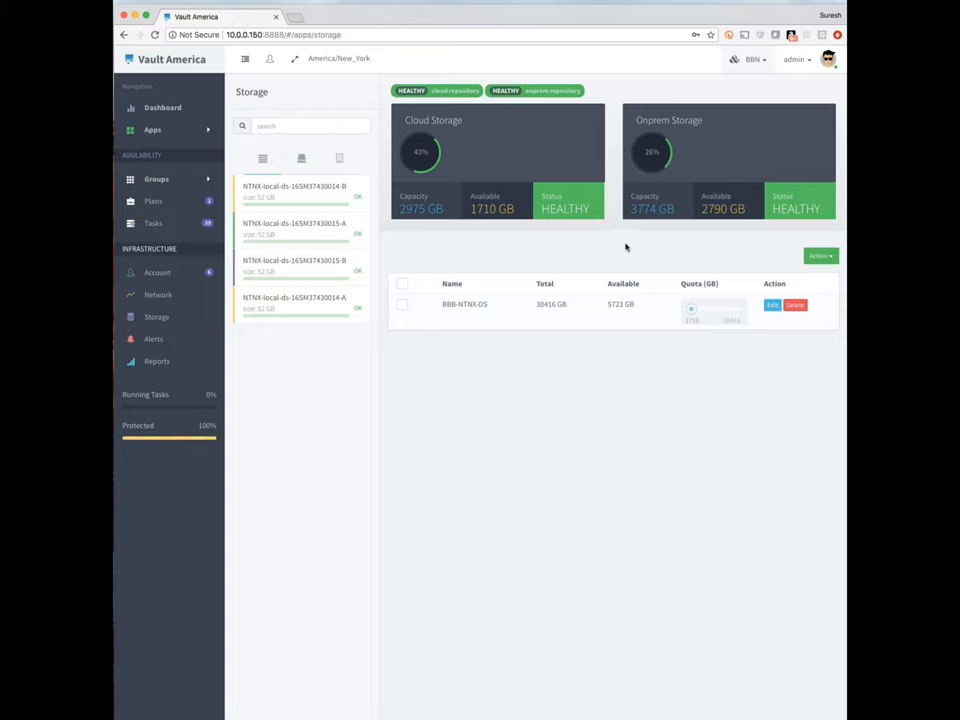
mouse_move(517, 228)
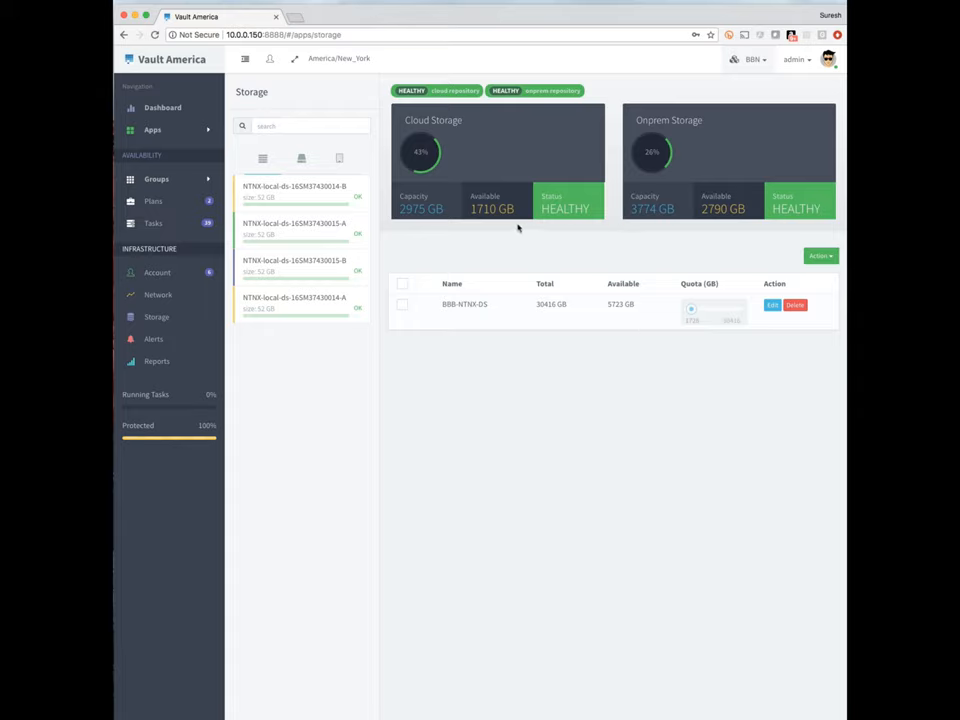
mouse_move(645, 323)
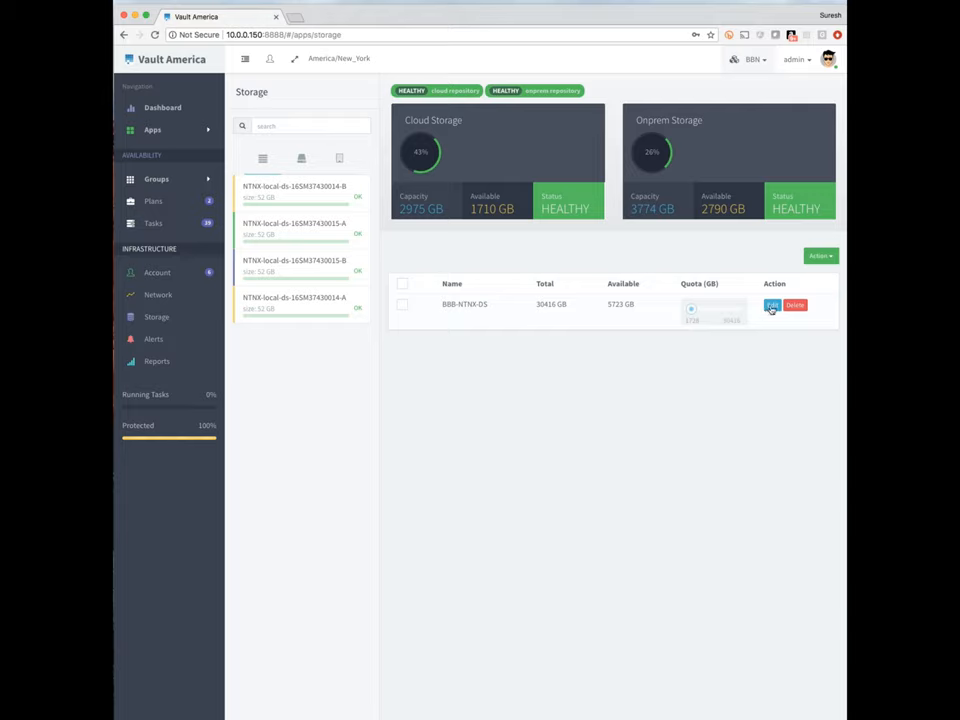
left_click(772, 305)
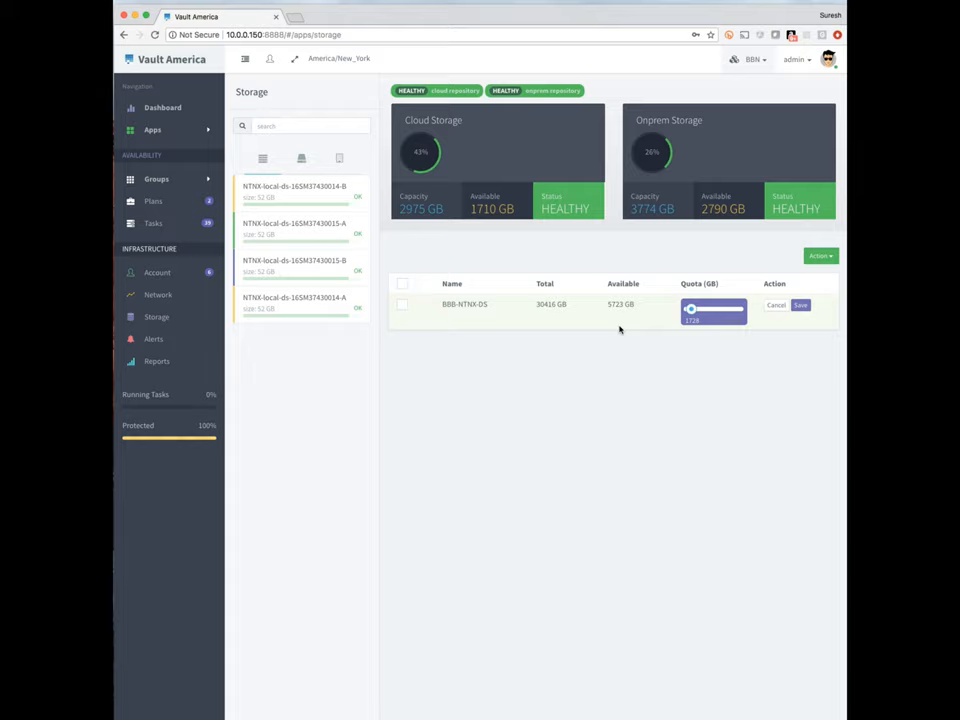
mouse_move(617, 337)
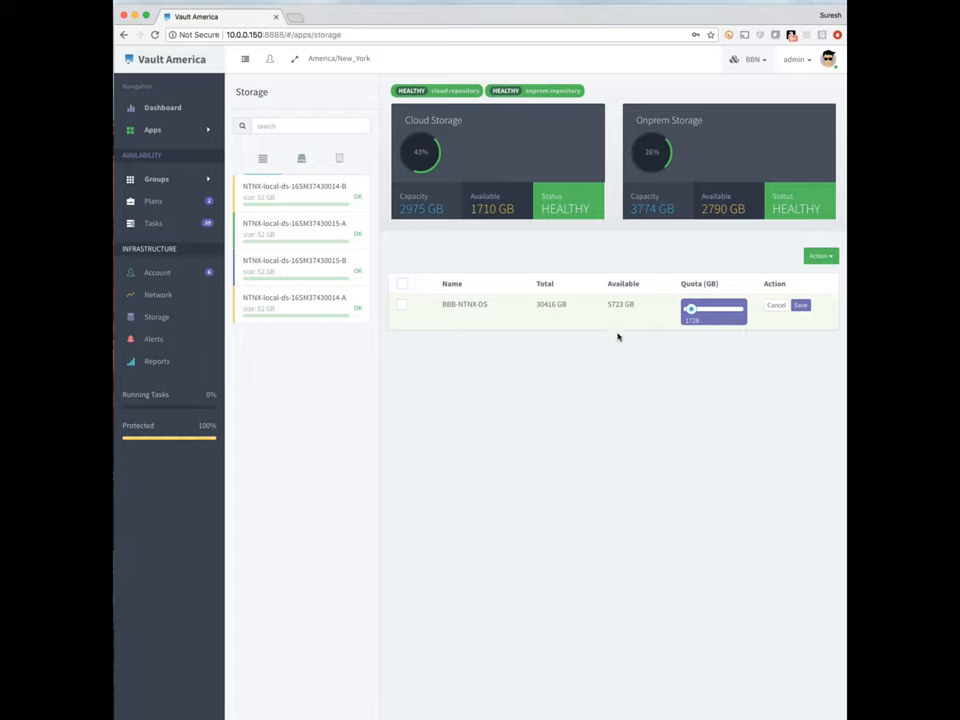
mouse_move(607, 197)
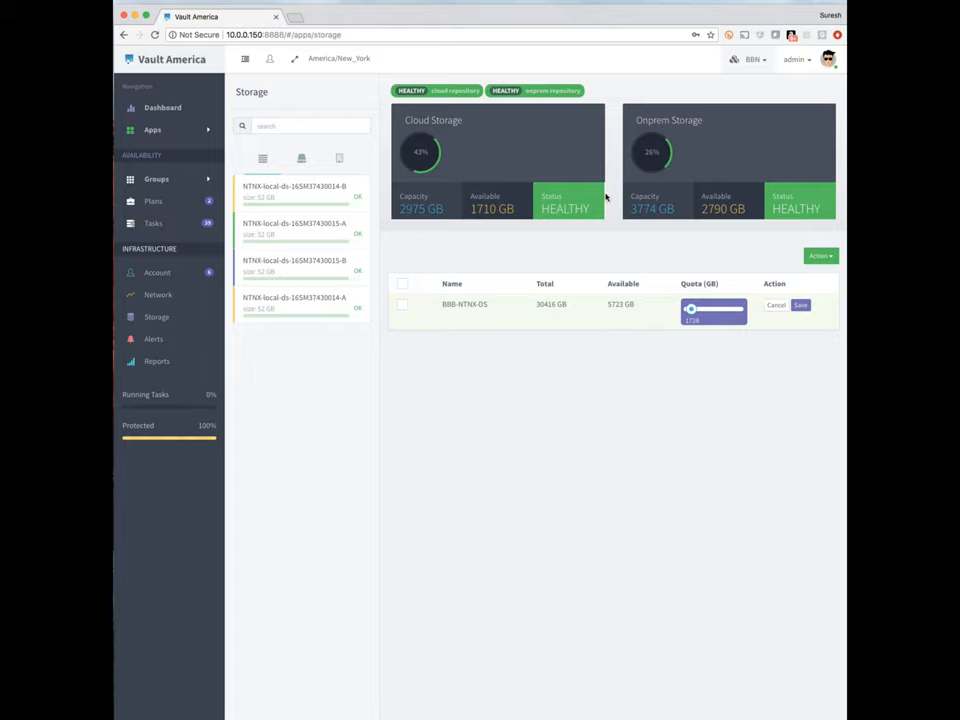
mouse_move(689, 240)
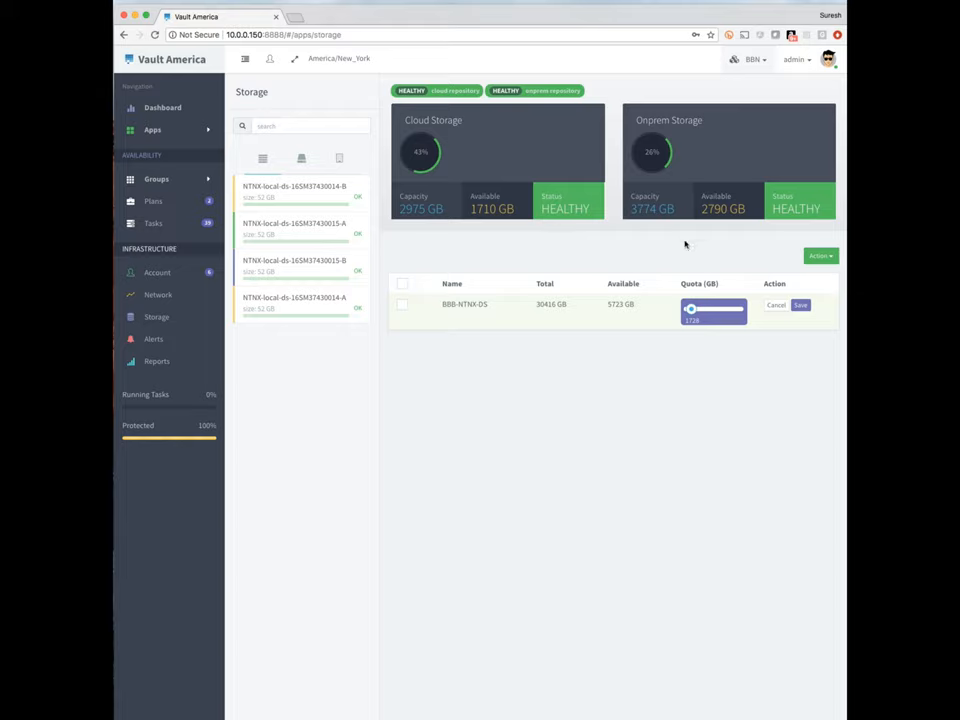
mouse_move(665, 153)
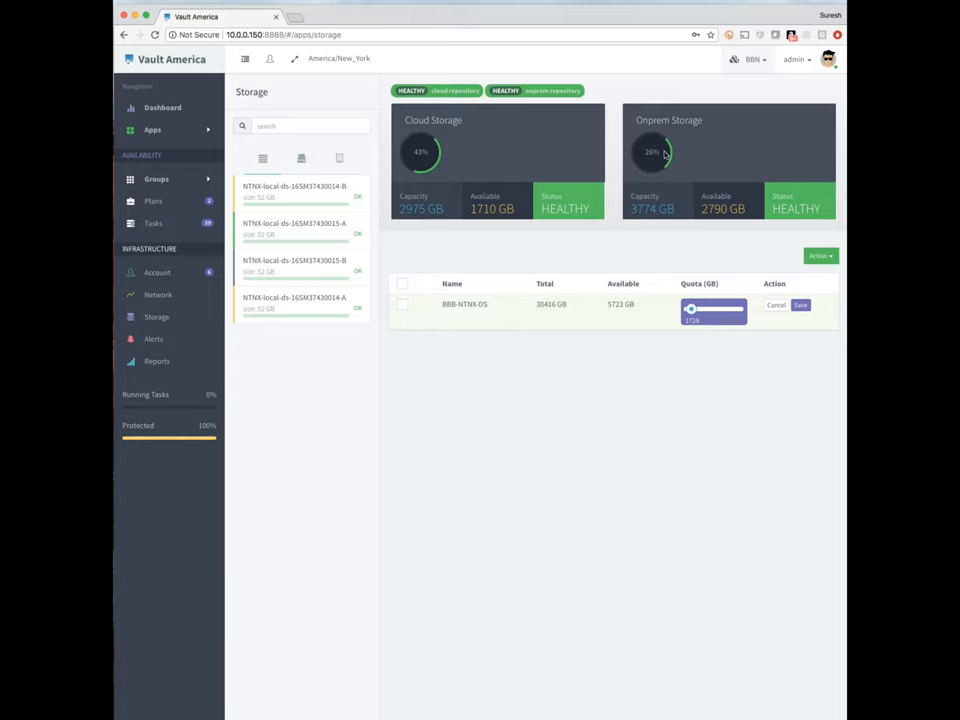
mouse_move(465, 184)
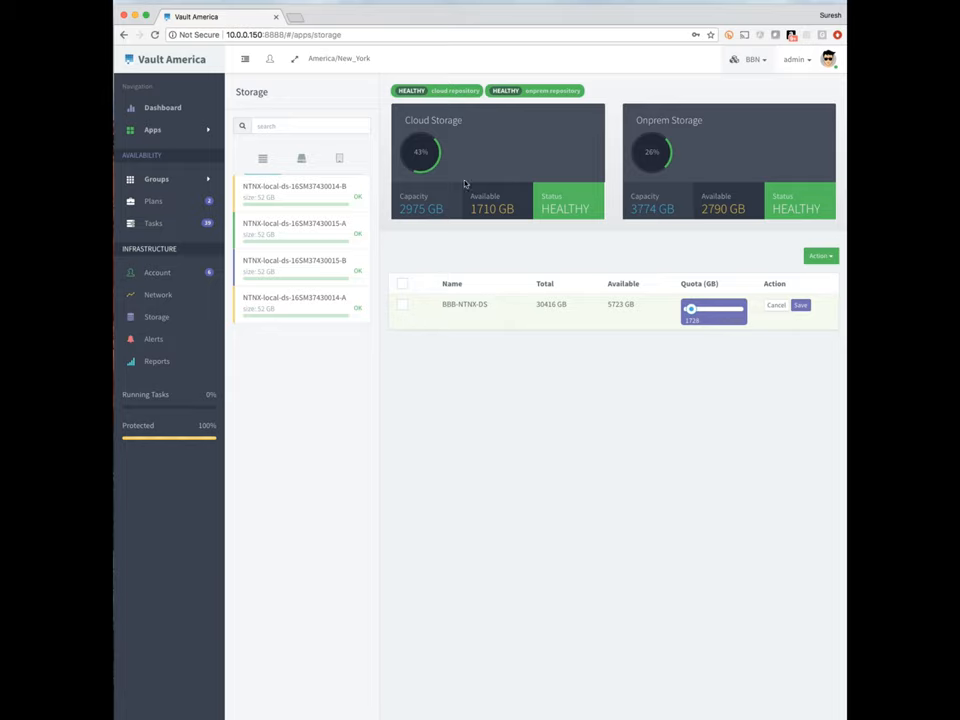
mouse_move(619, 247)
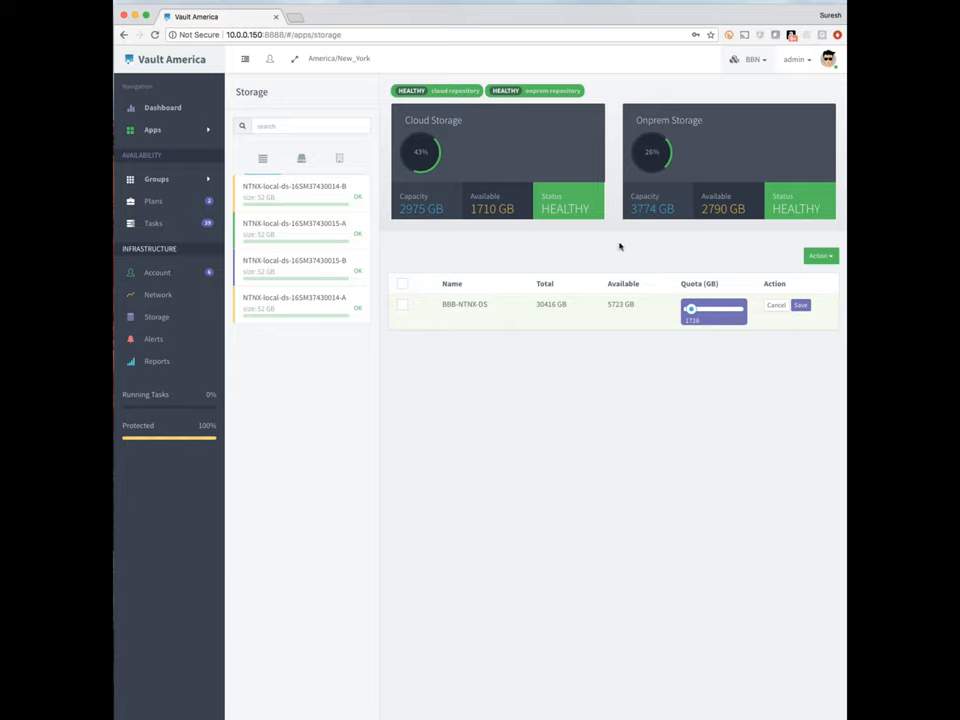
mouse_move(650, 237)
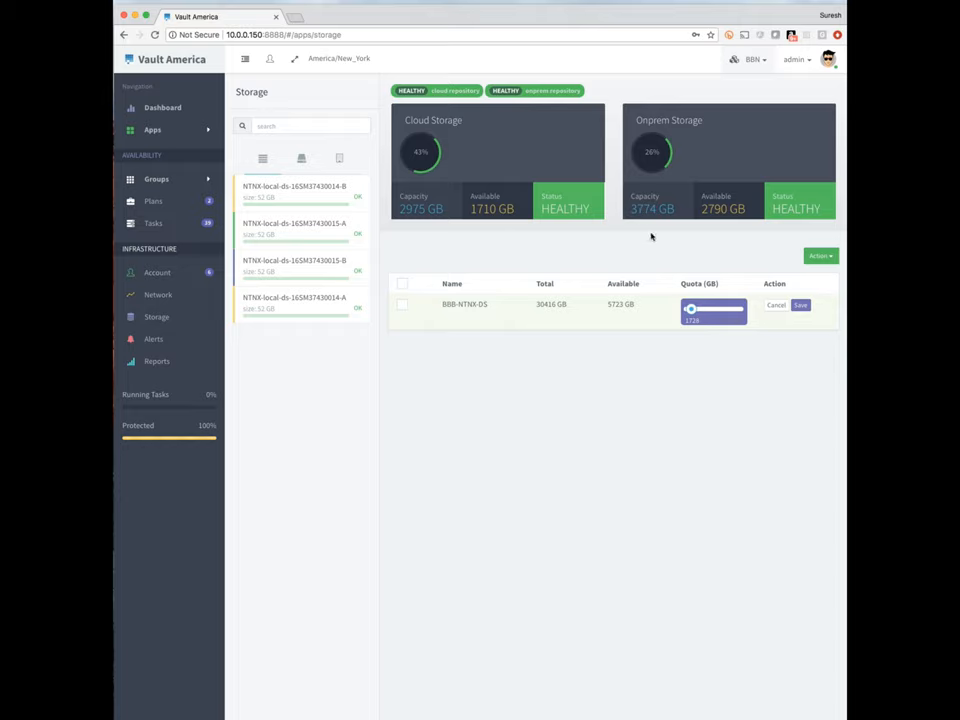
mouse_move(630, 236)
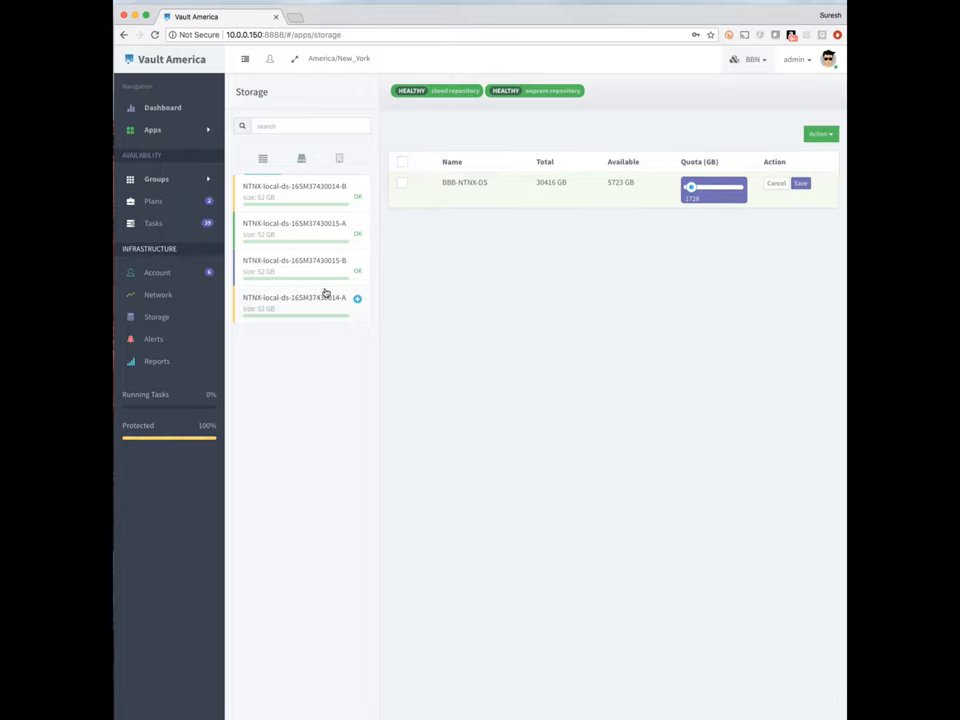
Step: Check New Alerter's alert level choices, keep INFO, and cancel the edit
left_click(153, 338)
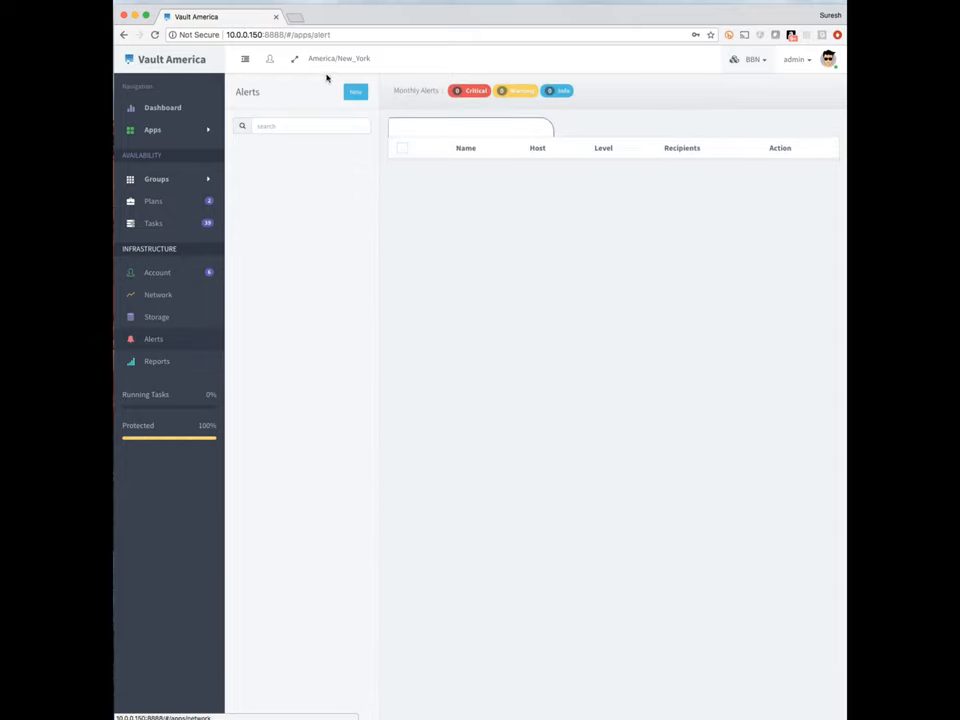
left_click(355, 91)
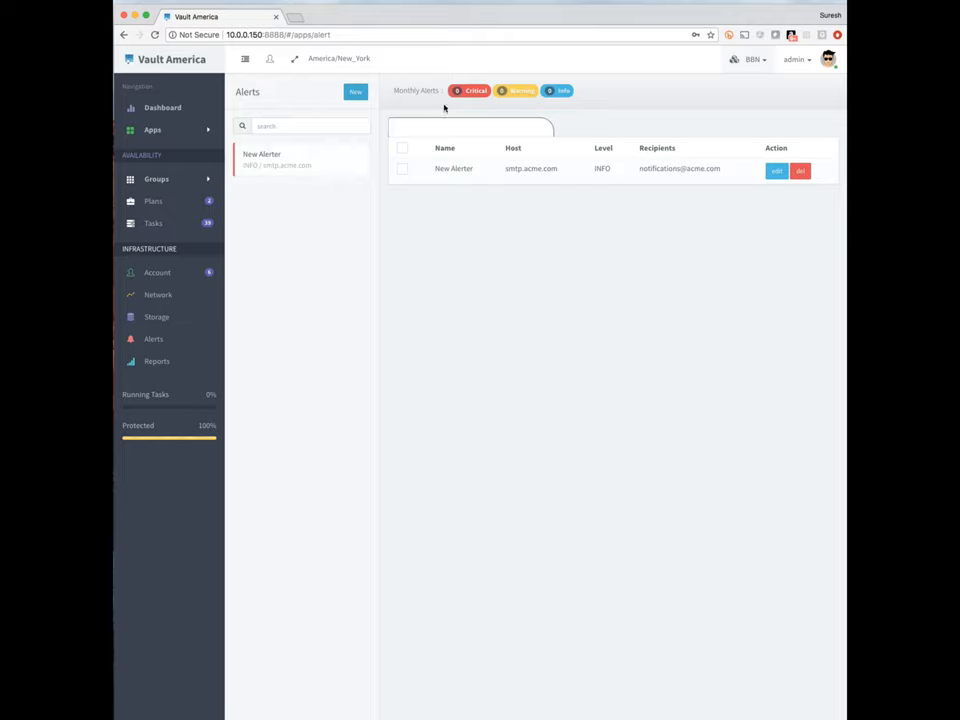
left_click(776, 170)
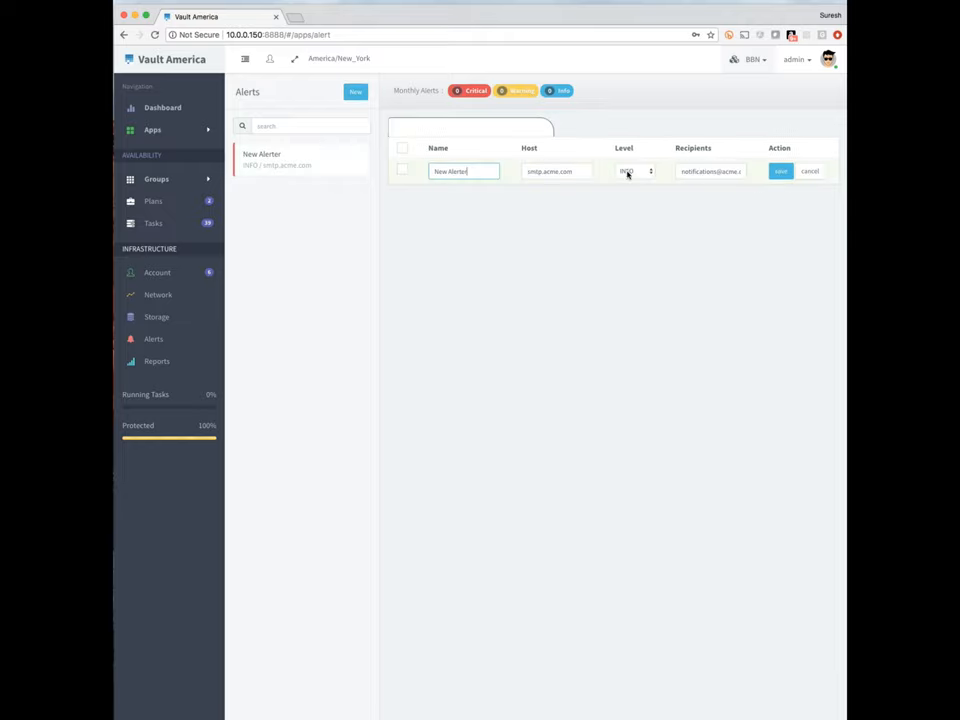
left_click(635, 171)
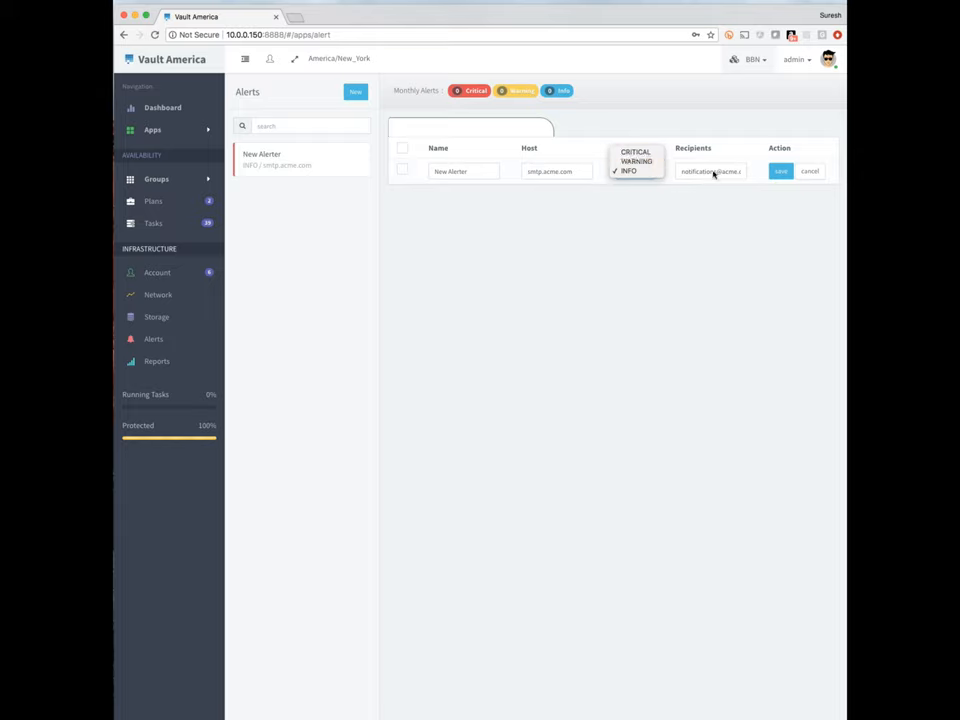
mouse_move(538, 180)
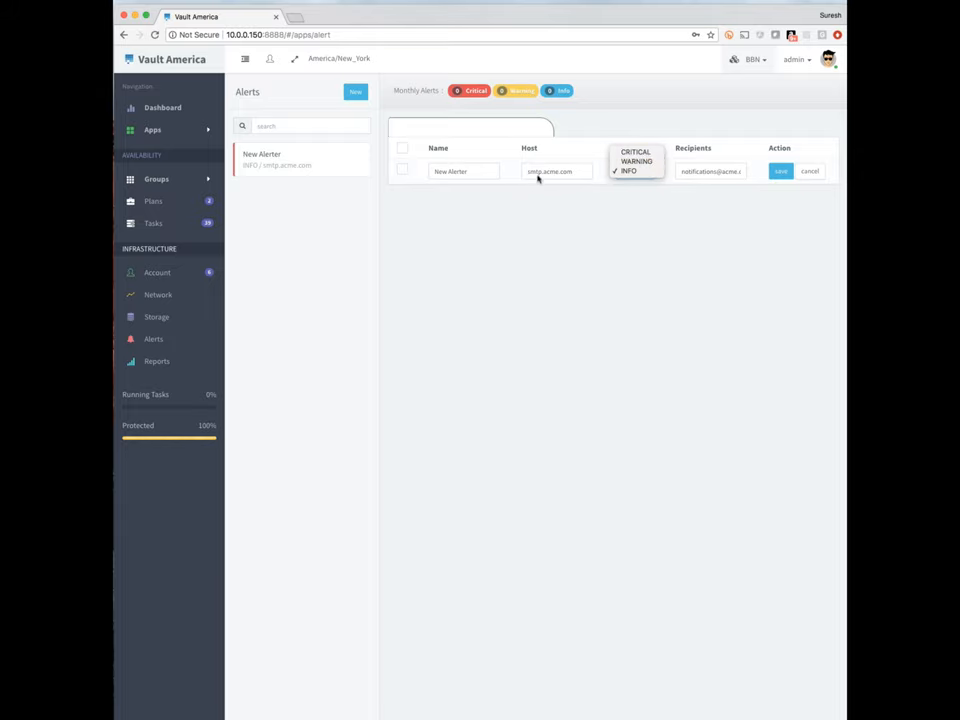
left_click(628, 171)
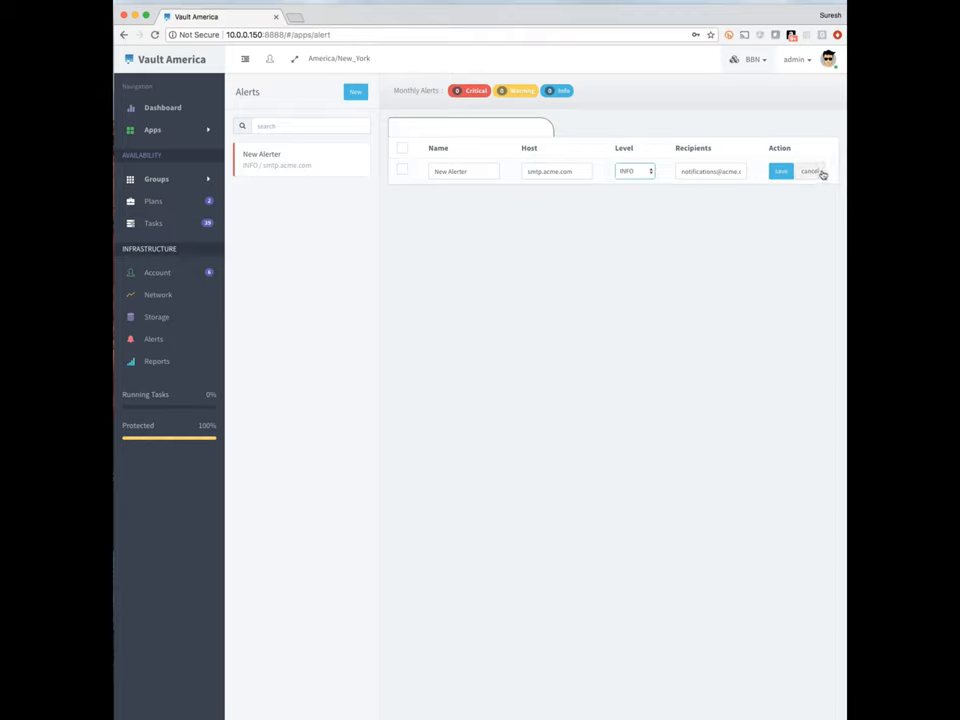
left_click(781, 171)
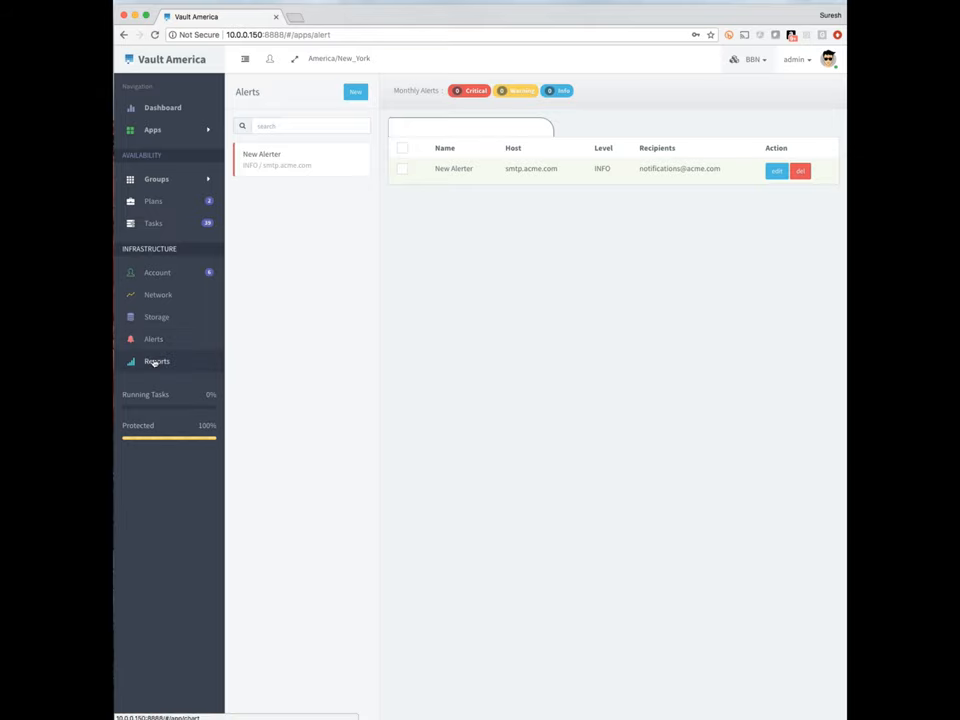
Step: Open Reports and list Compute service health events for resolved US-EAST-1 incidents
left_click(157, 361)
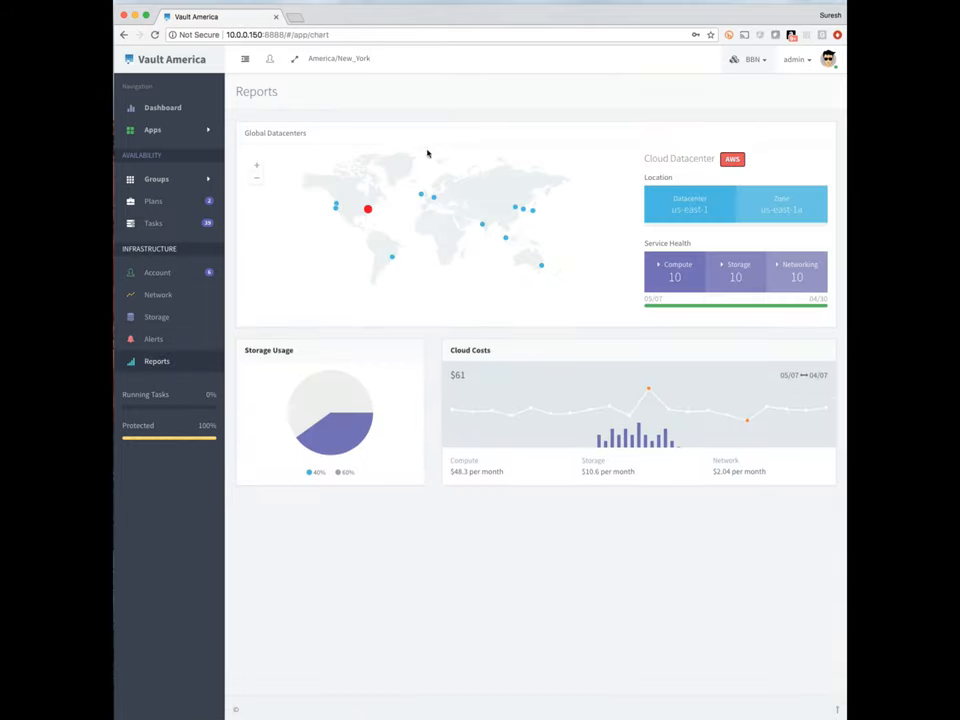
mouse_move(549, 398)
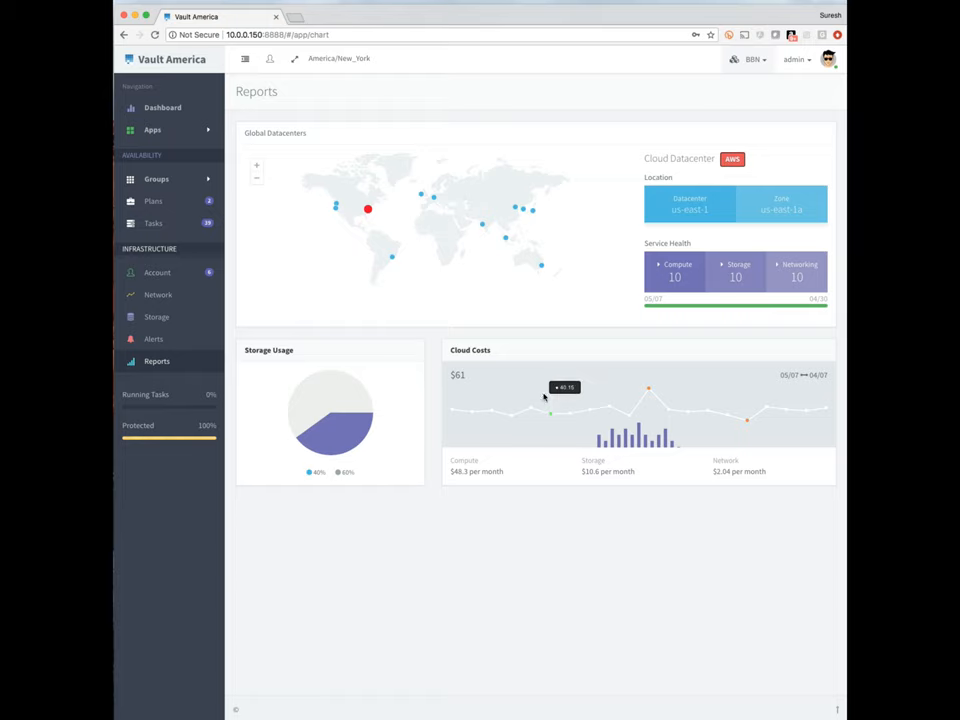
mouse_move(434, 375)
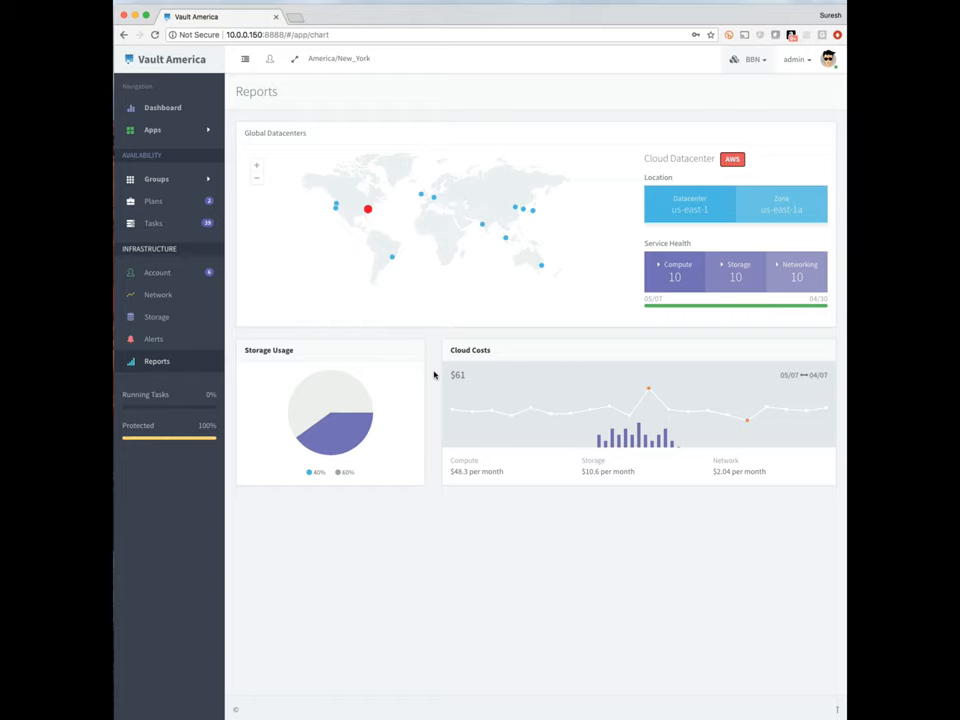
left_click(678, 270)
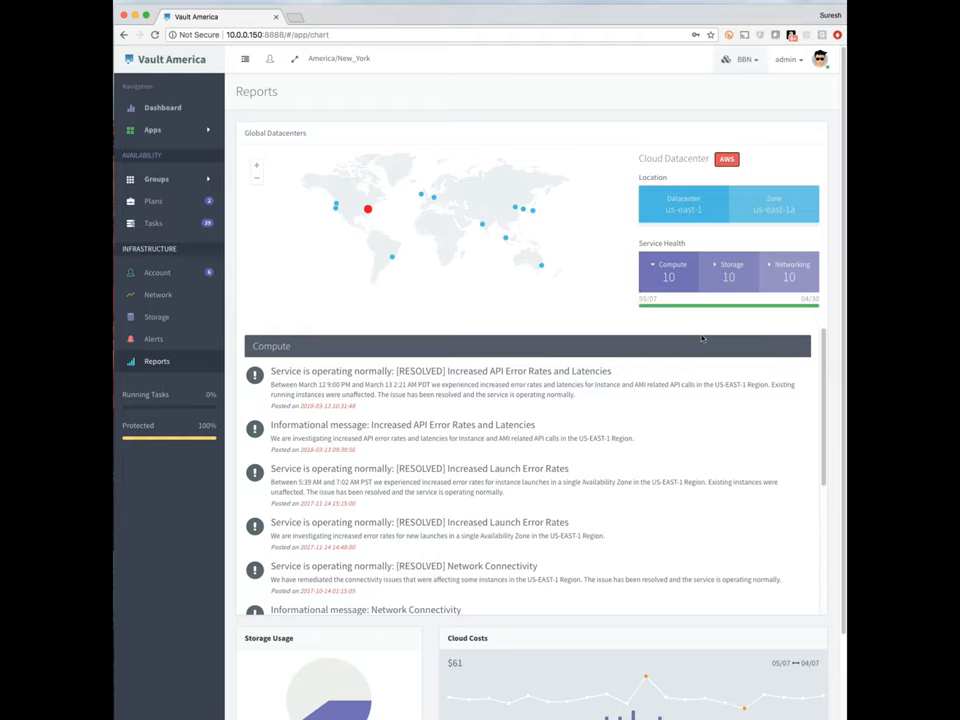
mouse_move(685, 305)
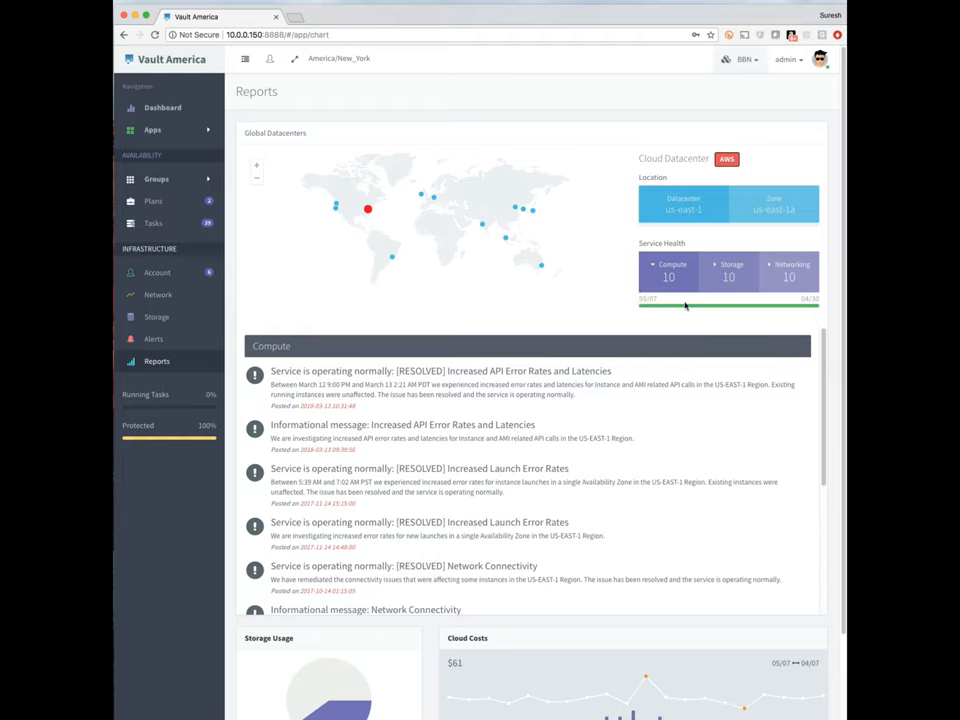
mouse_move(815, 265)
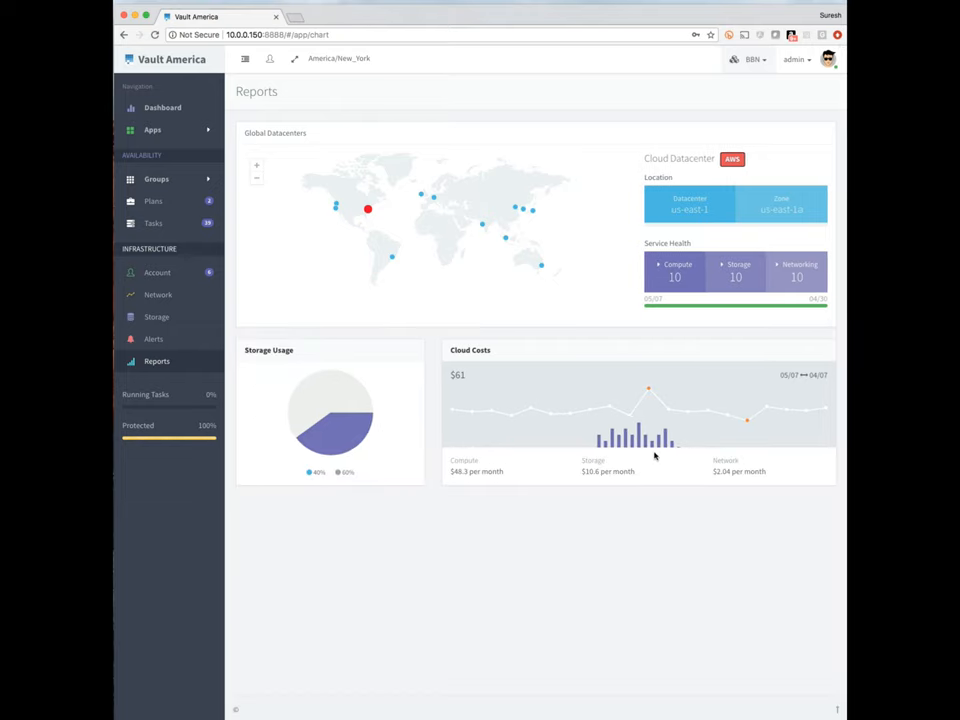
mouse_move(408, 386)
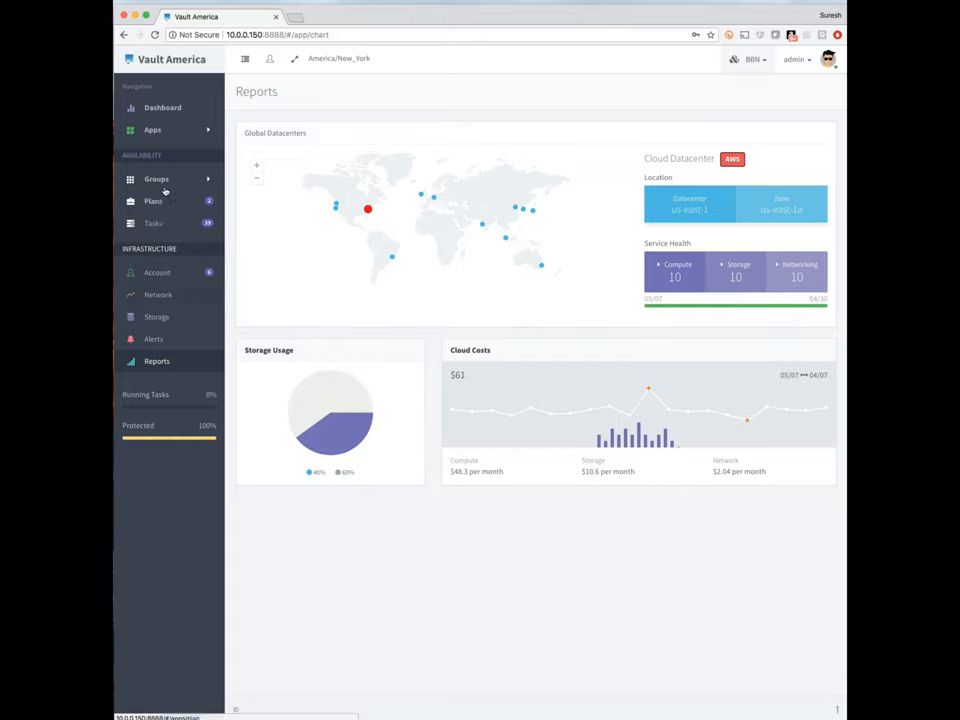
Step: Go to Protection Groups and deselect all four Linux Cluster machines
left_click(156, 179)
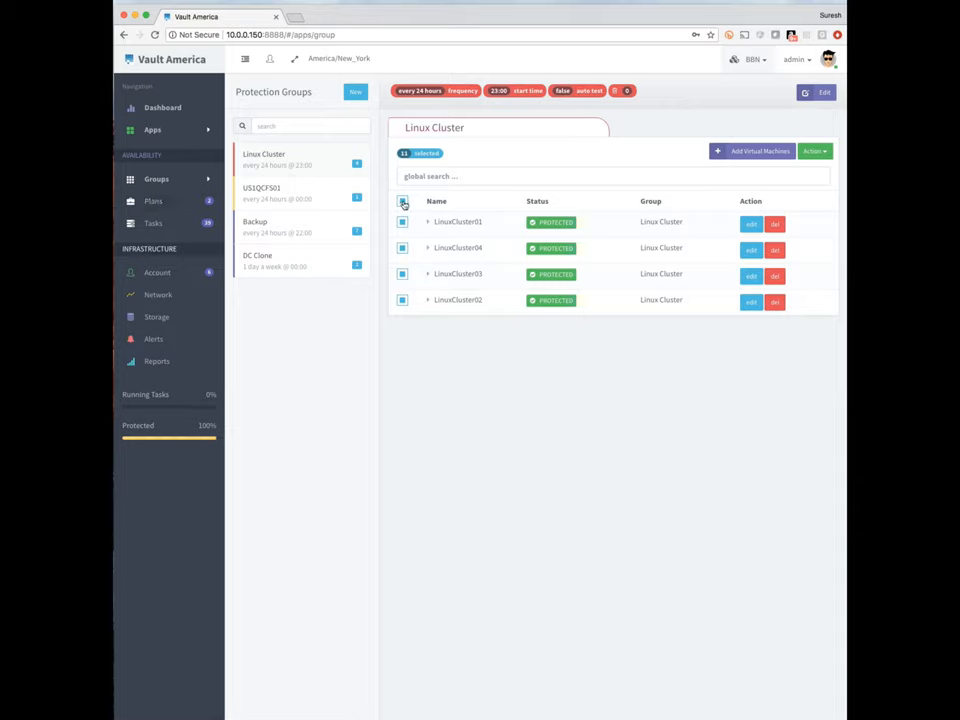
left_click(402, 201)
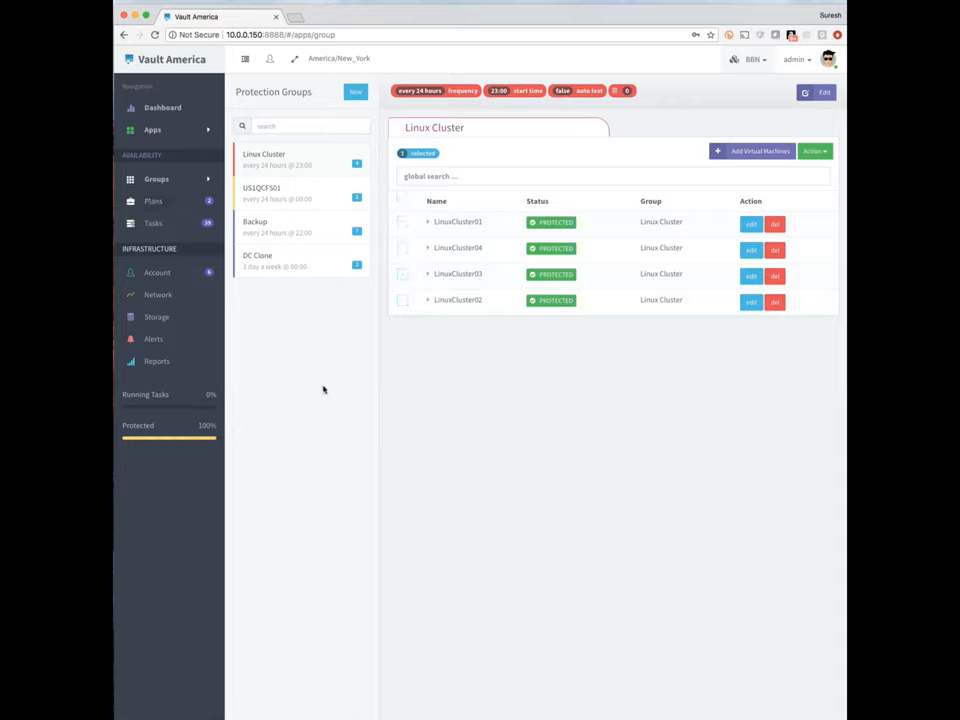